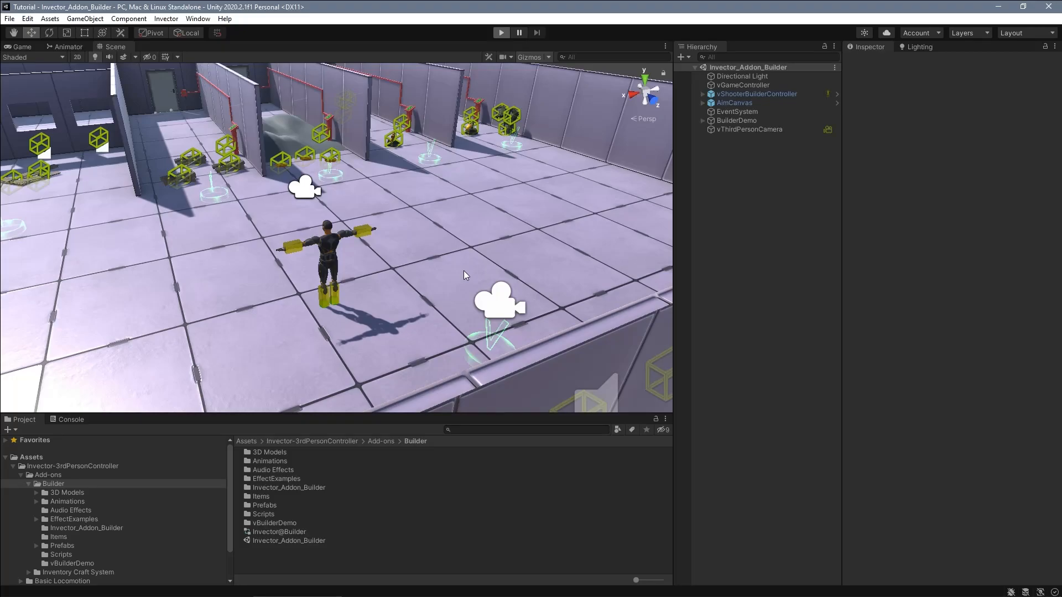
Step: Enter Play mode in the Builder demo scene and walk the character to the wooden boards
{"action": "left_click", "coordinate": [501, 32]}
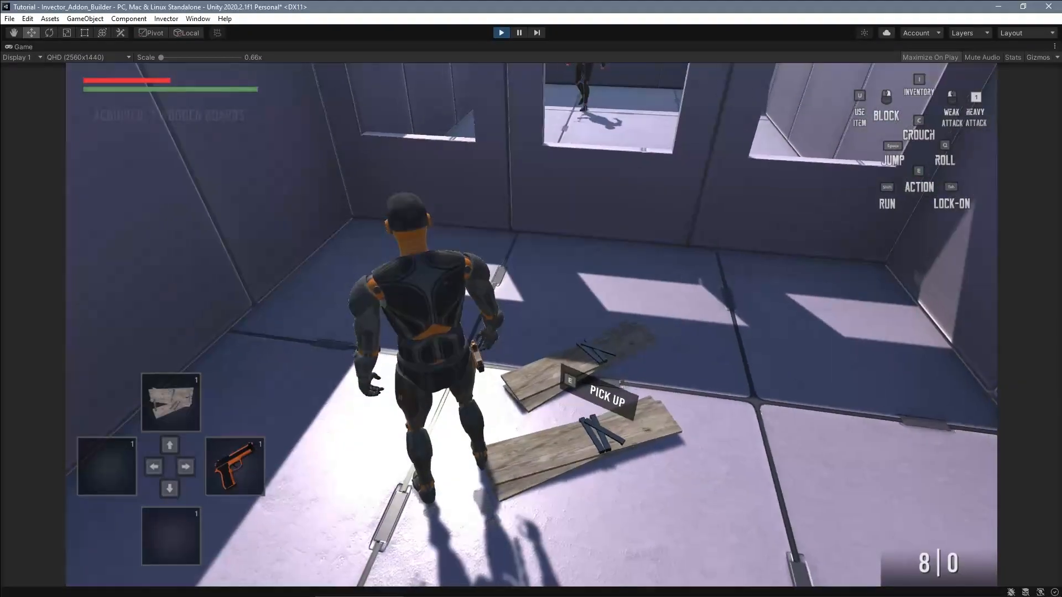
Step: Pick up the wooden boards and inspect the turret builder item in the inventory's Items list
{"action": "key", "text": "e"}
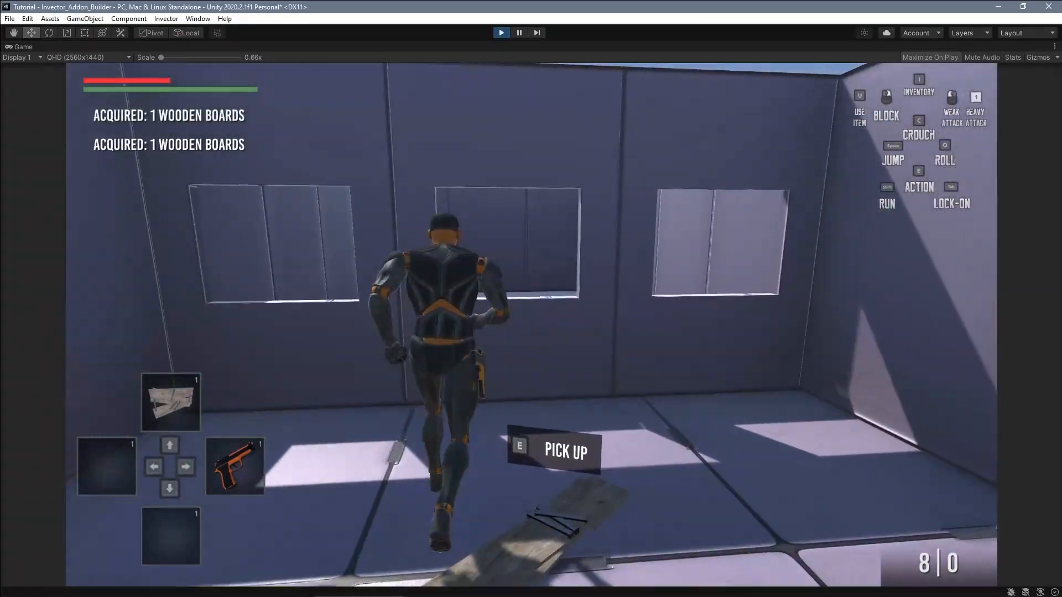
{"action": "key", "text": "e"}
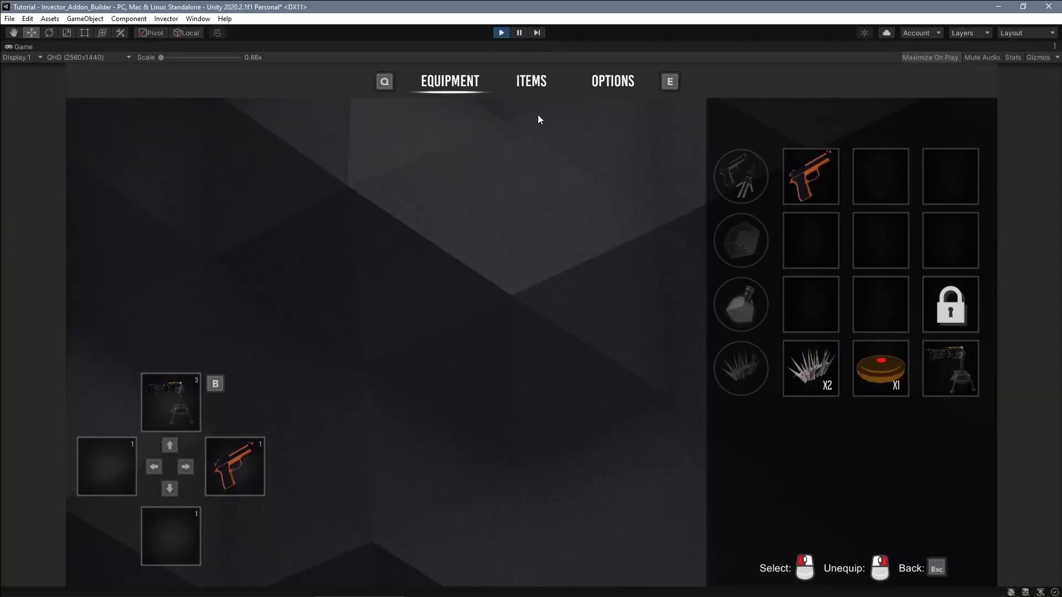
{"action": "left_click", "coordinate": [531, 81]}
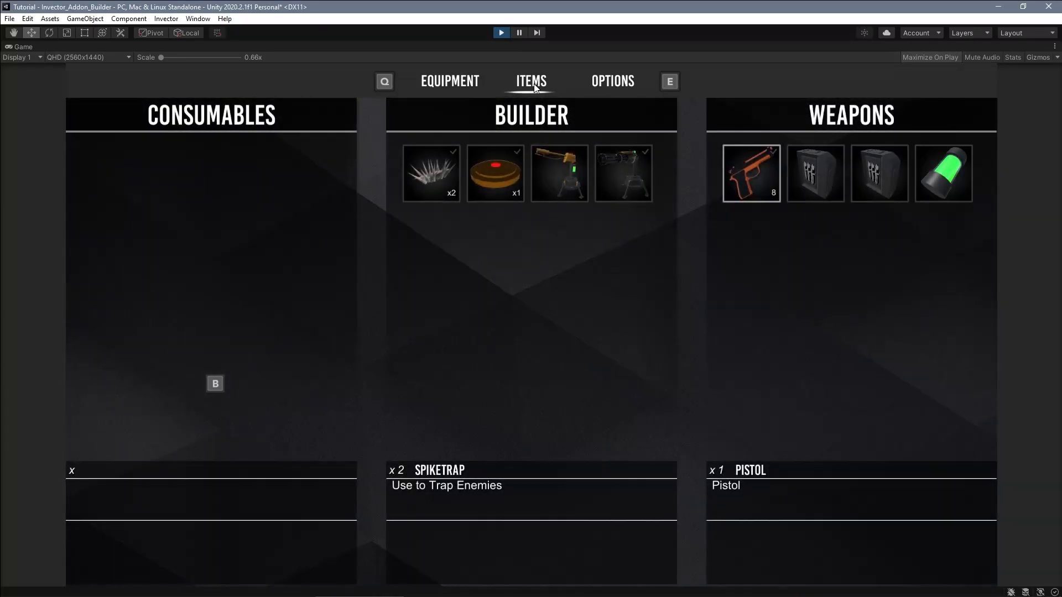
{"action": "left_click", "coordinate": [624, 174]}
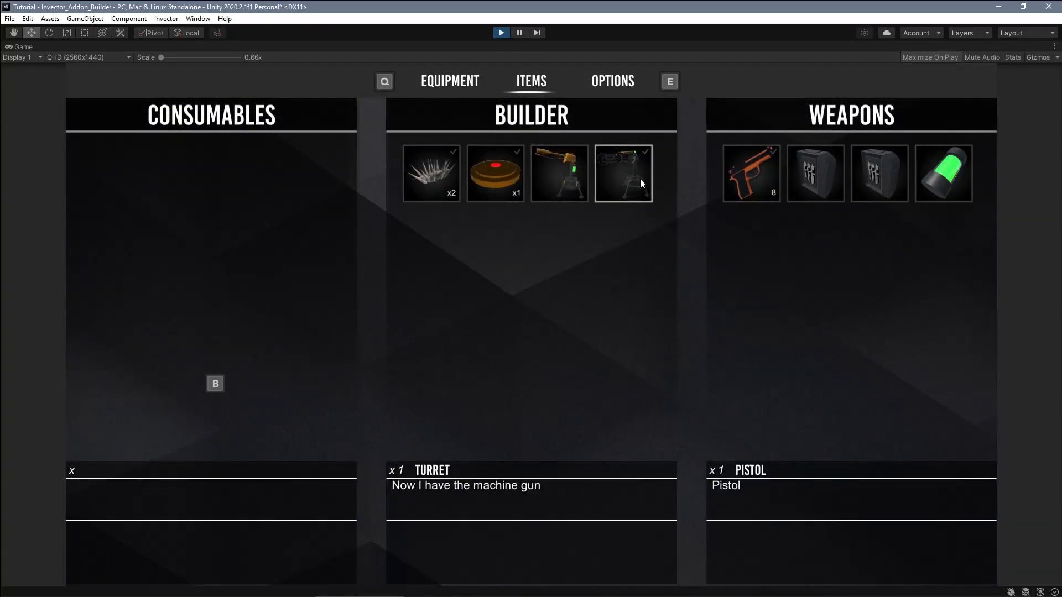
{"action": "left_click", "coordinate": [623, 174]}
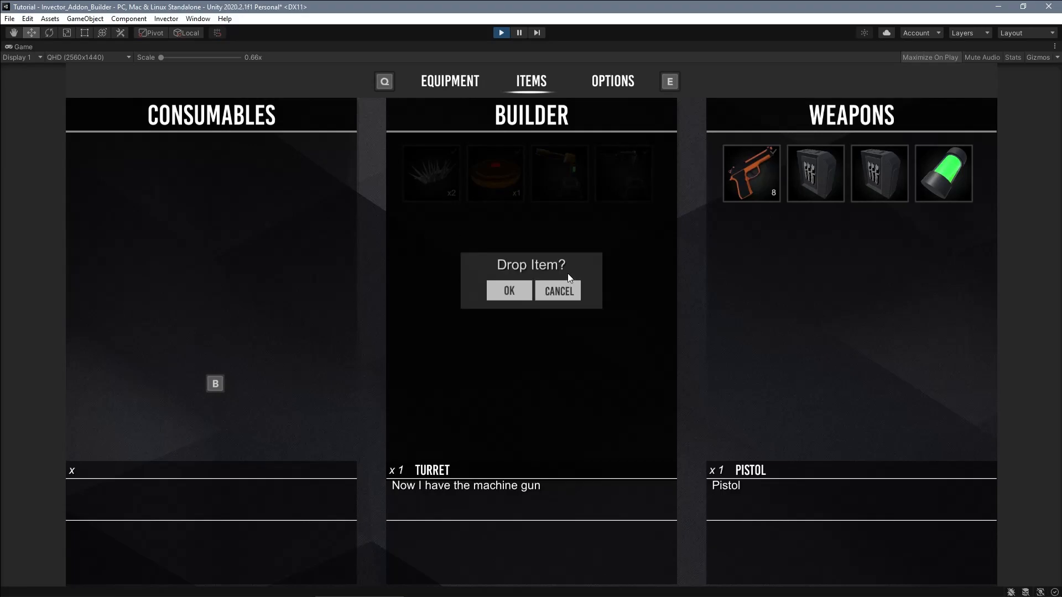
{"action": "left_click", "coordinate": [509, 291]}
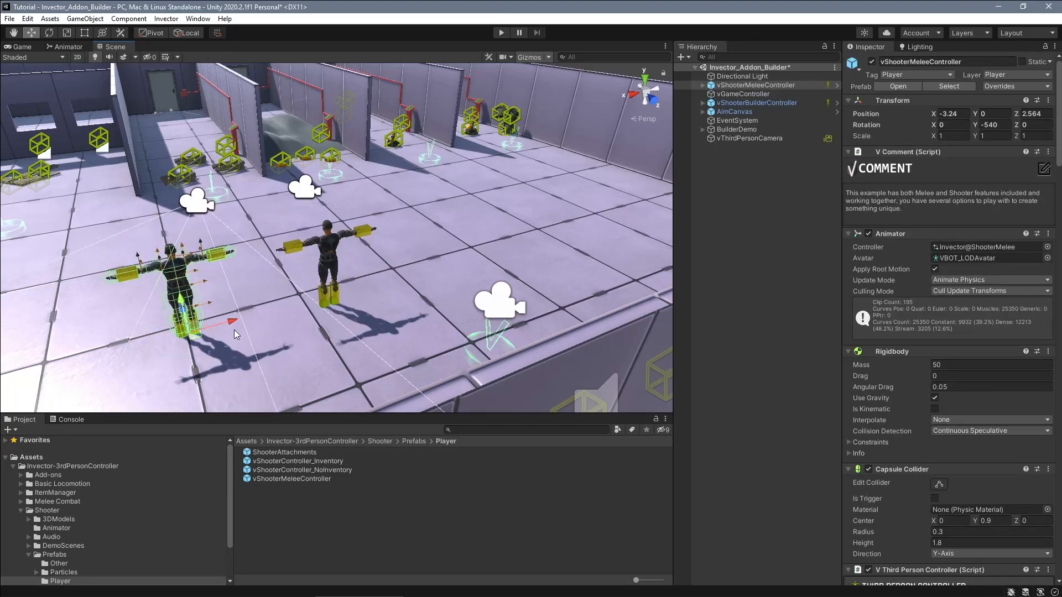
Step: Rename the placed vShooterMeleeController player object to MyController
{"action": "left_click", "coordinate": [756, 84]}
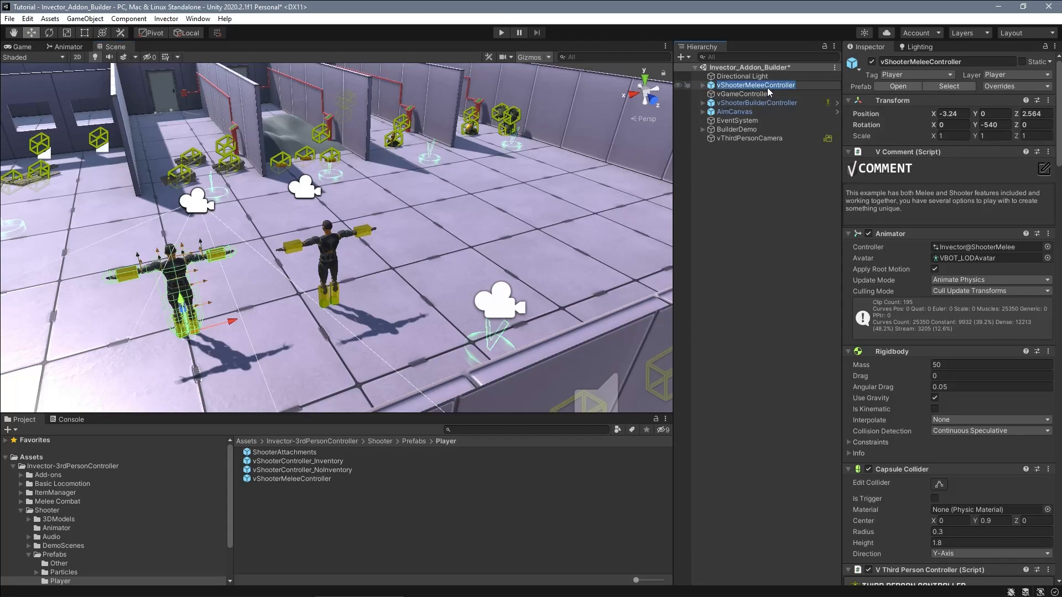
{"action": "type", "text": "MyController"}
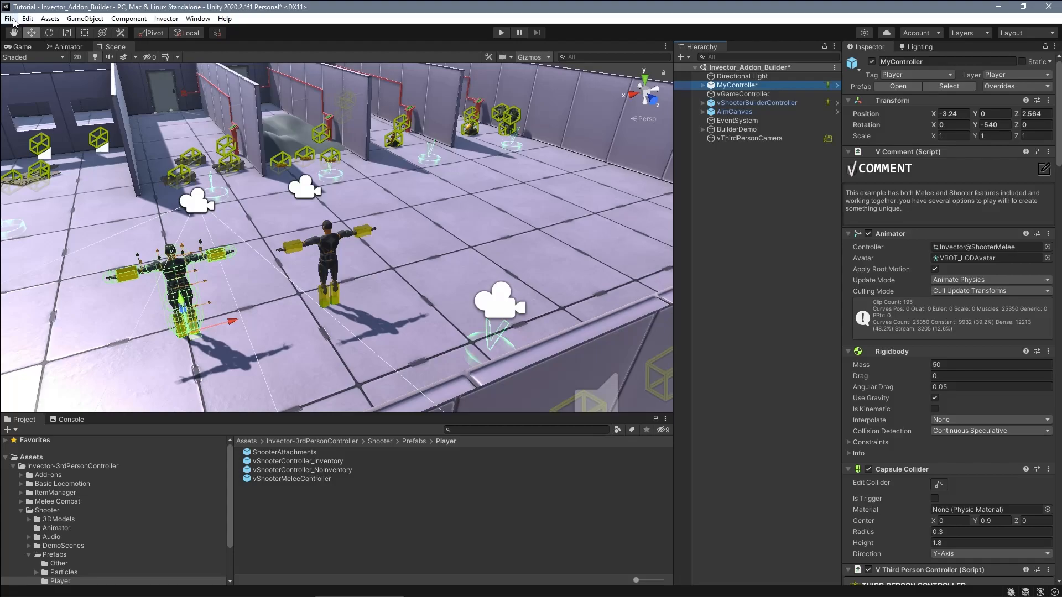
Step: Save the scene as MyScene in Assets/MyProject
{"action": "left_click", "coordinate": [9, 20]}
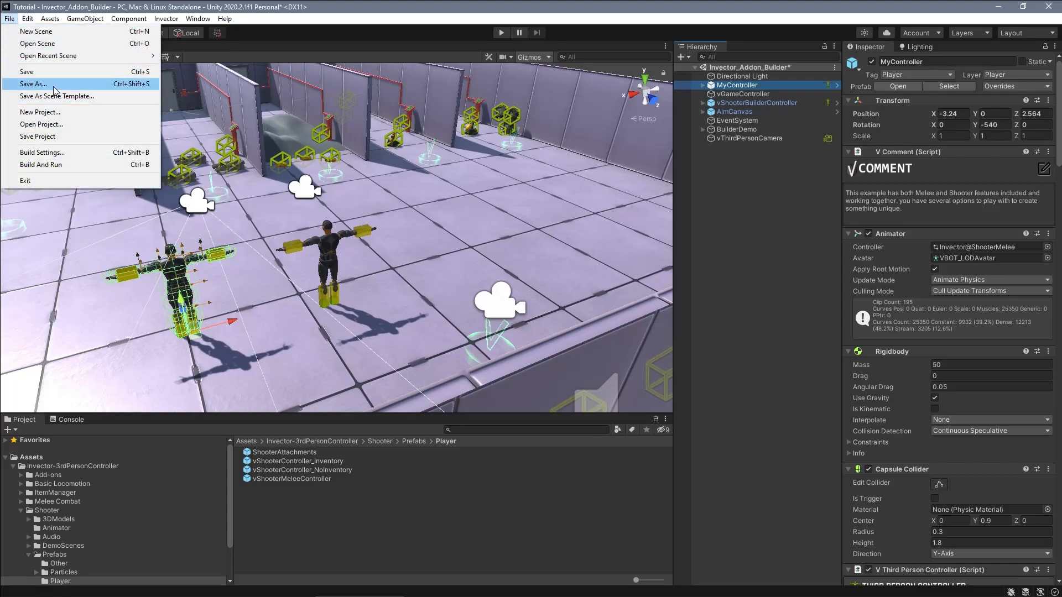
{"action": "left_click", "coordinate": [33, 84]}
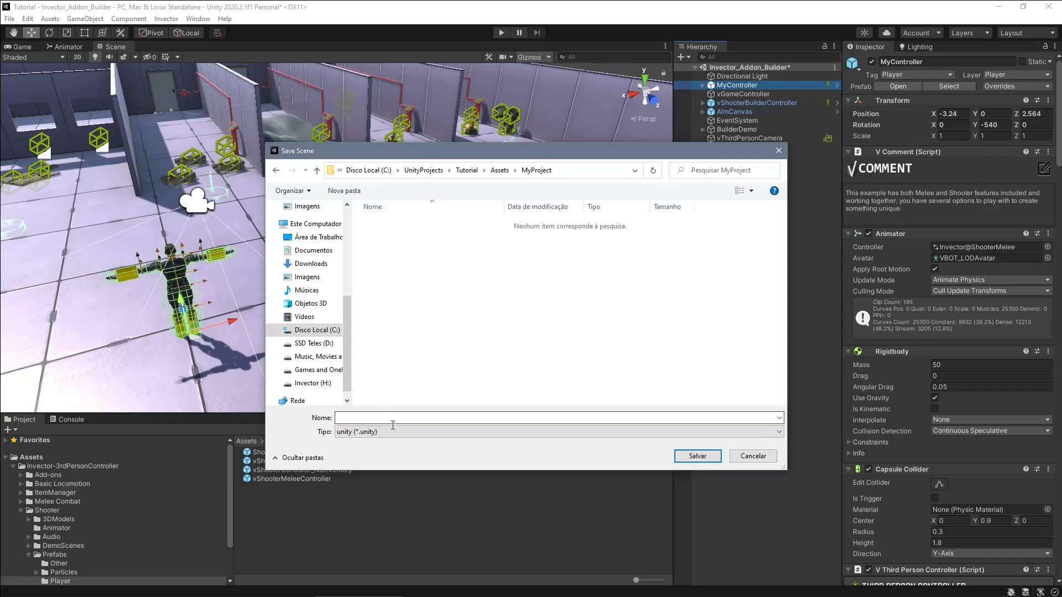
{"action": "type", "text": "MyScene"}
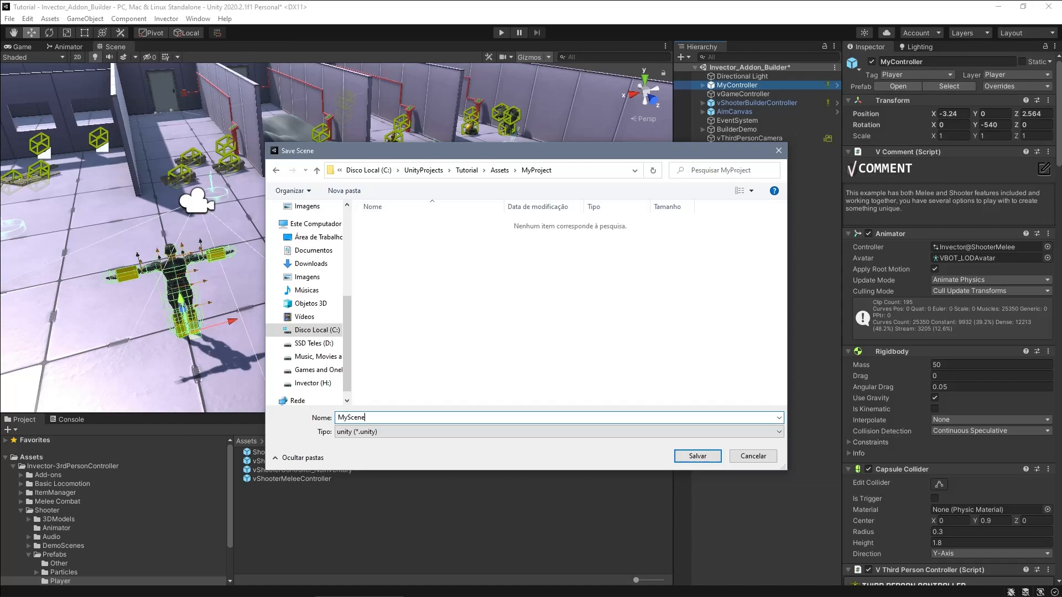
{"action": "left_click", "coordinate": [698, 456]}
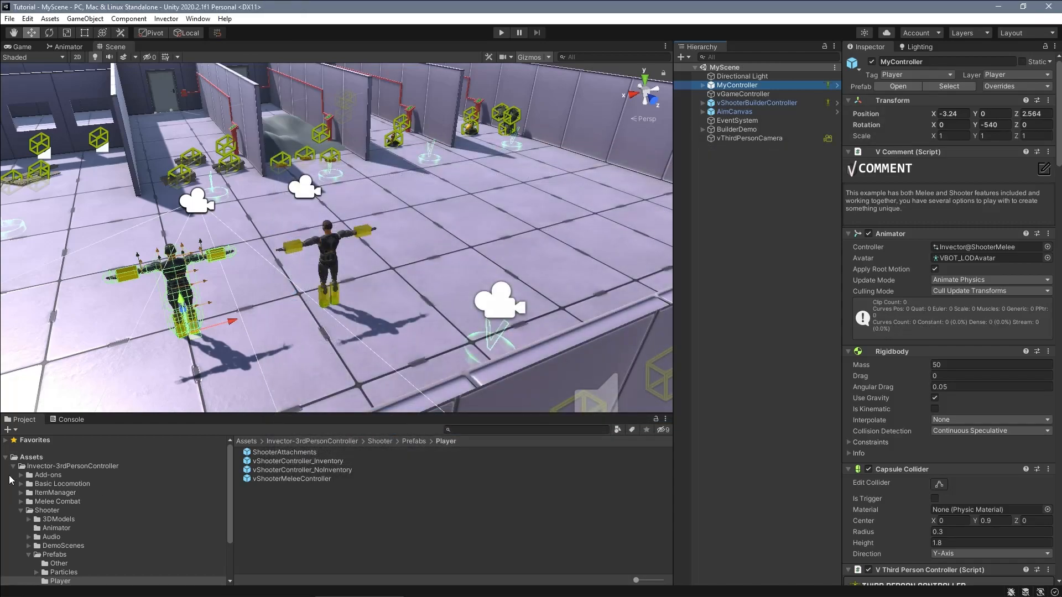
{"action": "left_click", "coordinate": [43, 475]}
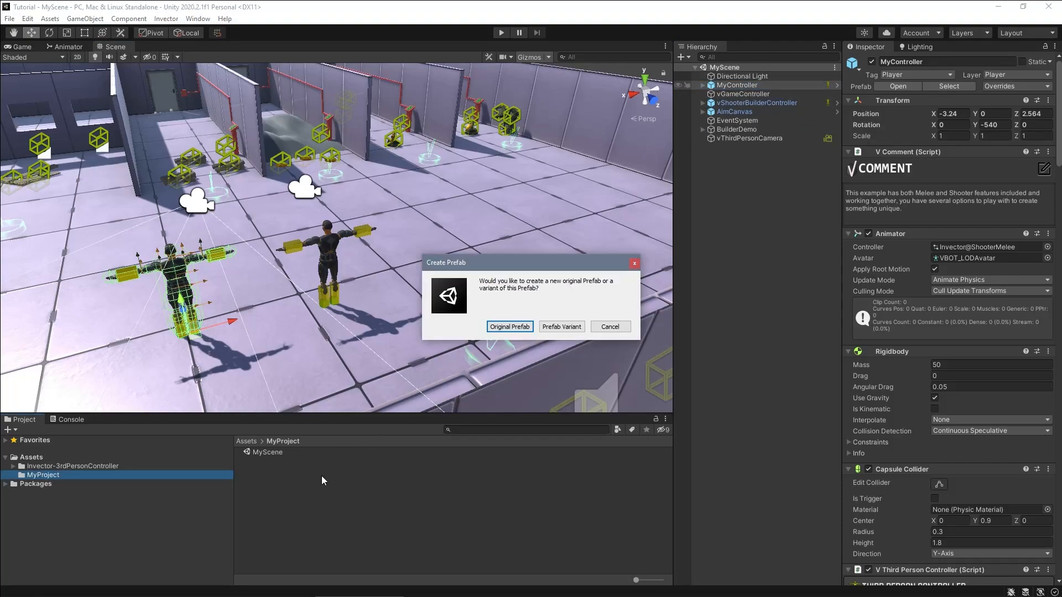
Step: Create a MyController prefab variant and a MyItemListData item list copy in MyProject
{"action": "left_click", "coordinate": [562, 326]}
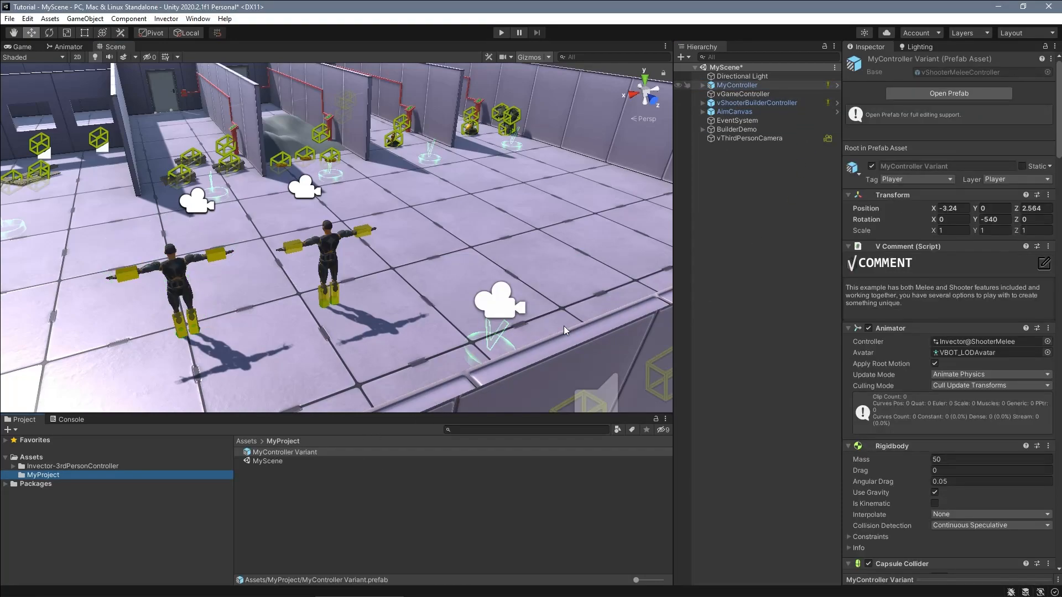
{"action": "scroll", "scroll_direction": "down", "scroll_amount": 3}
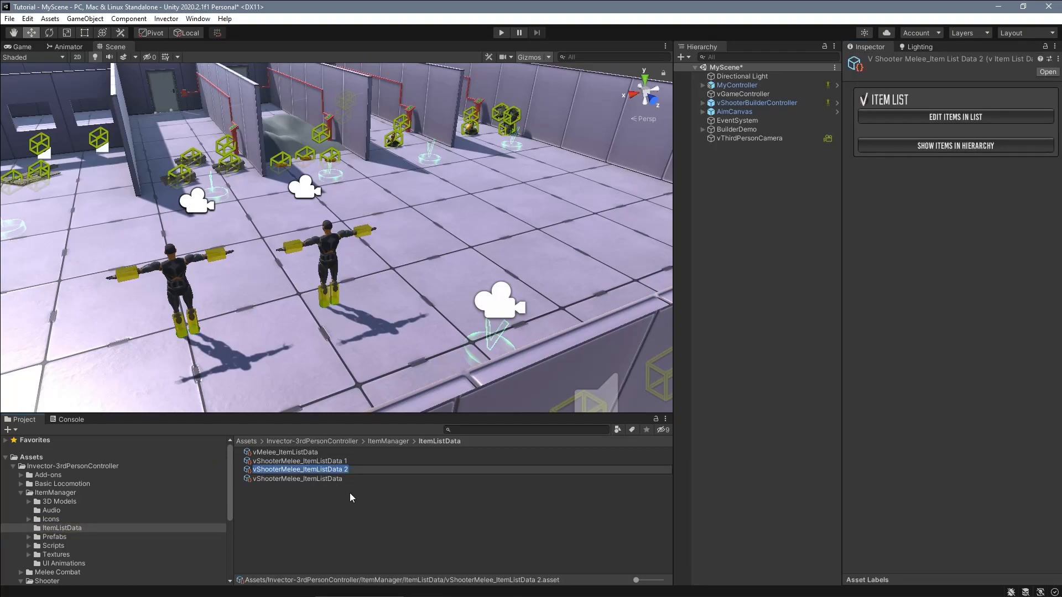
{"action": "type", "text": "MyItemListData"}
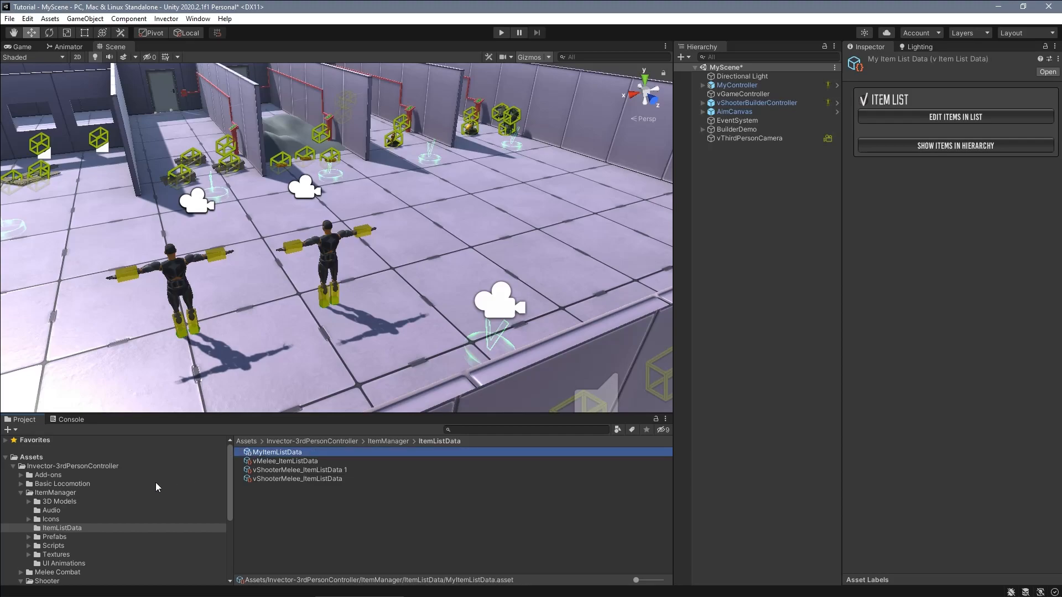
{"action": "left_click", "coordinate": [22, 510]}
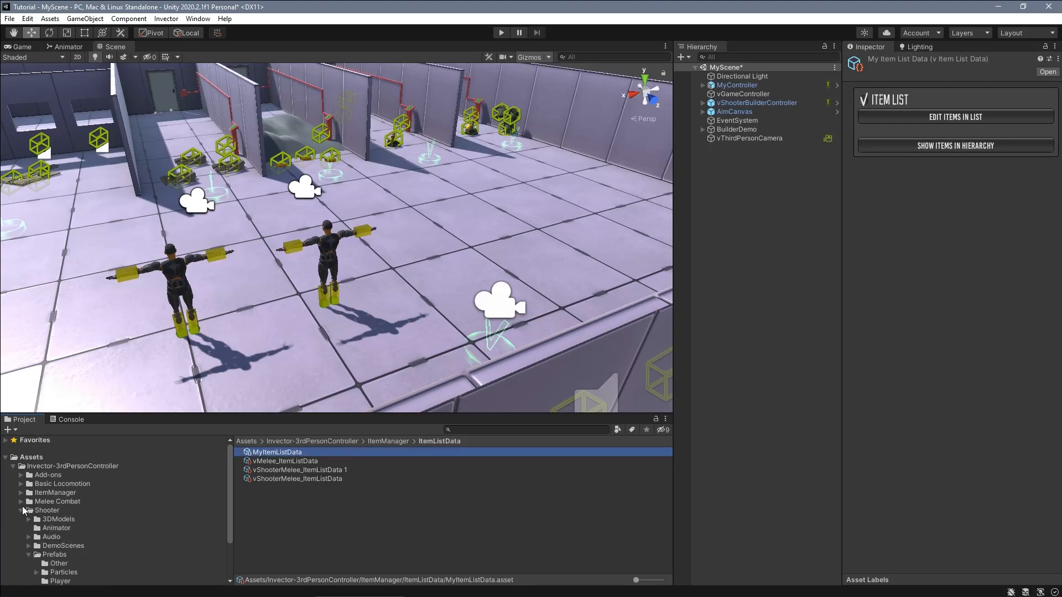
{"action": "left_click", "coordinate": [23, 510]}
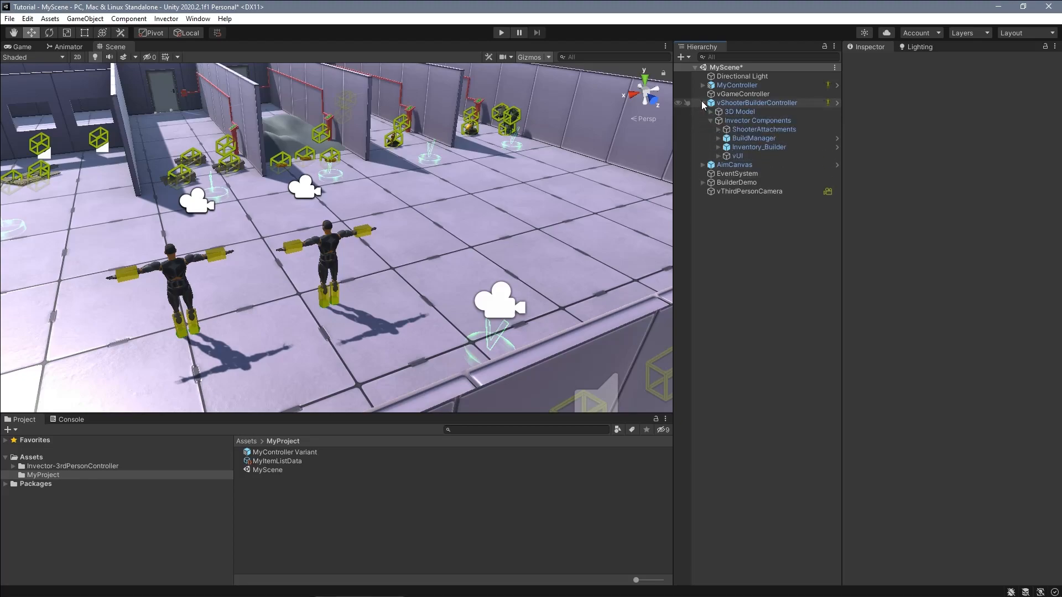
Step: Copy BuildManager under MyController at position 0 and disable the original vShooterBuilderController
{"action": "left_click", "coordinate": [703, 85]}
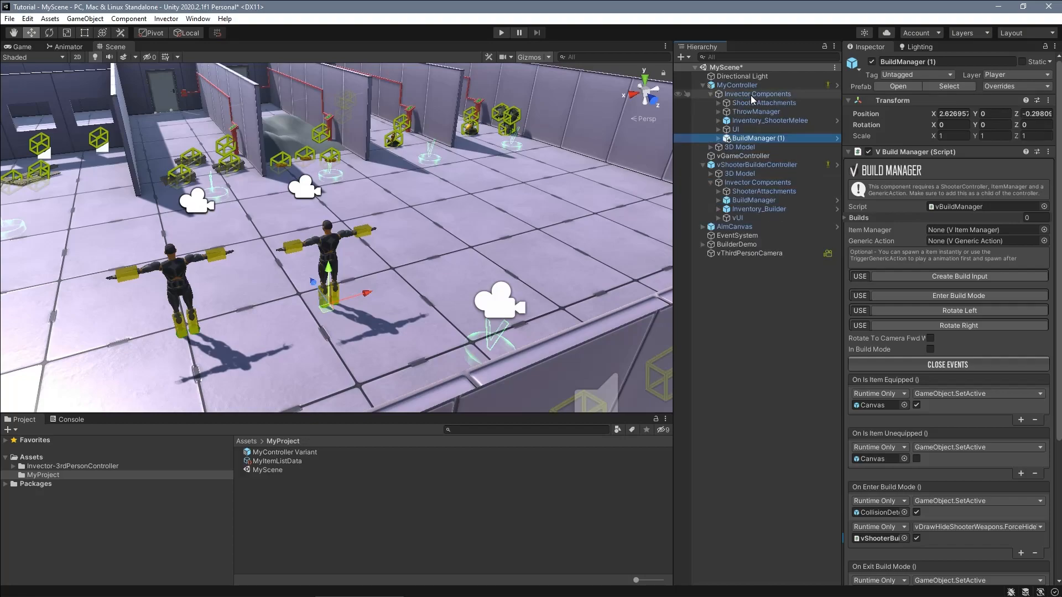
{"action": "left_click", "coordinate": [757, 164]}
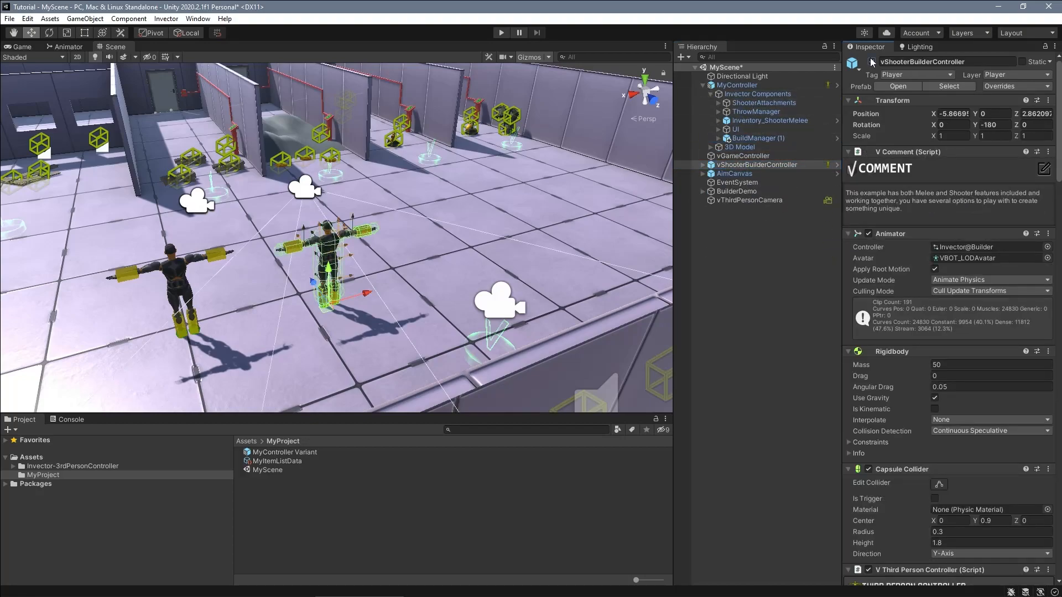
{"action": "left_click", "coordinate": [740, 84]}
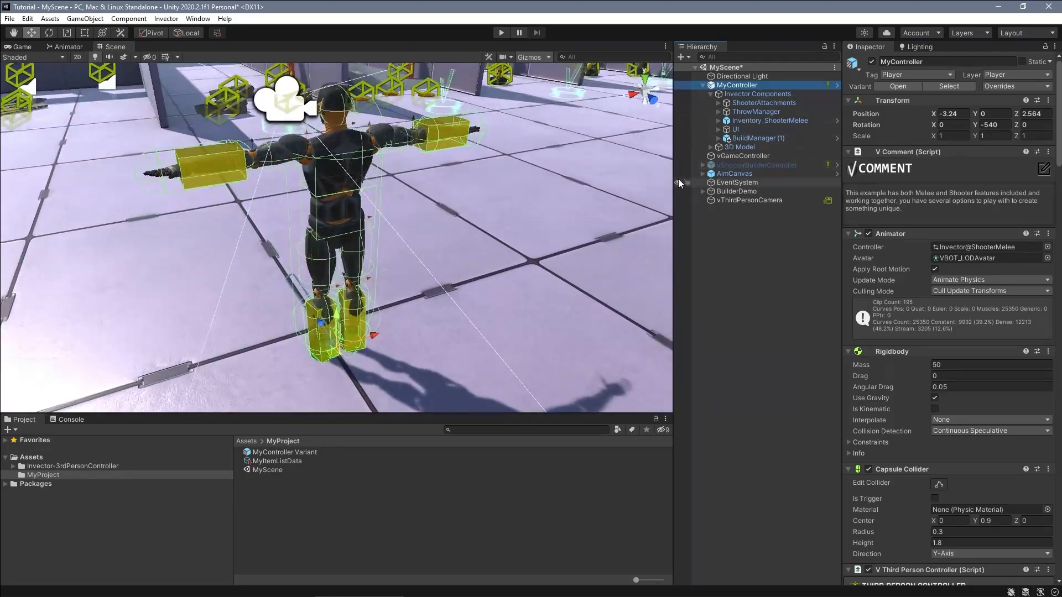
{"action": "left_click", "coordinate": [757, 138]}
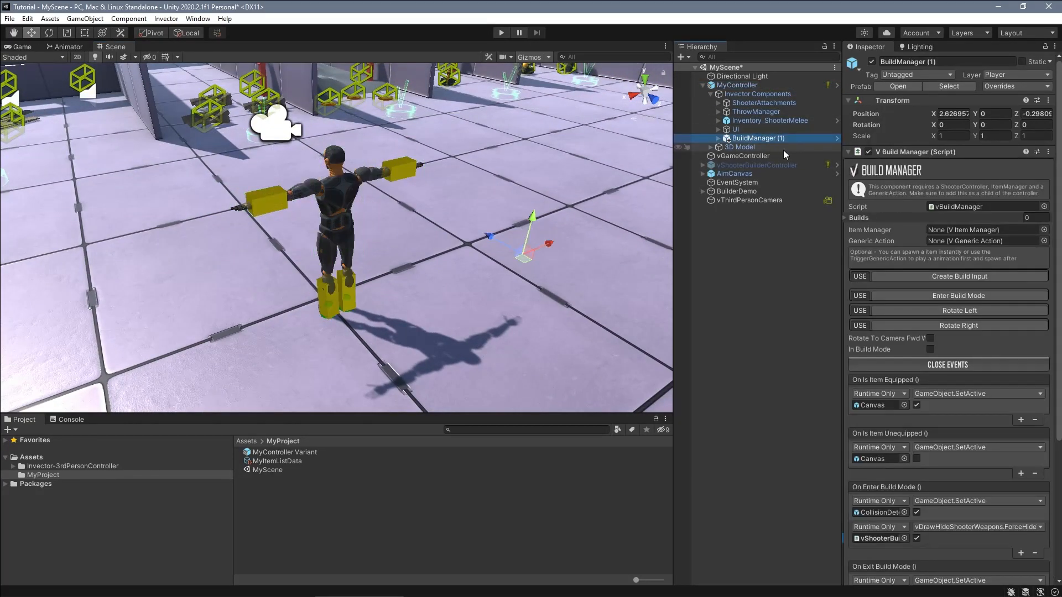
{"action": "scroll", "scroll_direction": "down", "scroll_amount": 3}
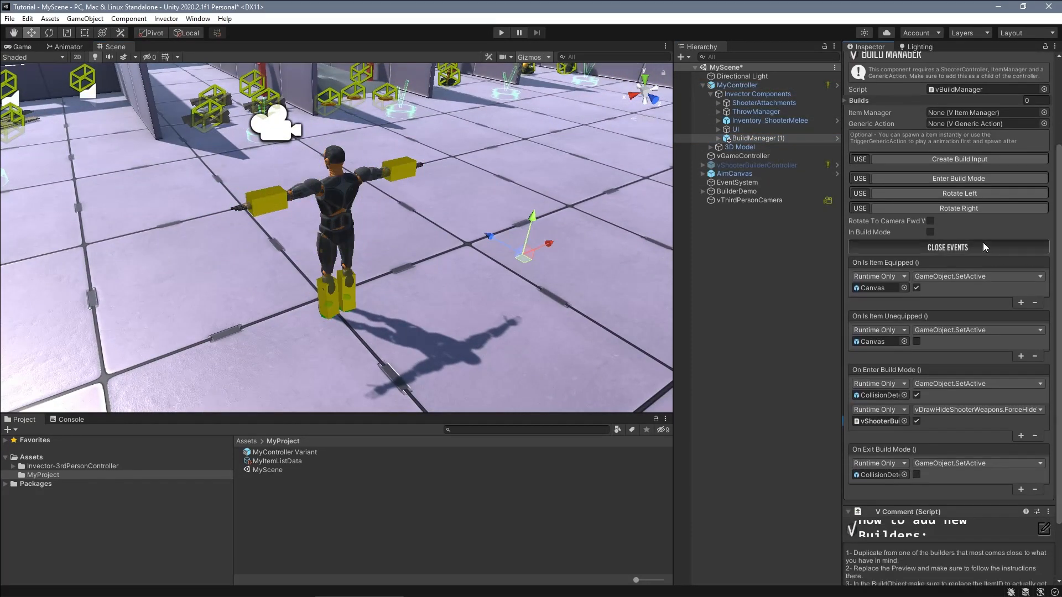
{"action": "left_click", "coordinate": [947, 247]}
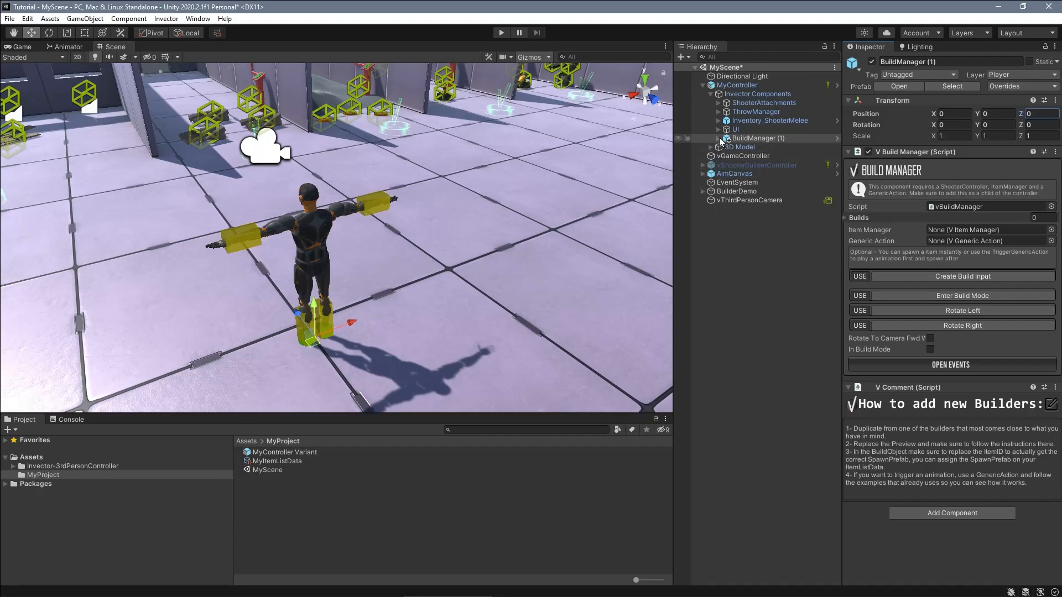
{"action": "left_click", "coordinate": [710, 138]}
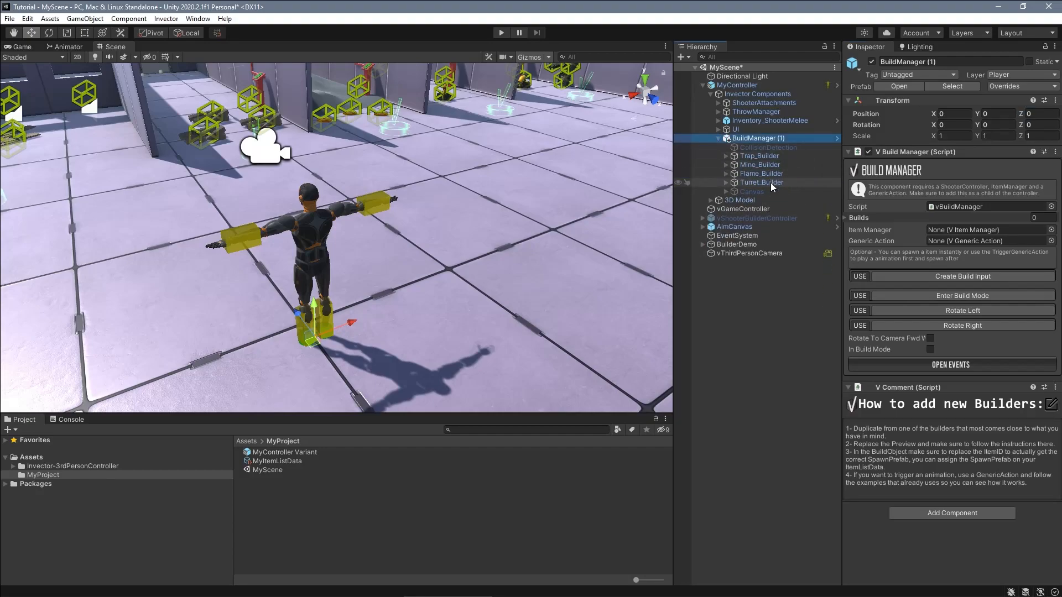
{"action": "left_click", "coordinate": [759, 156]}
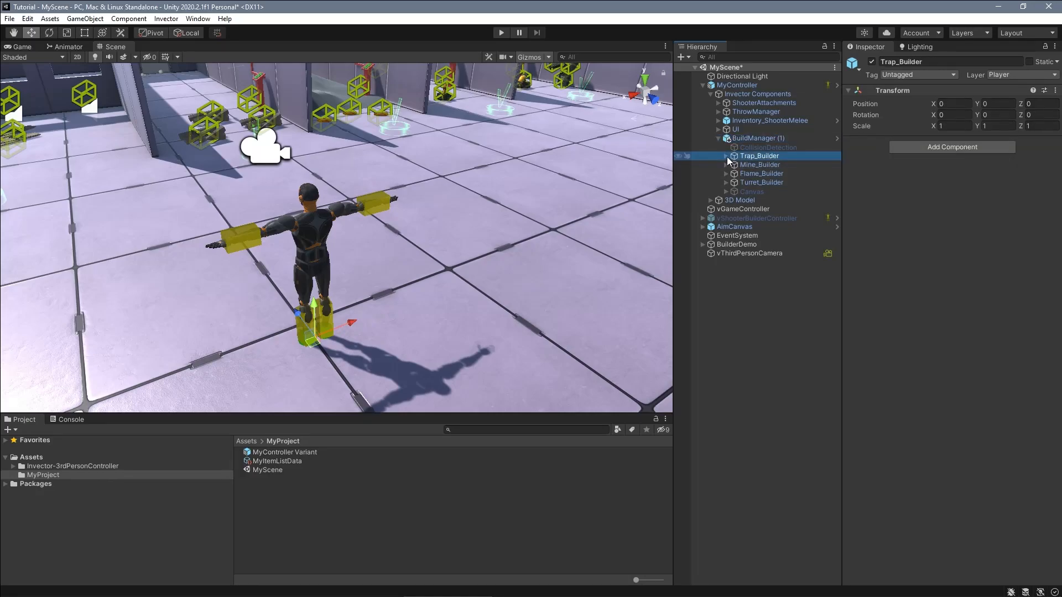
{"action": "left_click", "coordinate": [726, 155]}
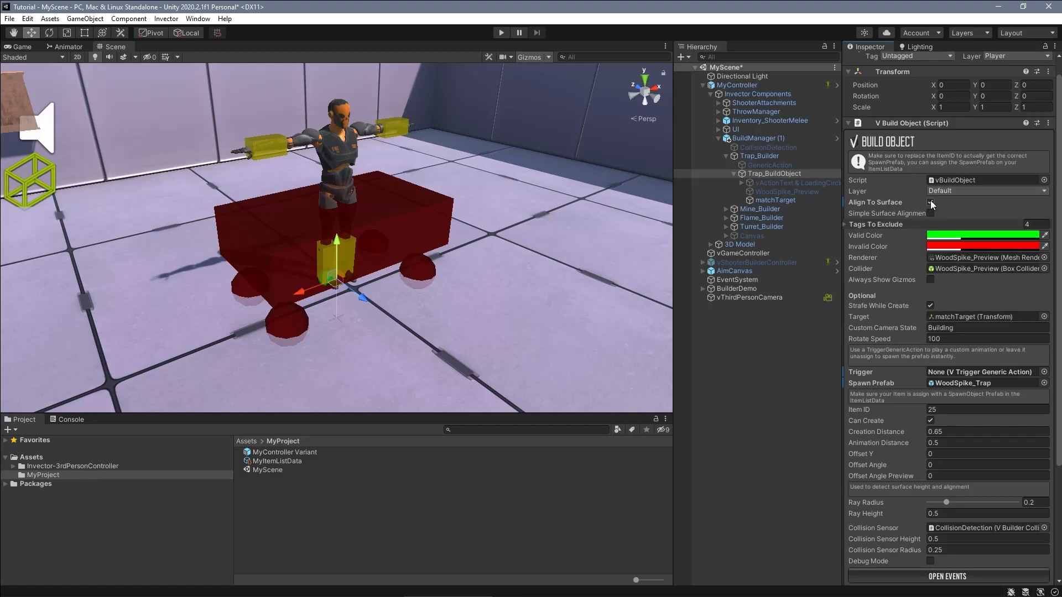
{"action": "left_click", "coordinate": [931, 202]}
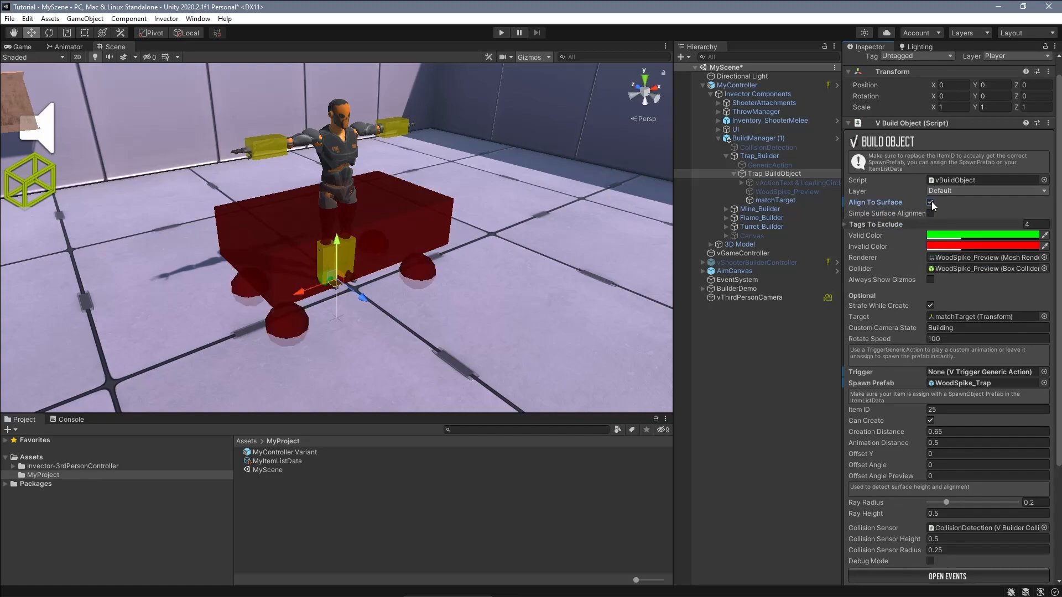
{"action": "scroll", "scroll_direction": "down", "scroll_amount": 3}
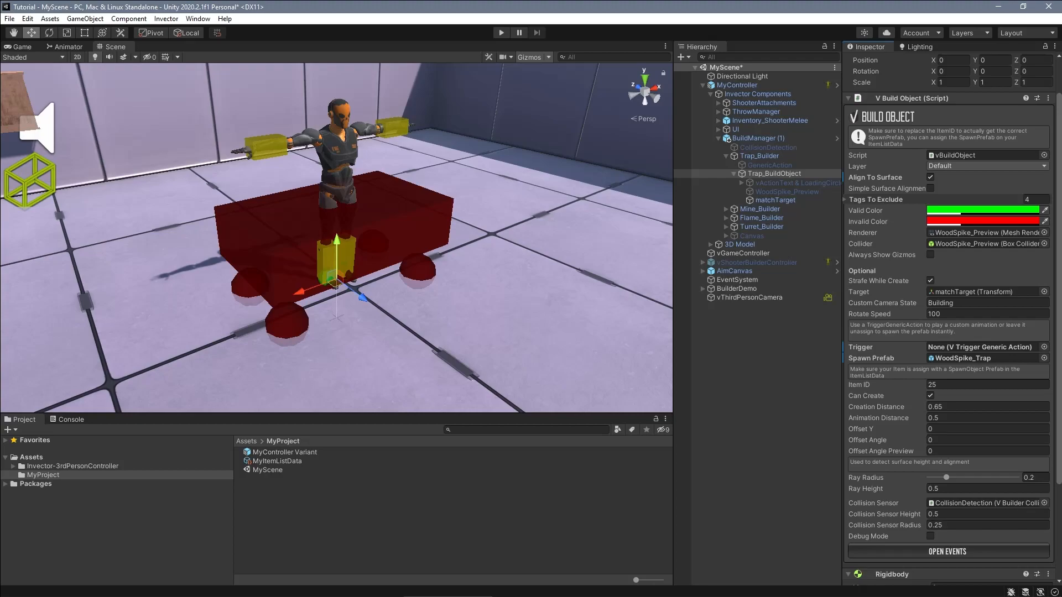
{"action": "left_click", "coordinate": [930, 280]}
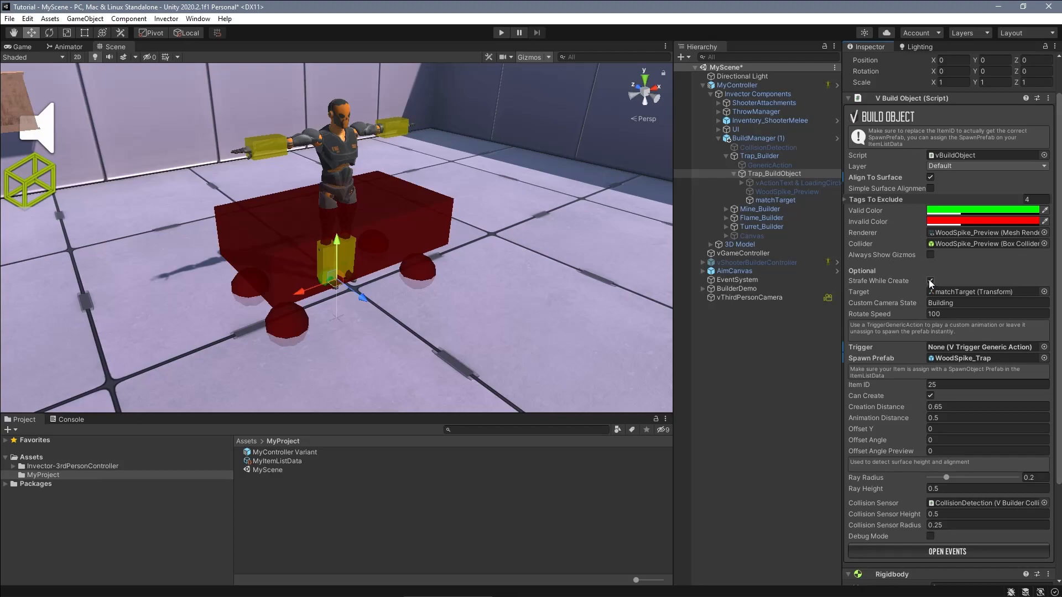
{"action": "left_click", "coordinate": [930, 281]}
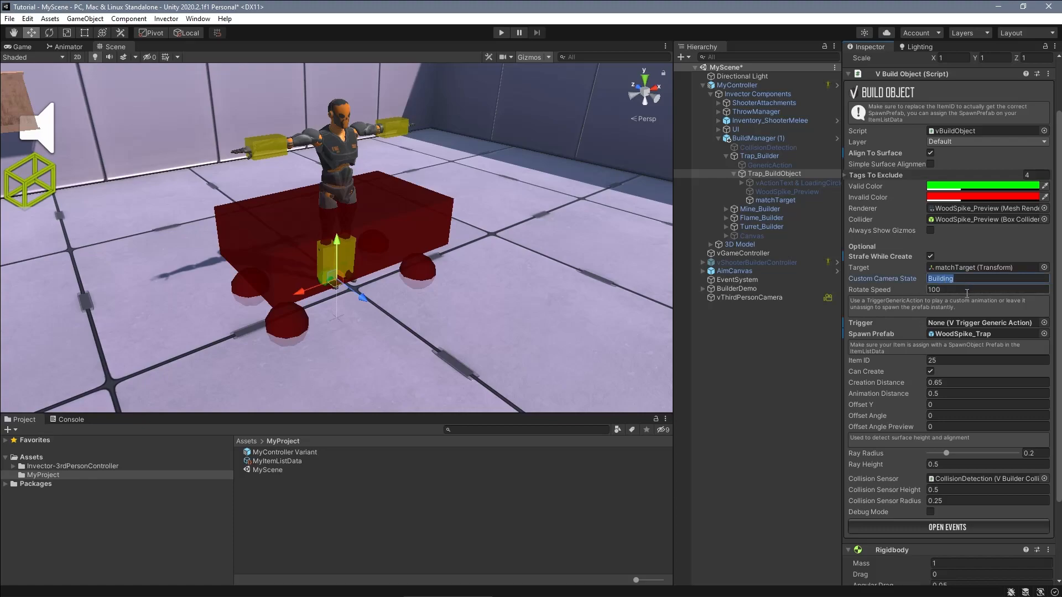
{"action": "left_click", "coordinate": [985, 289]}
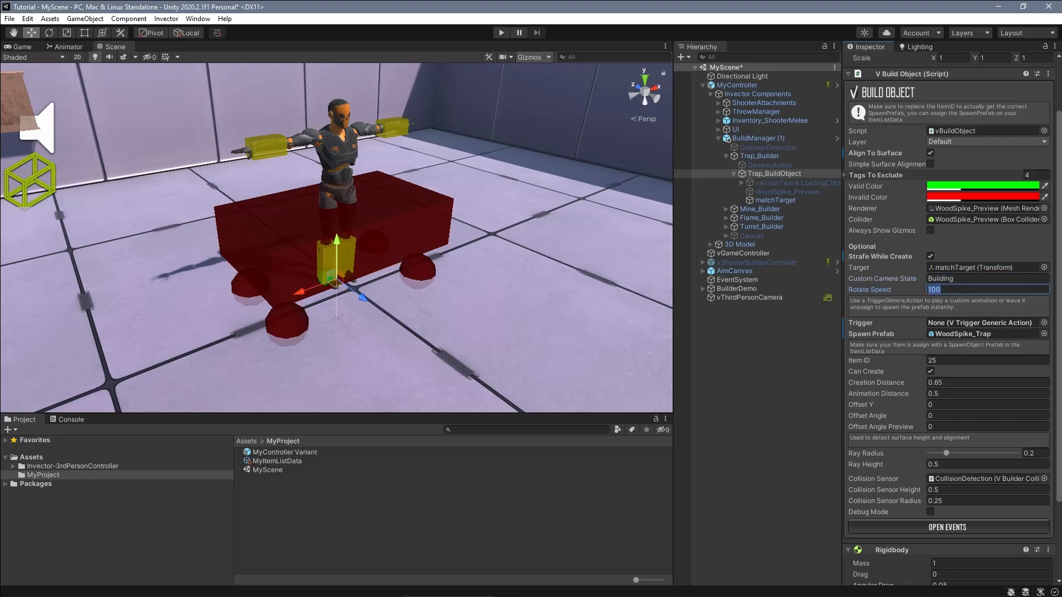
{"action": "left_click", "coordinate": [501, 32]}
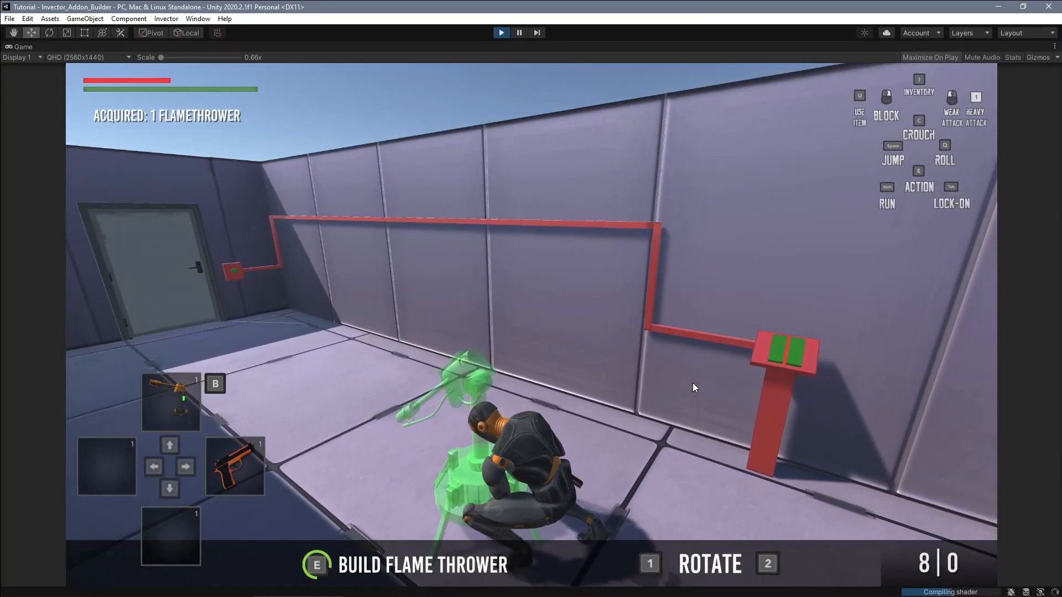
Step: Set Flame_BuildObject's Spawn Prefab to FlameThrower, leaving no trigger action assigned
{"action": "left_click", "coordinate": [501, 32]}
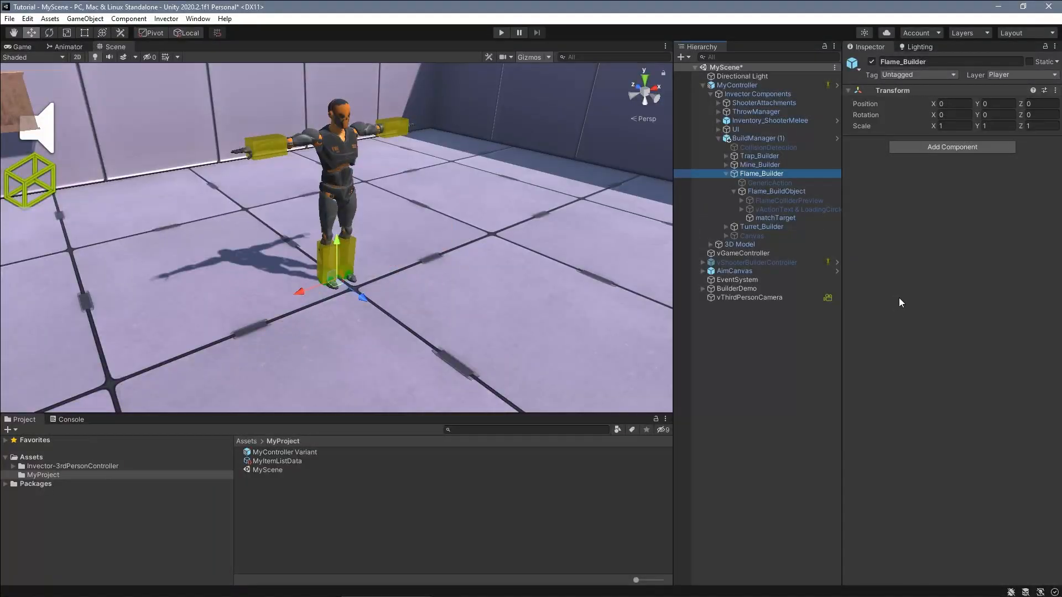
{"action": "left_click", "coordinate": [771, 182]}
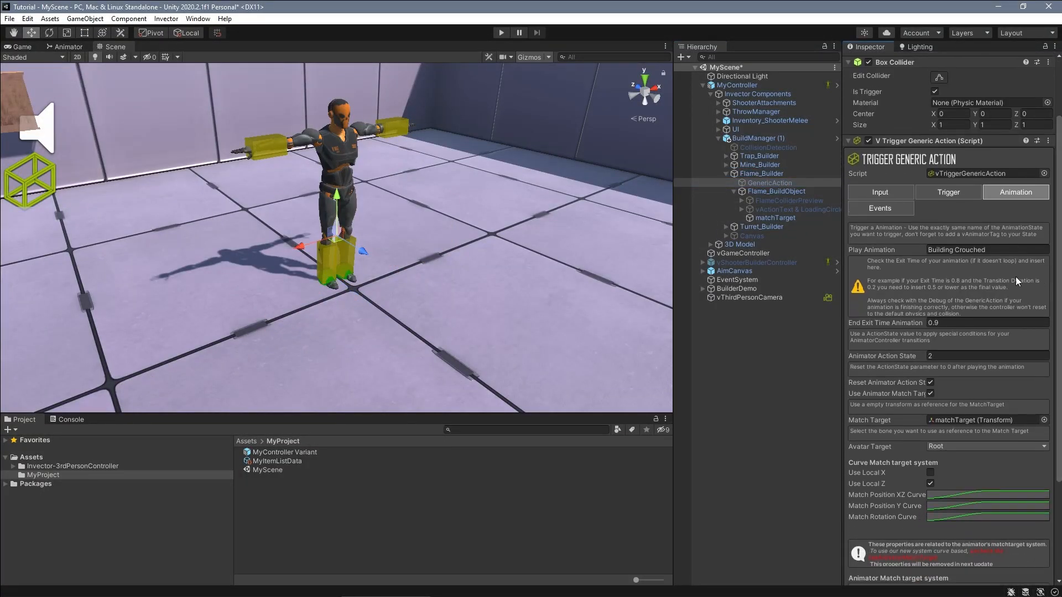
{"action": "left_click", "coordinate": [776, 191]}
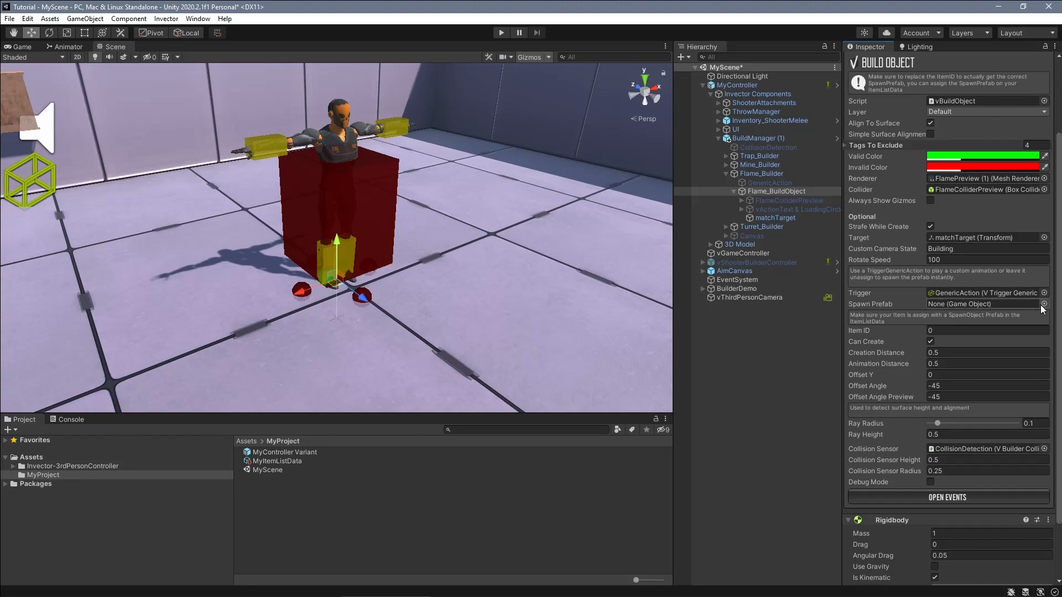
{"action": "left_click", "coordinate": [1044, 304]}
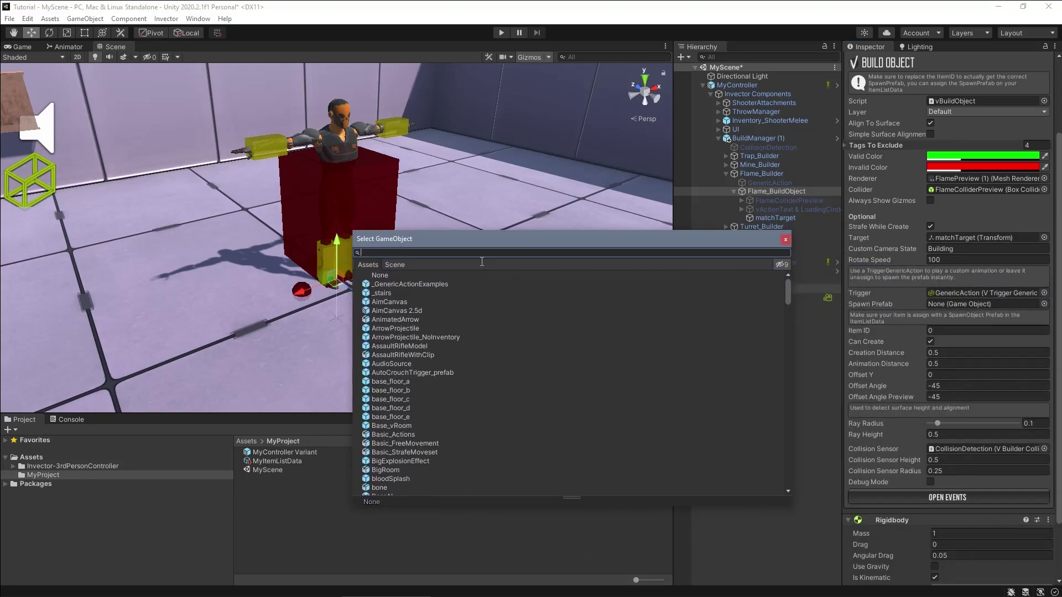
{"action": "type", "text": "flame"}
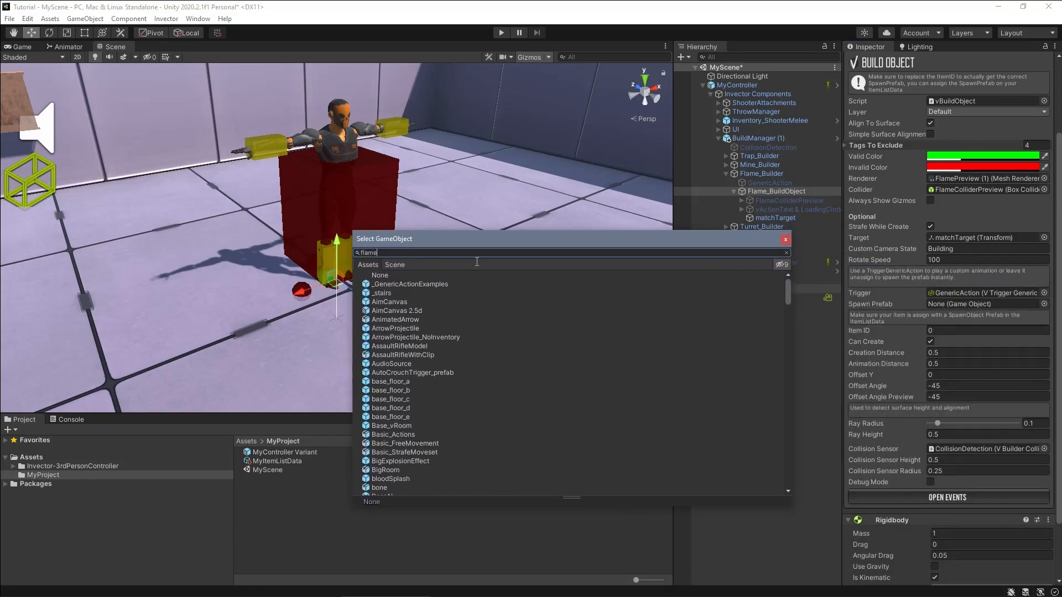
{"action": "type", "text": "flame"}
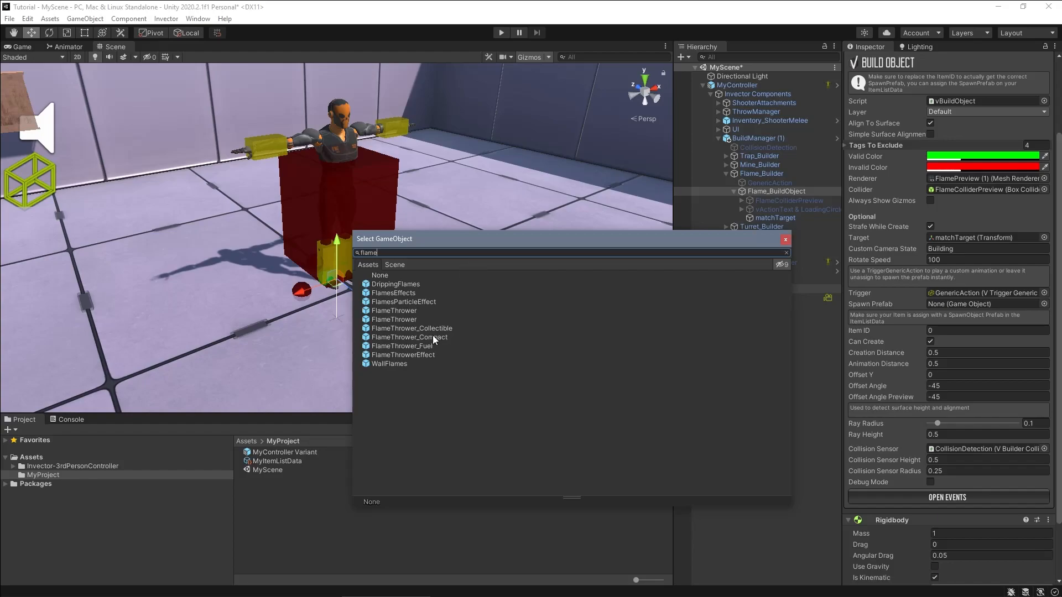
{"action": "left_click", "coordinate": [394, 310]}
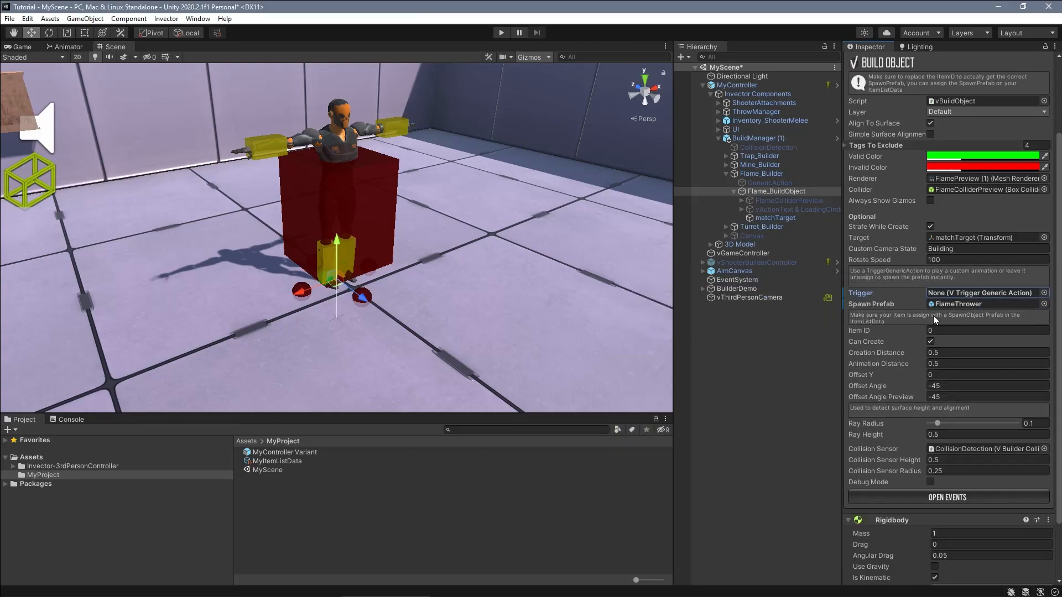
{"action": "left_click", "coordinate": [760, 173]}
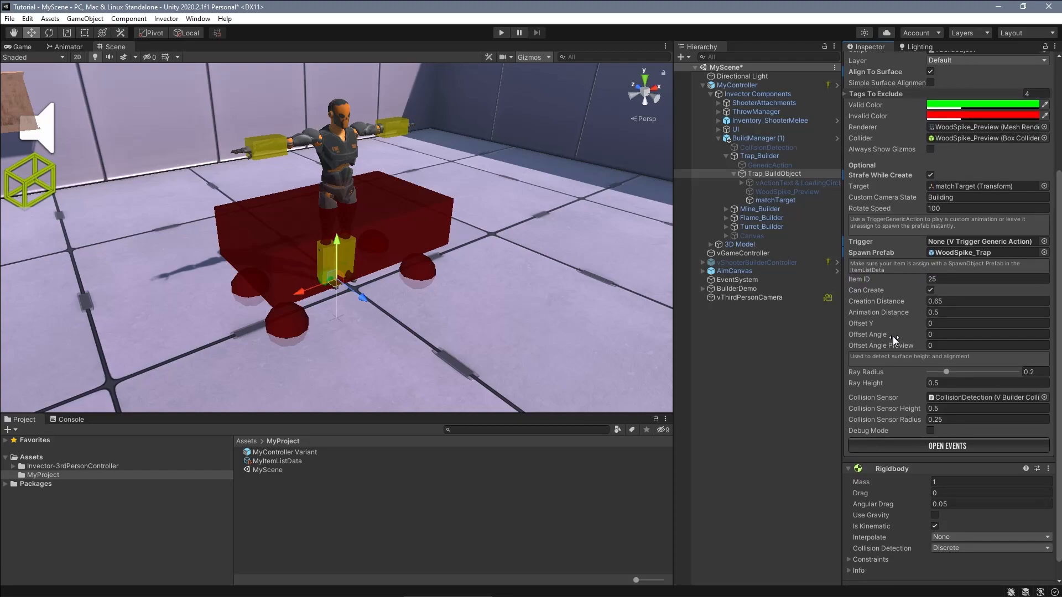
{"action": "mouse_move", "coordinate": [894, 415]}
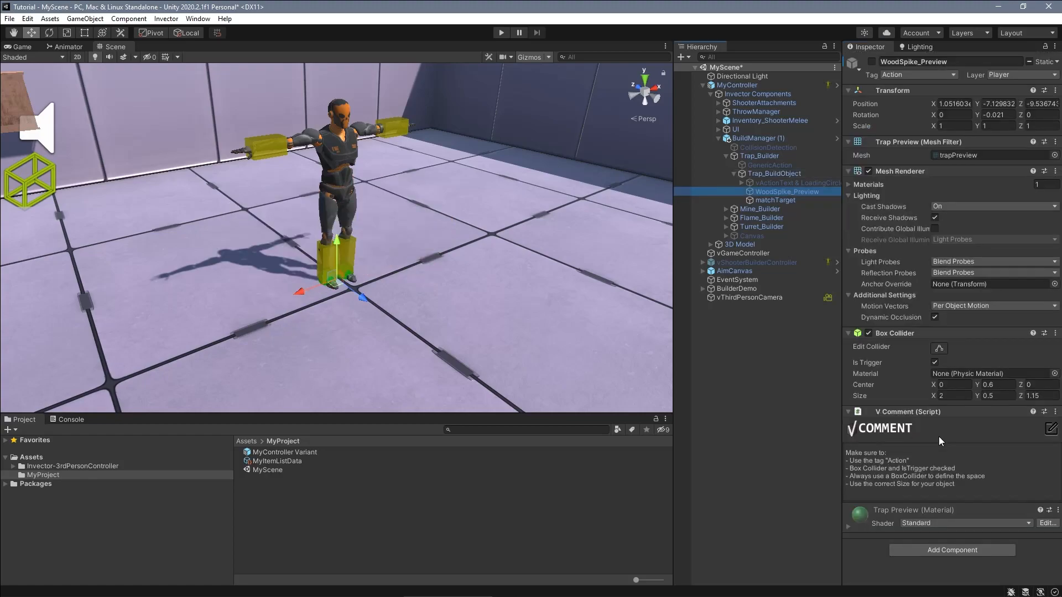
Step: Keep WoodSpike_Preview's Action tag and trigger collider, toggle its visibility, then select MyController
{"action": "left_click", "coordinate": [919, 75]}
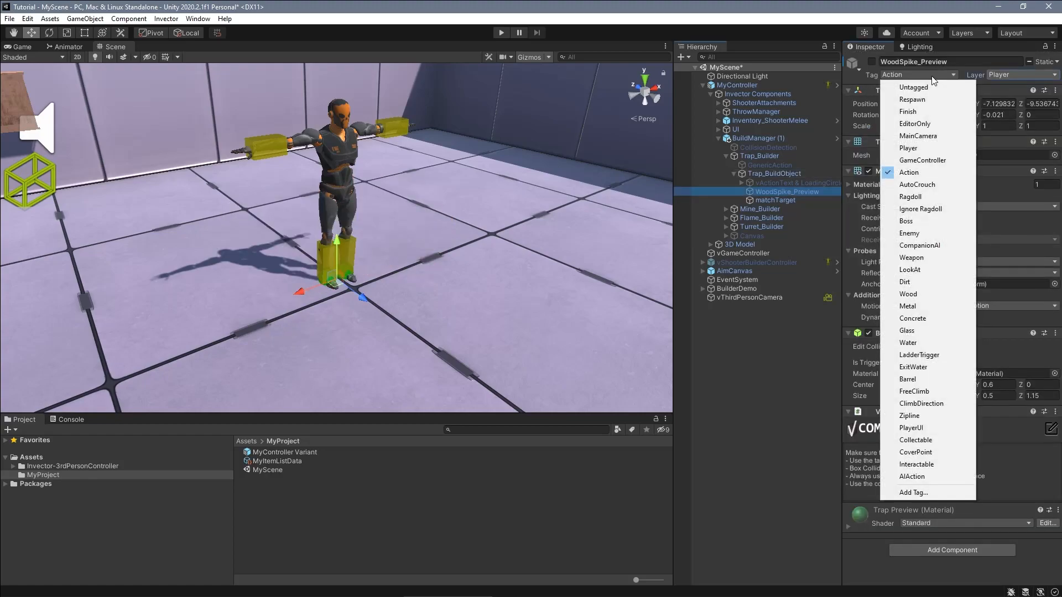
{"action": "left_click", "coordinate": [909, 172]}
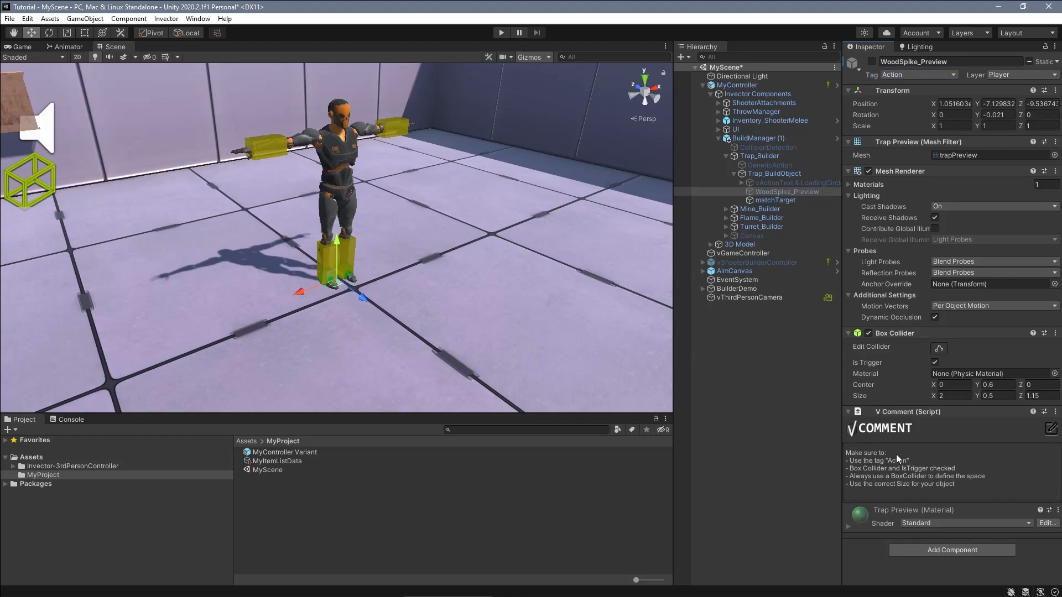
{"action": "left_click", "coordinate": [935, 362]}
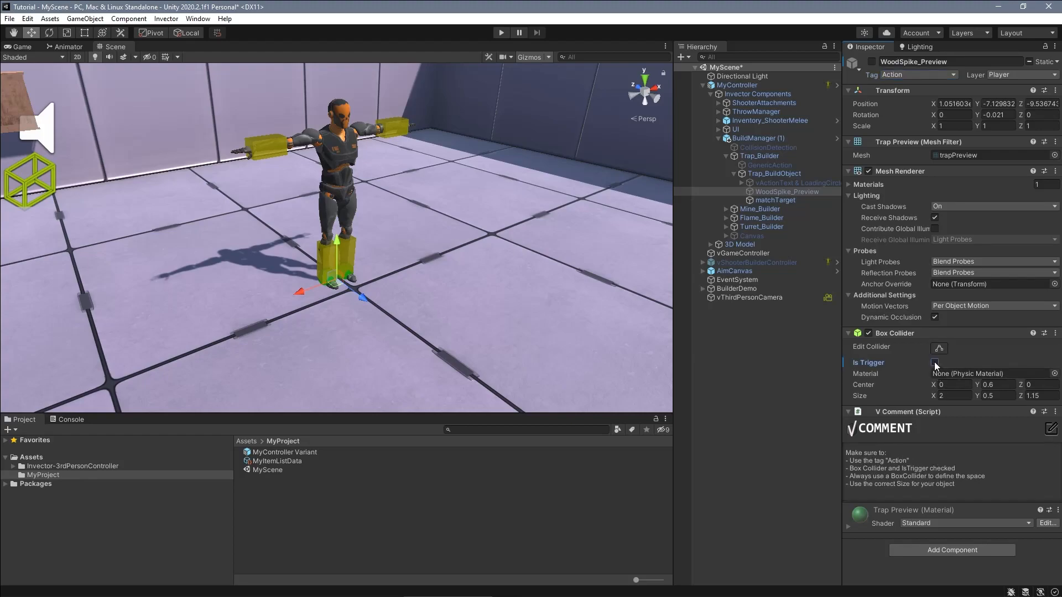
{"action": "left_click", "coordinate": [934, 363]}
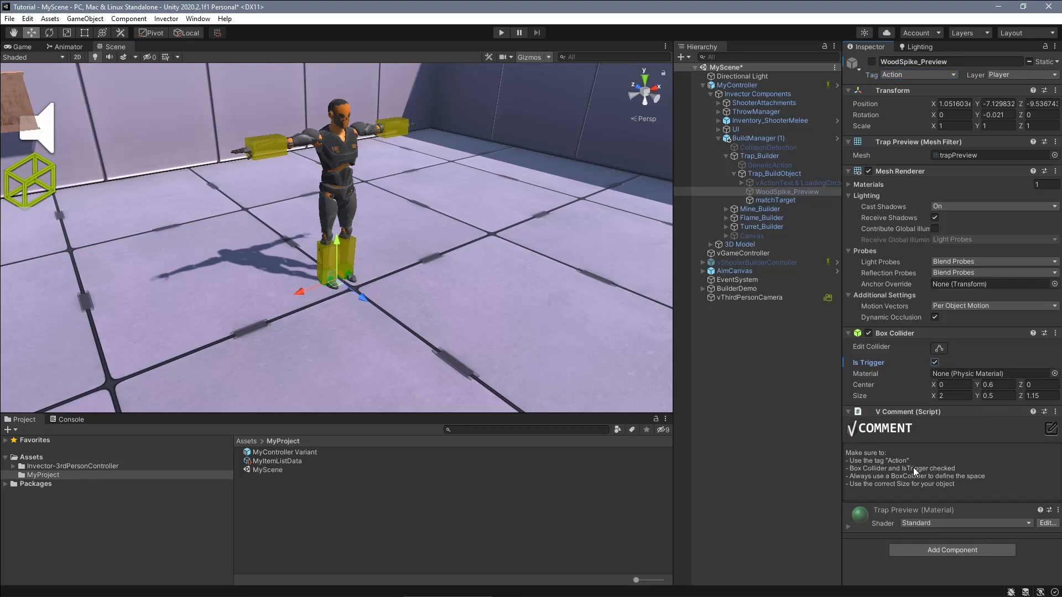
{"action": "left_click", "coordinate": [939, 348]}
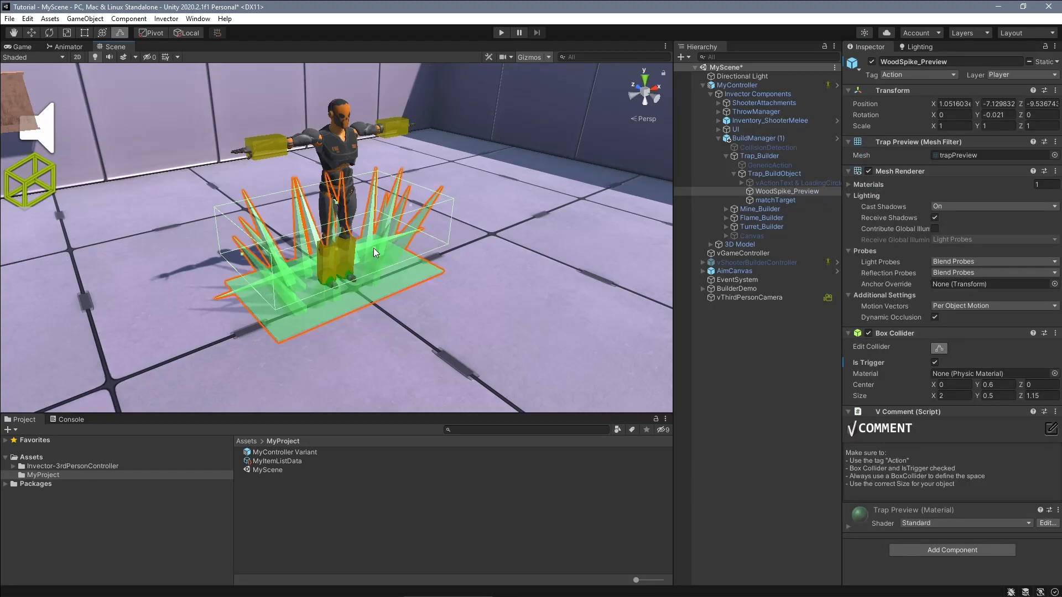
{"action": "mouse_move", "coordinate": [589, 252]}
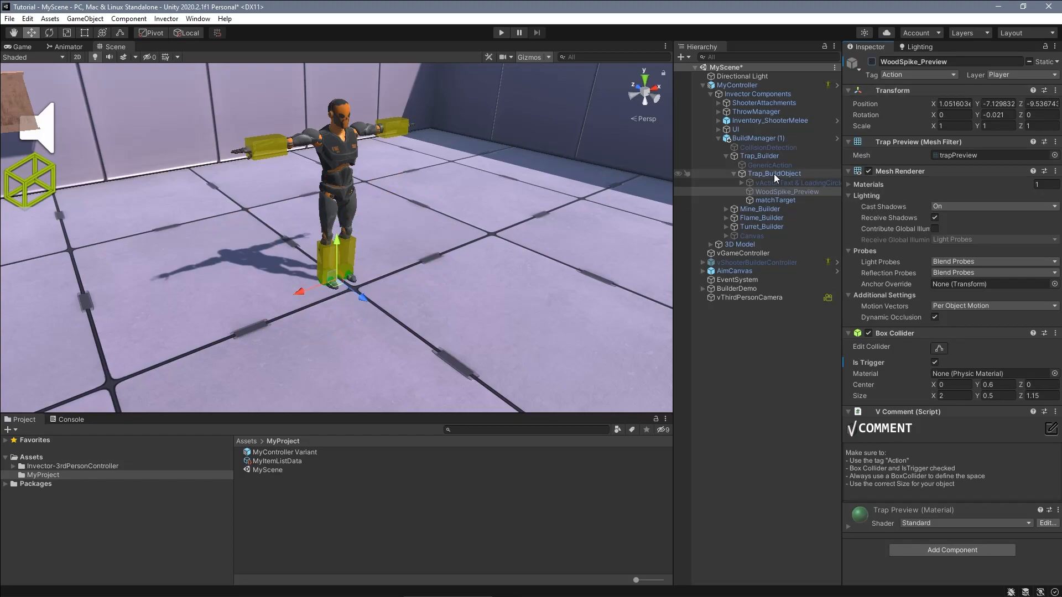
{"action": "left_click", "coordinate": [775, 174]}
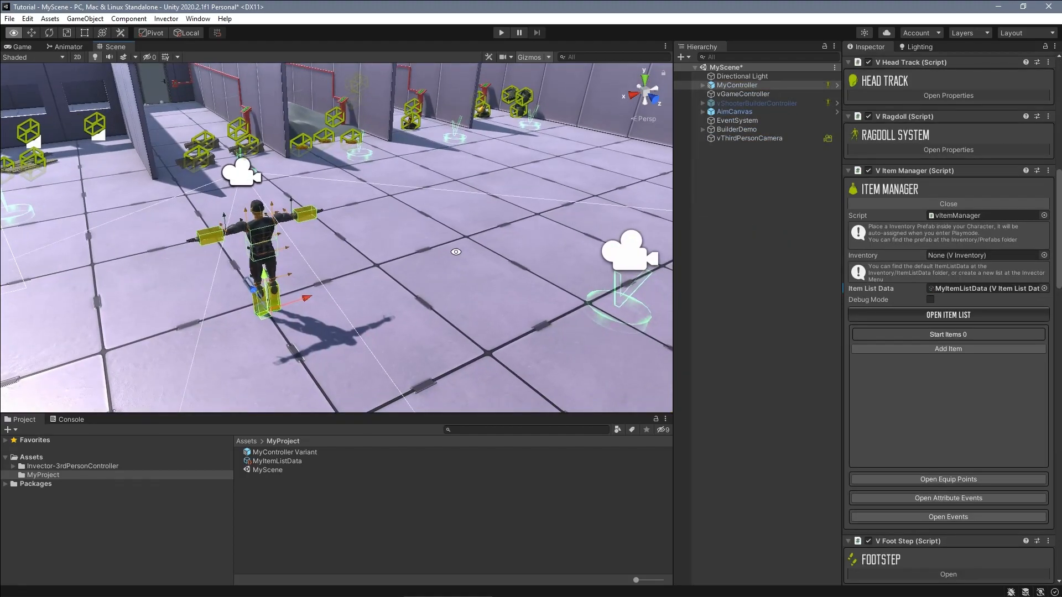
Step: Inspect MyController's vShooterBuilderController child, then open the MyItemListData item list
{"action": "left_click", "coordinate": [703, 85]}
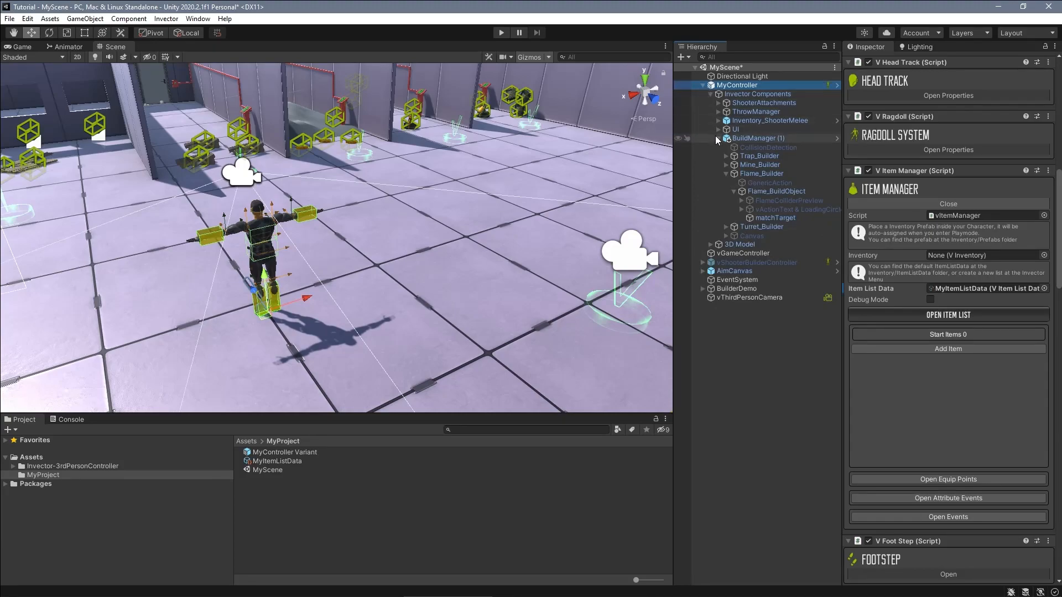
{"action": "left_click", "coordinate": [719, 138]}
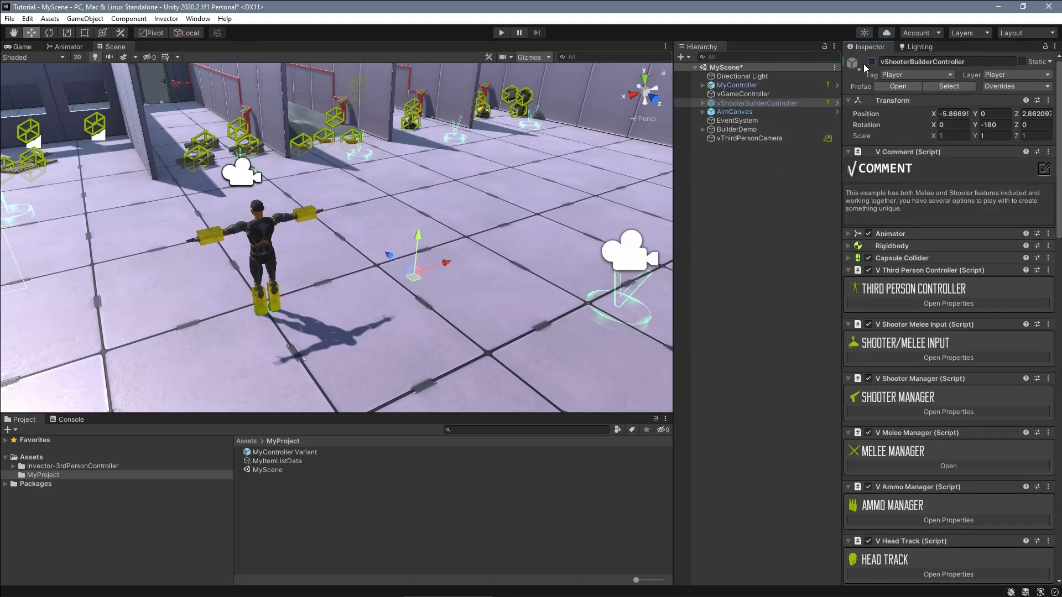
{"action": "left_click", "coordinate": [737, 84]}
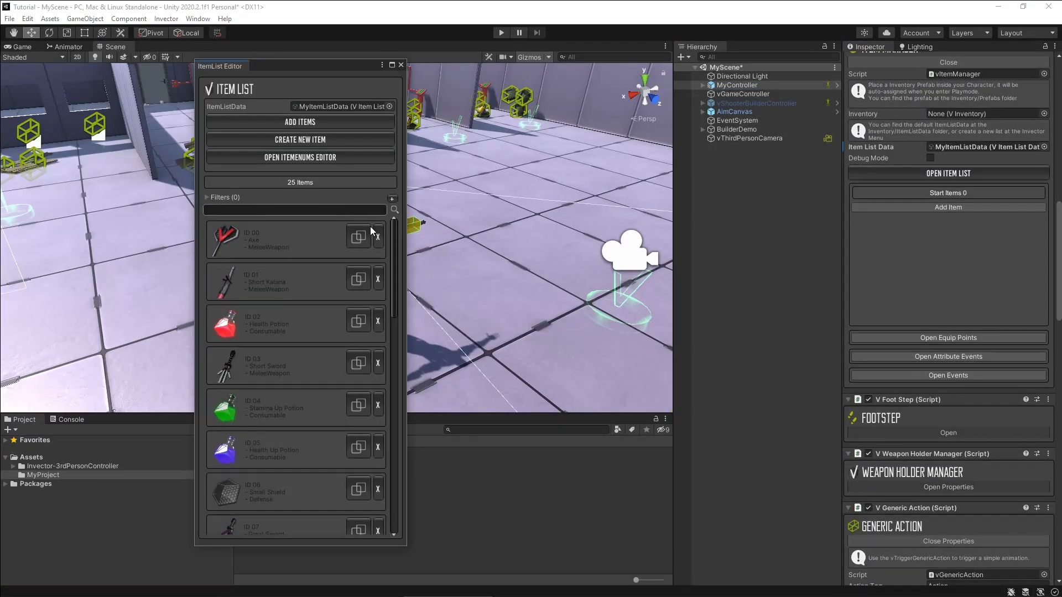
Step: Browse MyItemListData's entries, scrolling past the shotgun, sniper, RPG and ammo items
{"action": "scroll", "scroll_direction": "down", "scroll_amount": 3}
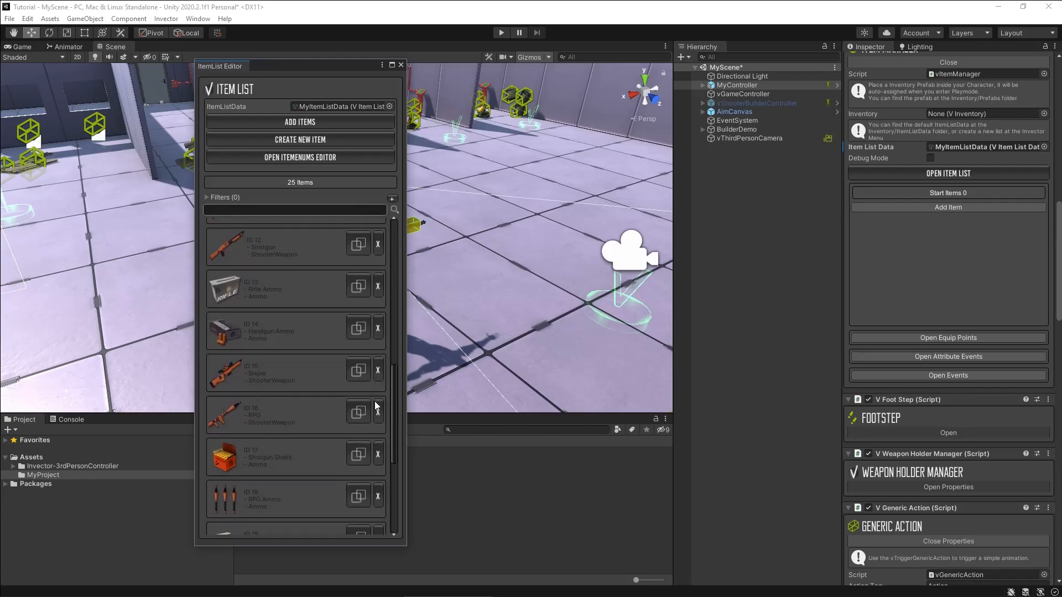
{"action": "scroll", "scroll_direction": "down", "scroll_amount": 3}
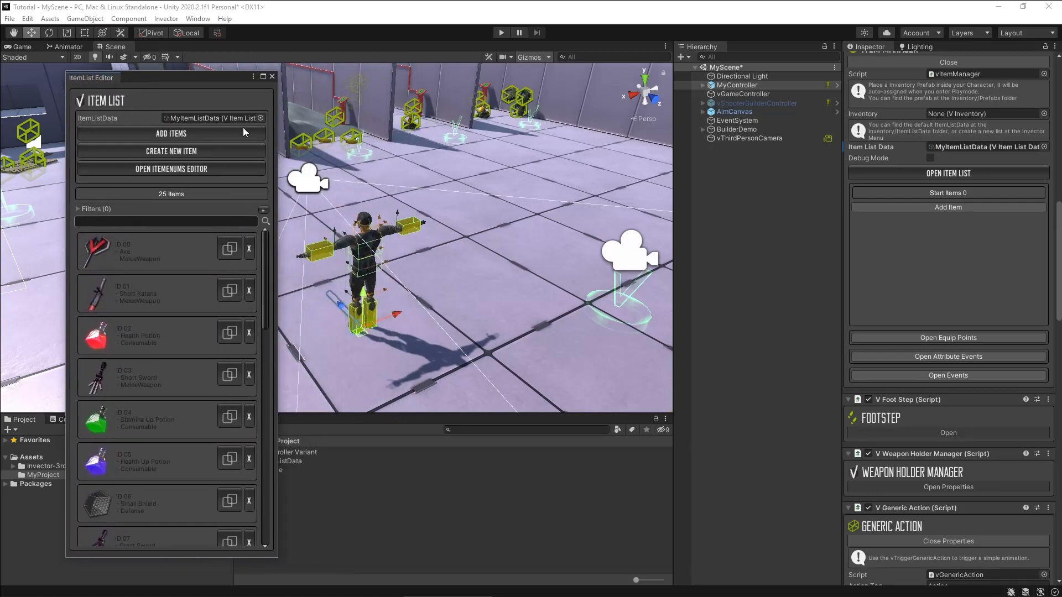
{"action": "mouse_move", "coordinate": [244, 317]}
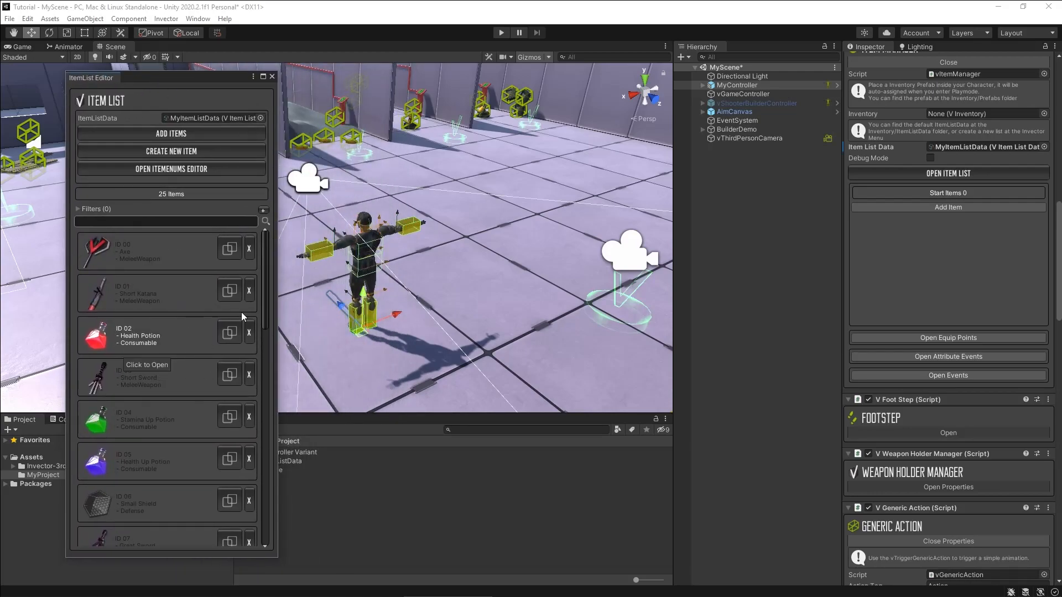
{"action": "mouse_move", "coordinate": [342, 230]}
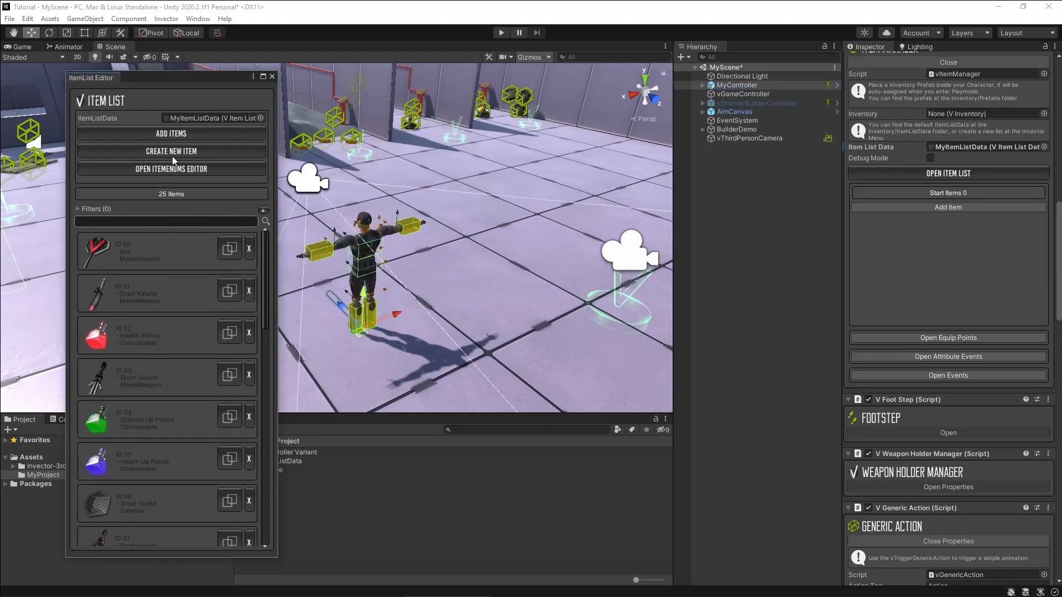
Step: Add all vBuilderItems entries, like FlameThrower, Turret, SpikeTrap and Explosive Mine, to MyItemListData
{"action": "left_click", "coordinate": [171, 133]}
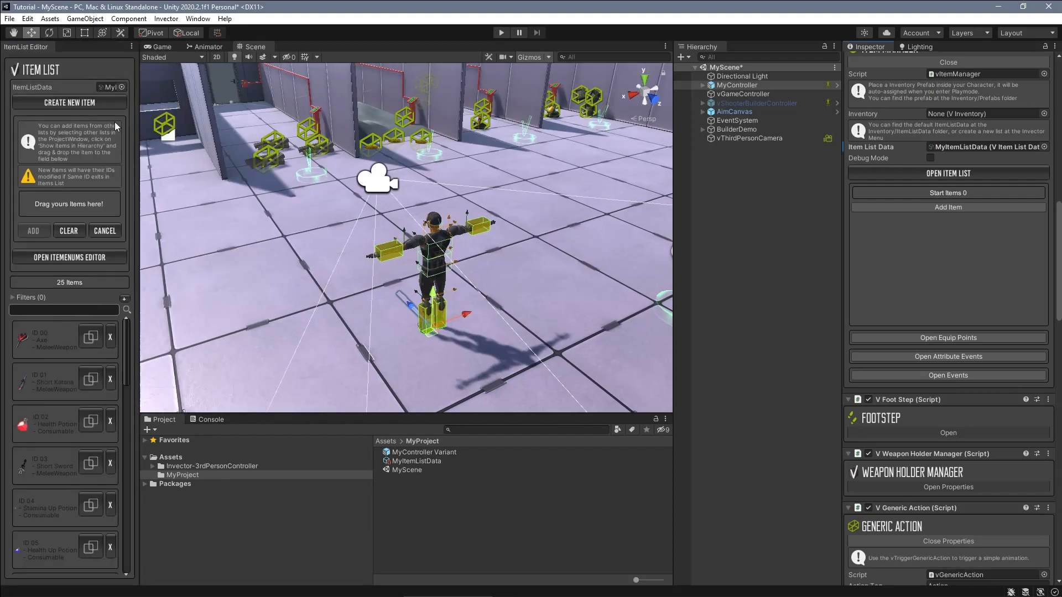
{"action": "left_click", "coordinate": [757, 103]}
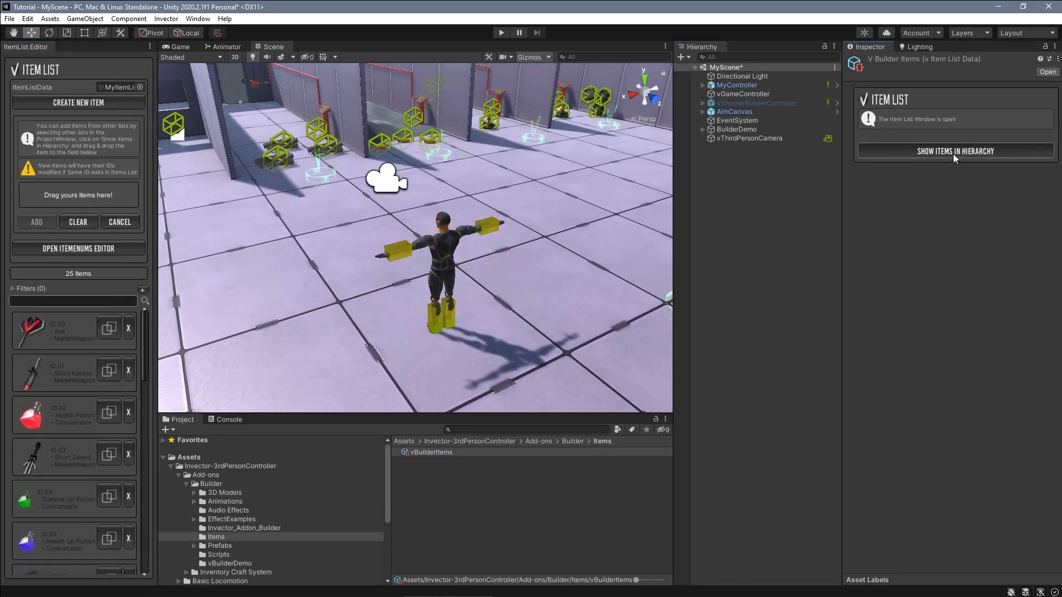
{"action": "left_click", "coordinate": [955, 151]}
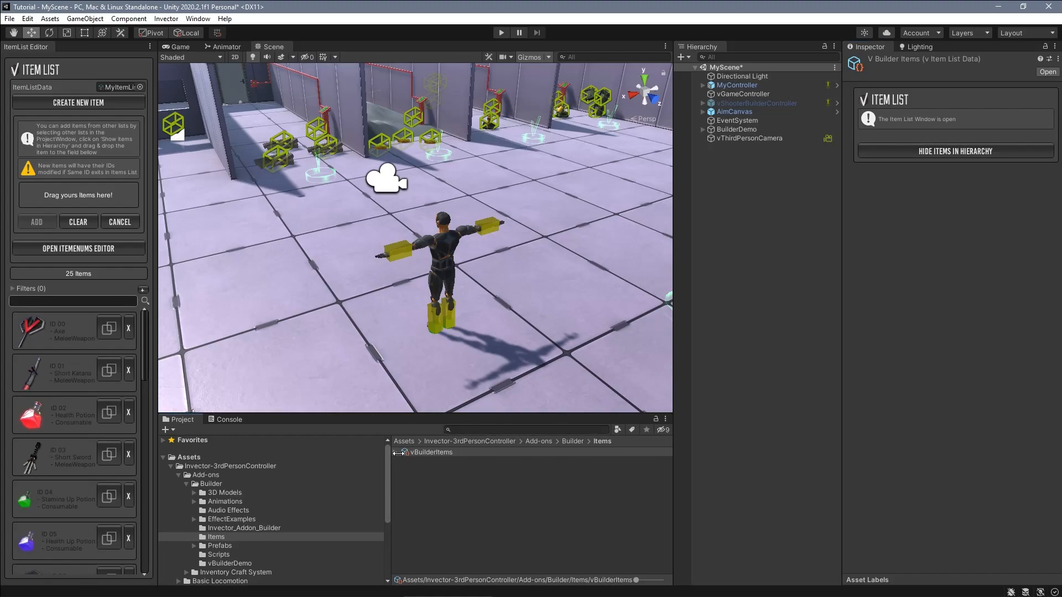
{"action": "left_click", "coordinate": [438, 460]}
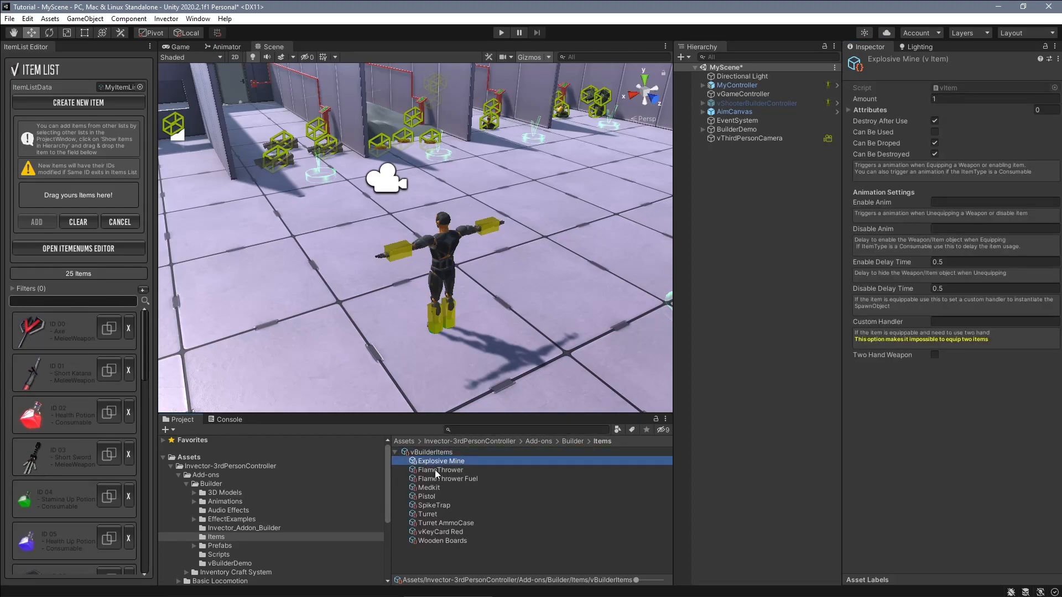
{"action": "left_click", "coordinate": [448, 479]}
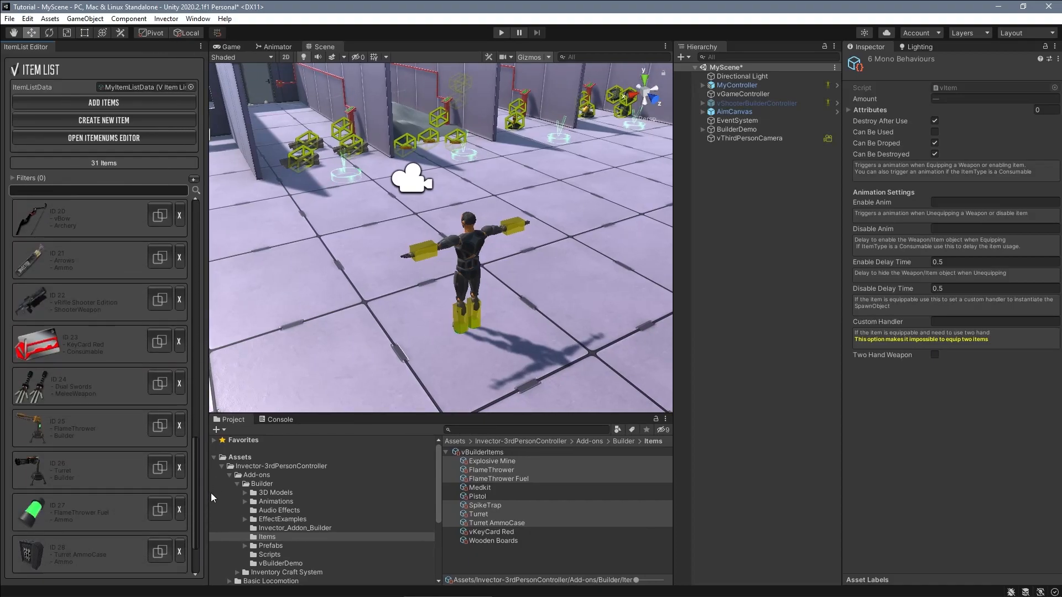
{"action": "scroll", "scroll_direction": "down", "scroll_amount": 3}
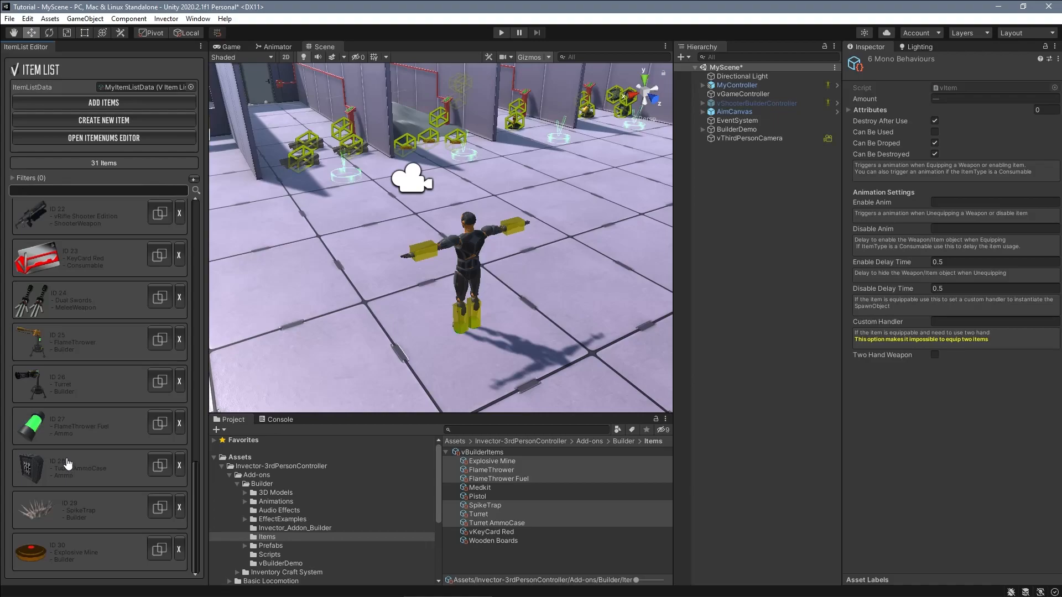
{"action": "mouse_move", "coordinate": [77, 539]}
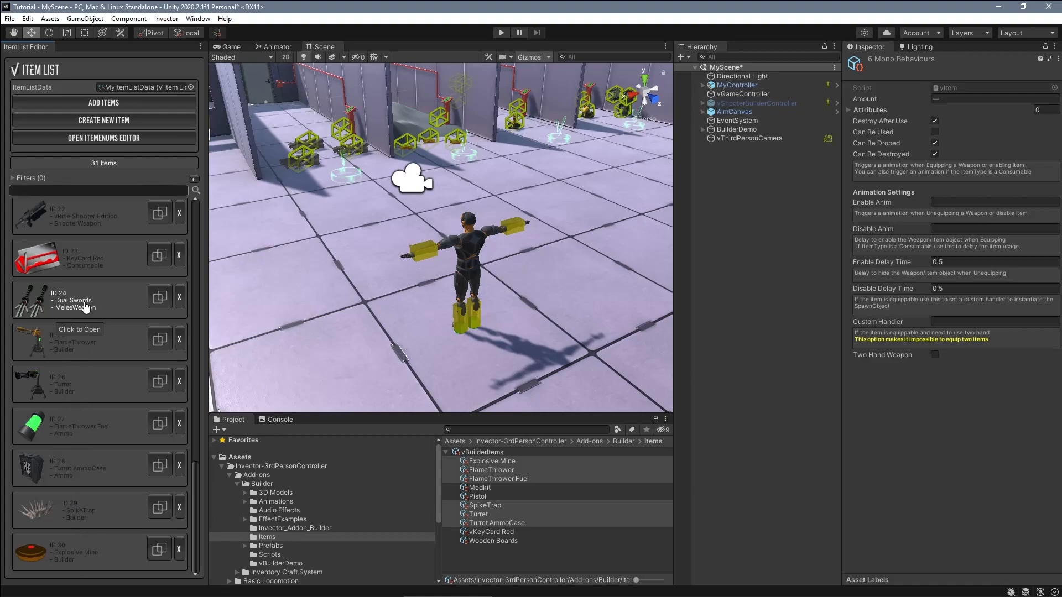
{"action": "mouse_move", "coordinate": [124, 305]}
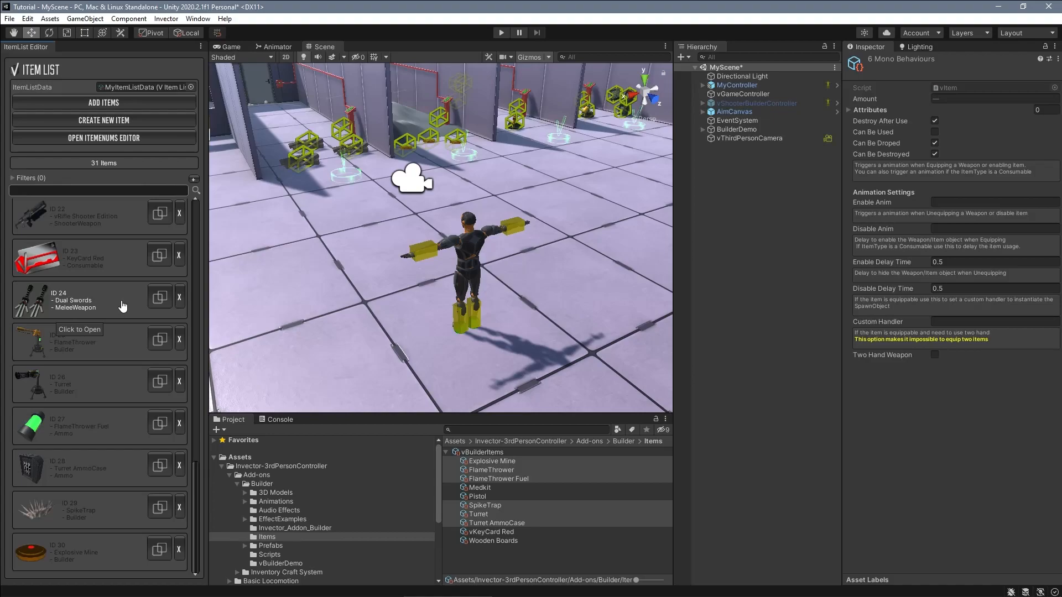
{"action": "mouse_move", "coordinate": [99, 364]}
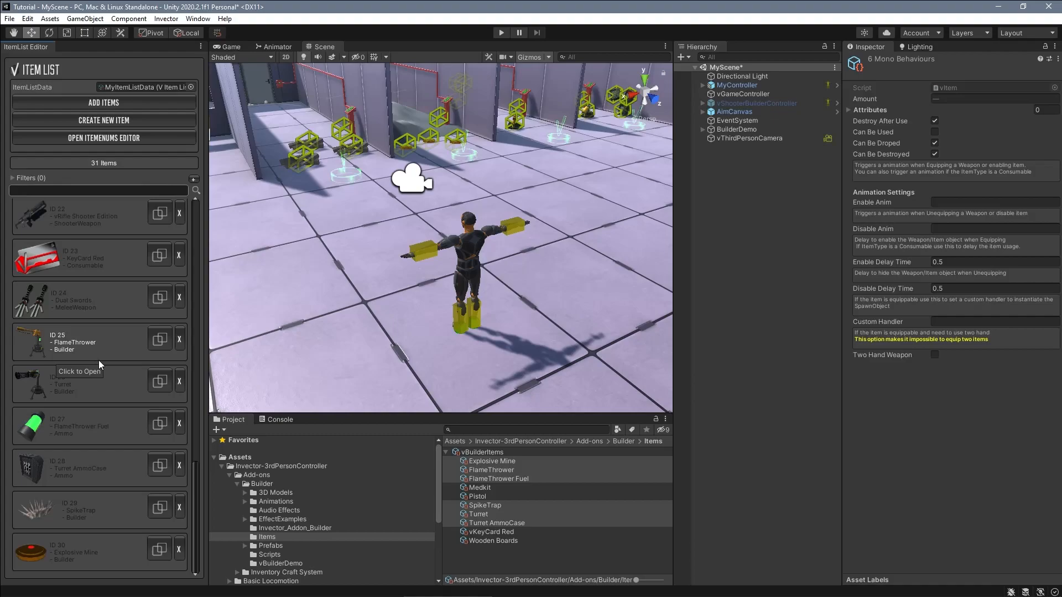
{"action": "mouse_move", "coordinate": [99, 438]}
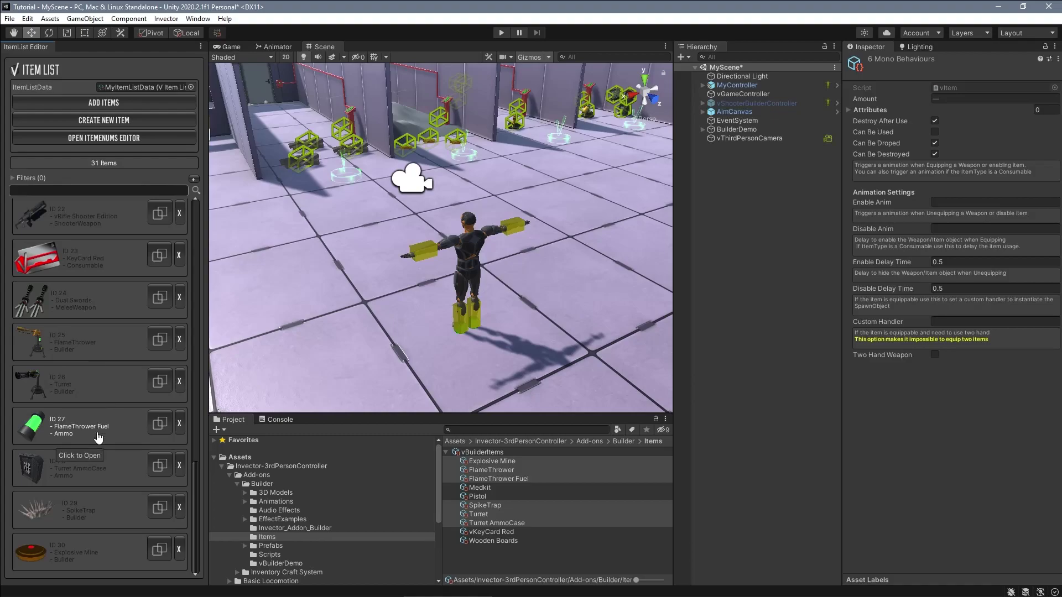
{"action": "mouse_move", "coordinate": [204, 435]}
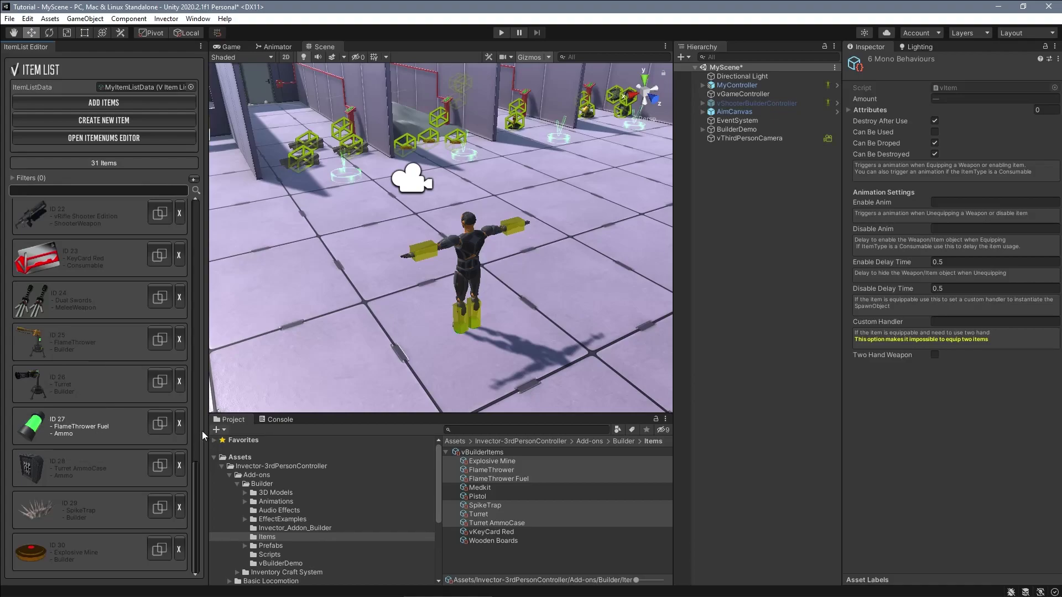
{"action": "mouse_move", "coordinate": [304, 161]}
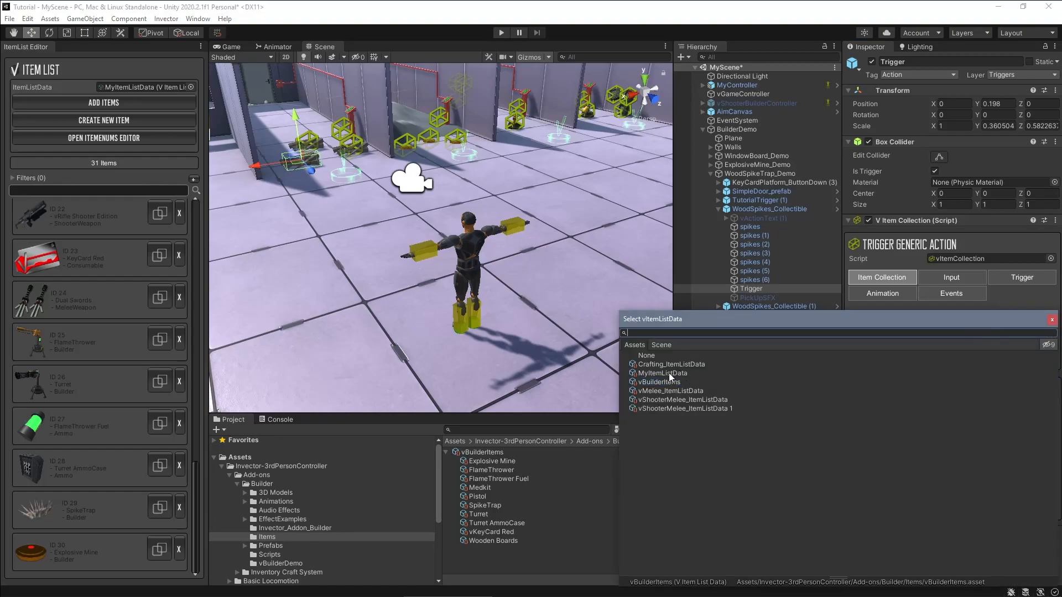
Step: Set WoodSpikes_Collectible to MyItemListData, granting SpikeTrap to equip area 3, and drag it into MyProject
{"action": "left_click", "coordinate": [662, 373]}
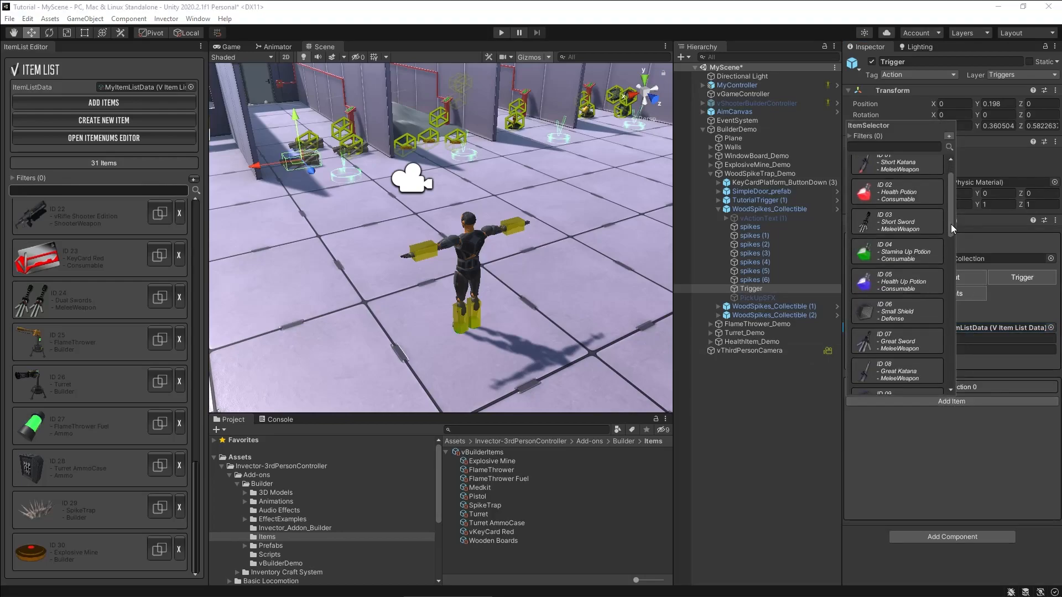
{"action": "scroll", "scroll_direction": "down", "scroll_amount": 3}
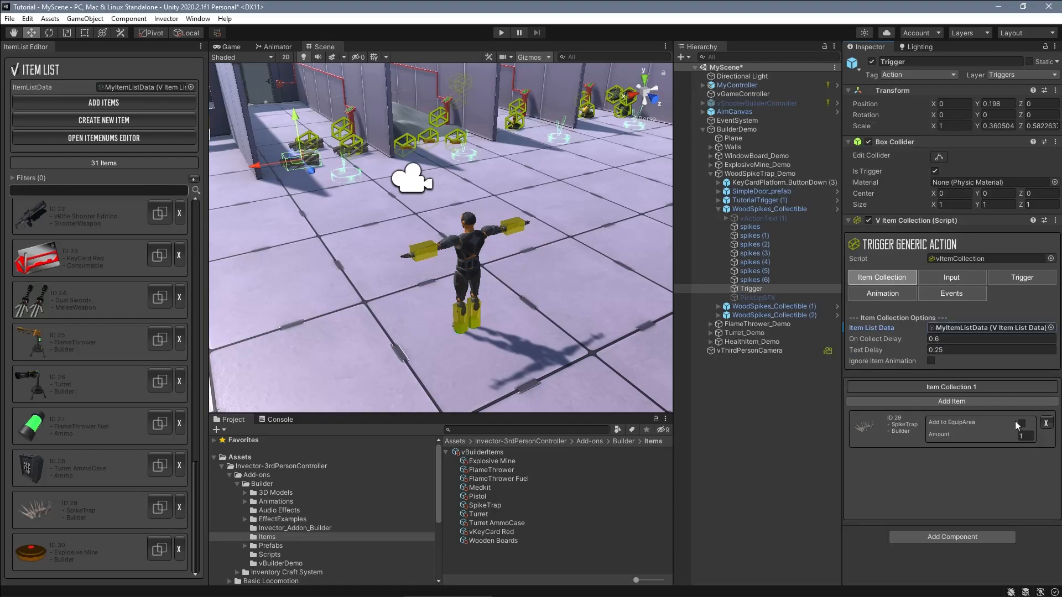
{"action": "left_click", "coordinate": [1025, 423]}
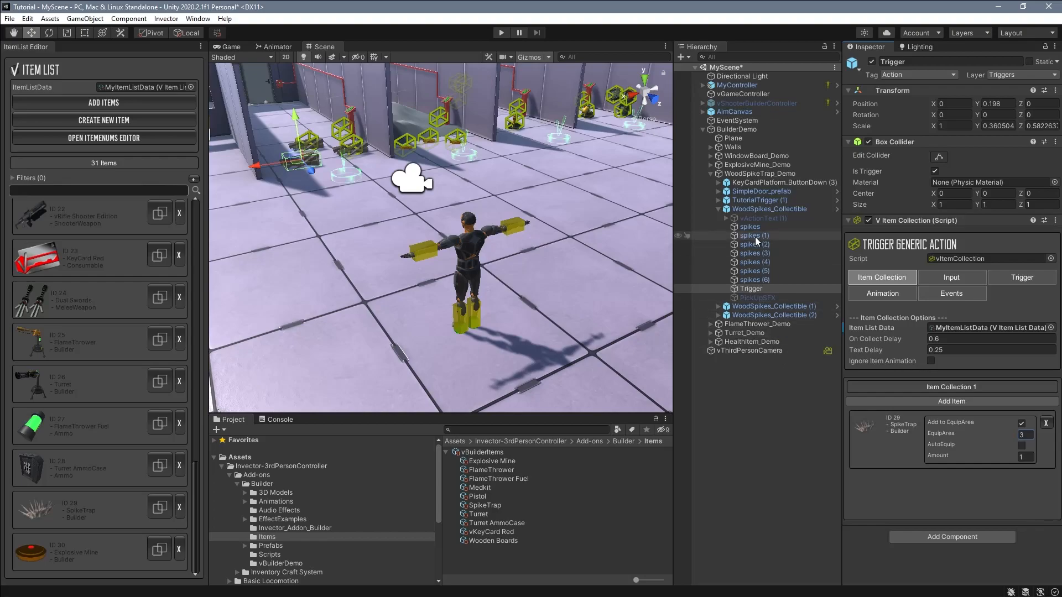
{"action": "left_click", "coordinate": [223, 466]}
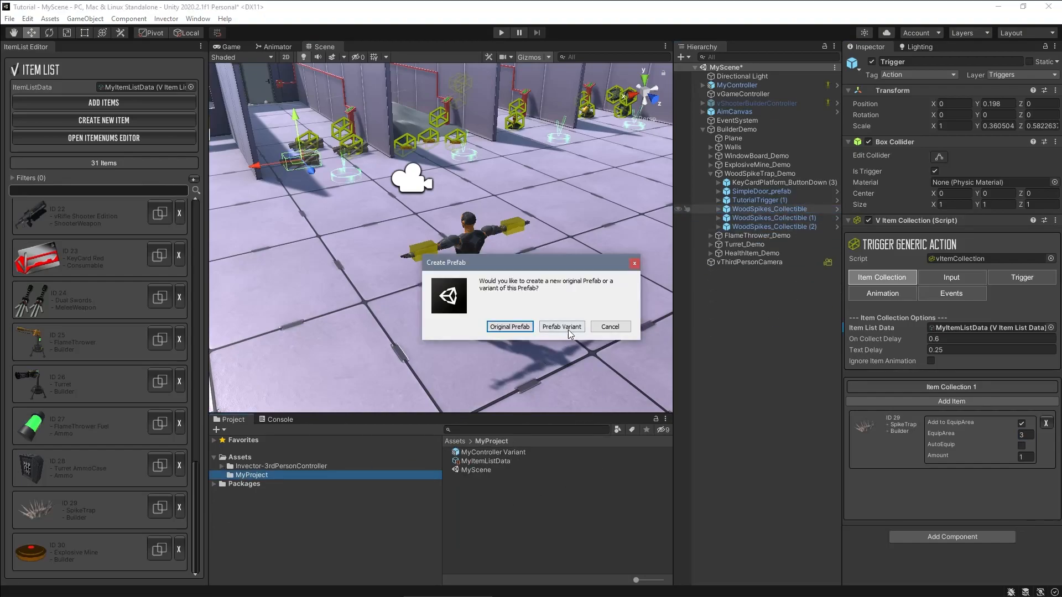
Step: Save the spike, mine, flamethrower, fuel and turret collectibles as prefab variants in MyPrefabs
{"action": "left_click", "coordinate": [562, 326]}
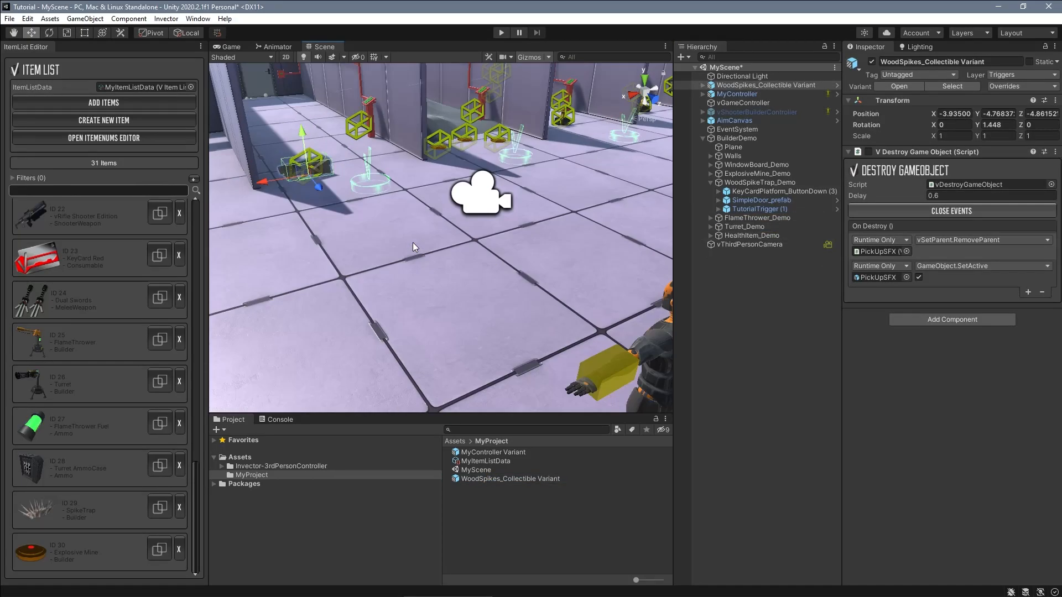
{"action": "left_click", "coordinate": [751, 200]}
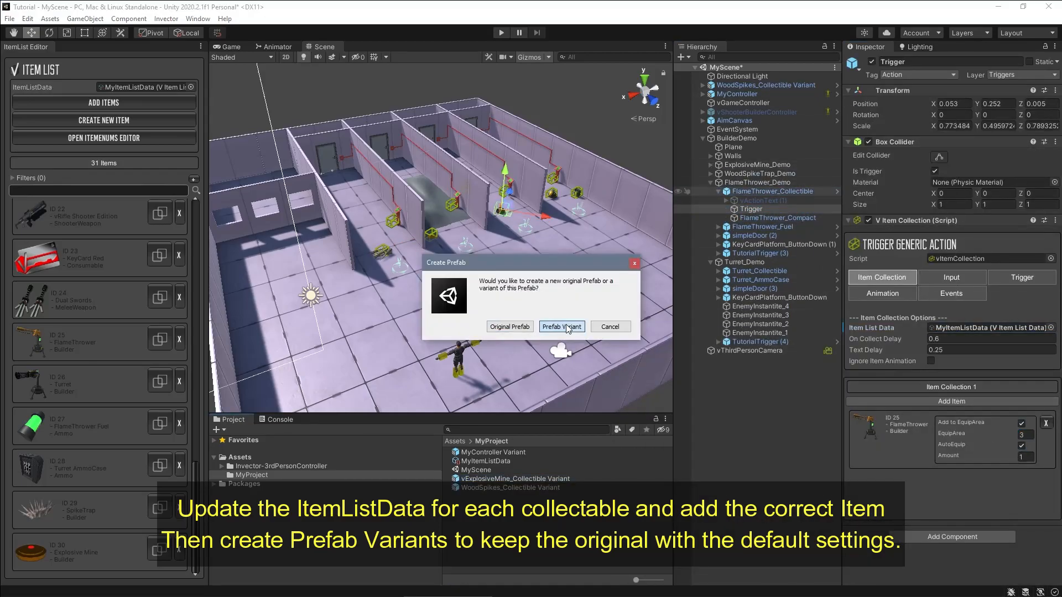
{"action": "left_click", "coordinate": [561, 327]}
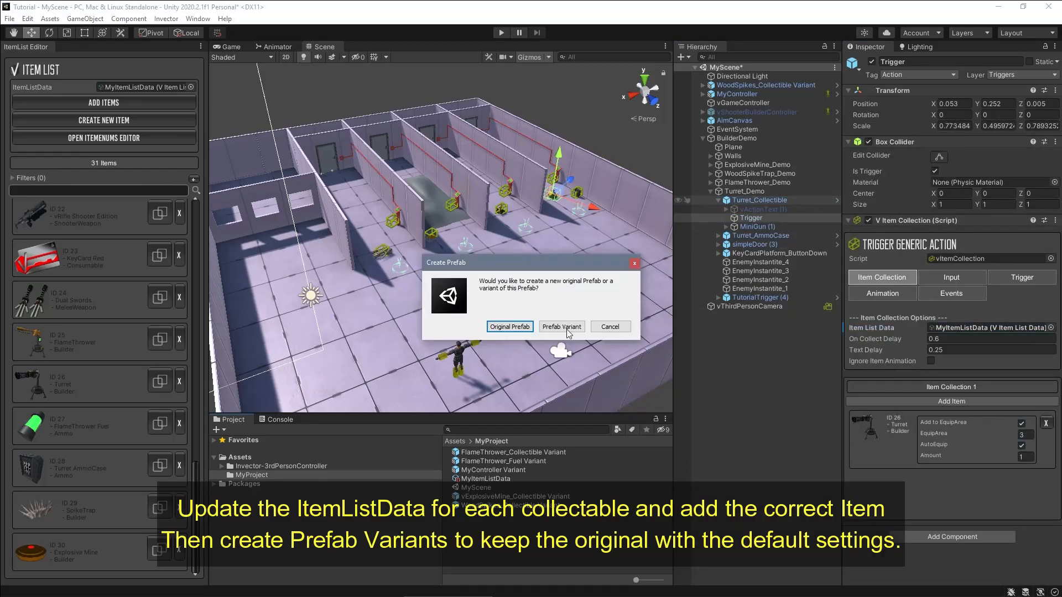
{"action": "left_click", "coordinate": [562, 327]}
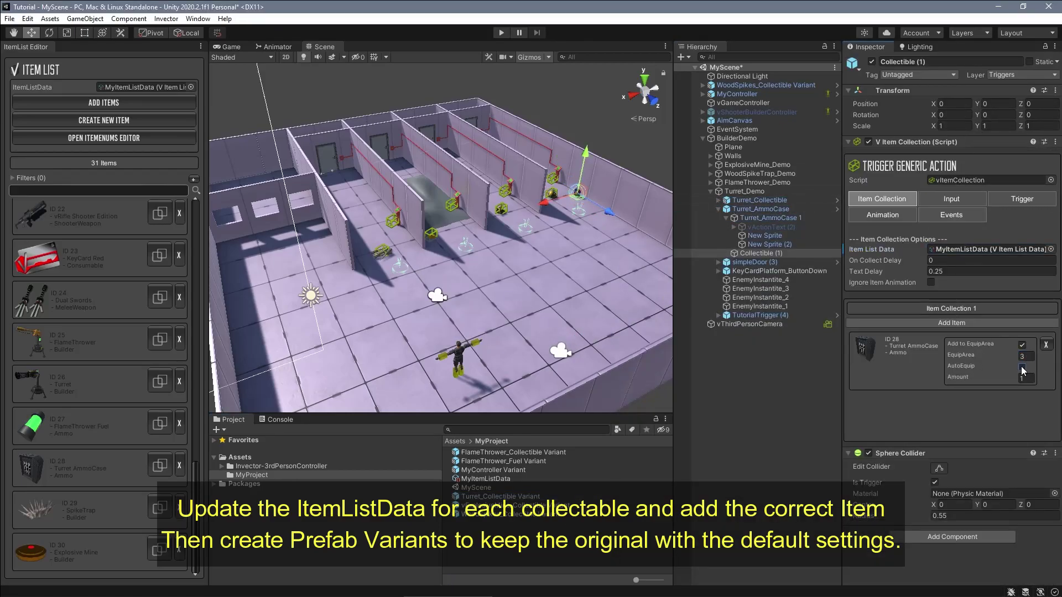
{"action": "left_click", "coordinate": [481, 452]}
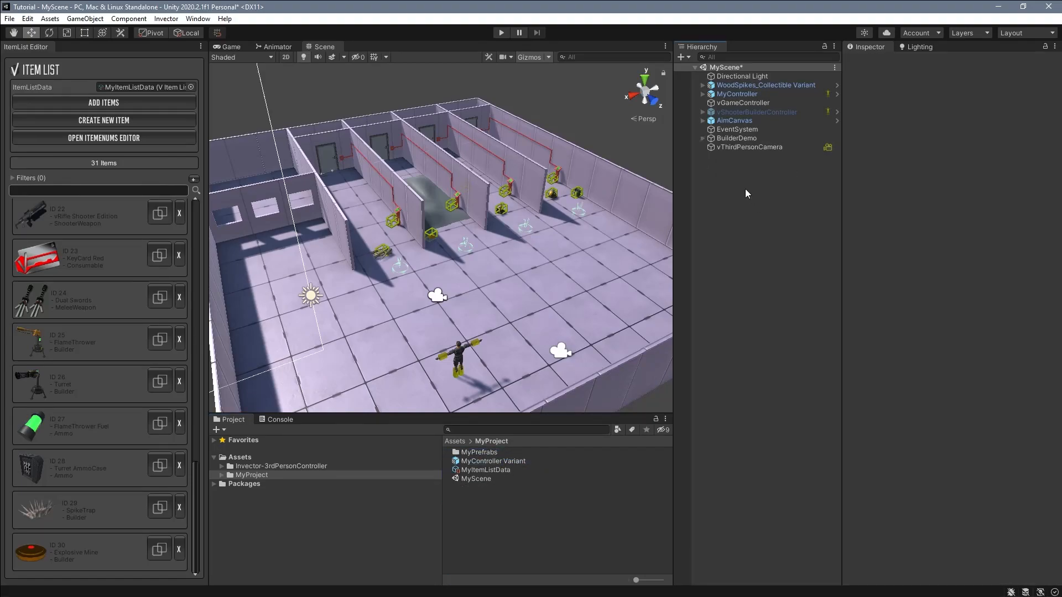
Step: Unpack MyController, rename Inventory_ShooterMelee to MyInventory and save it as a prefab
{"action": "right_click", "coordinate": [737, 94]}
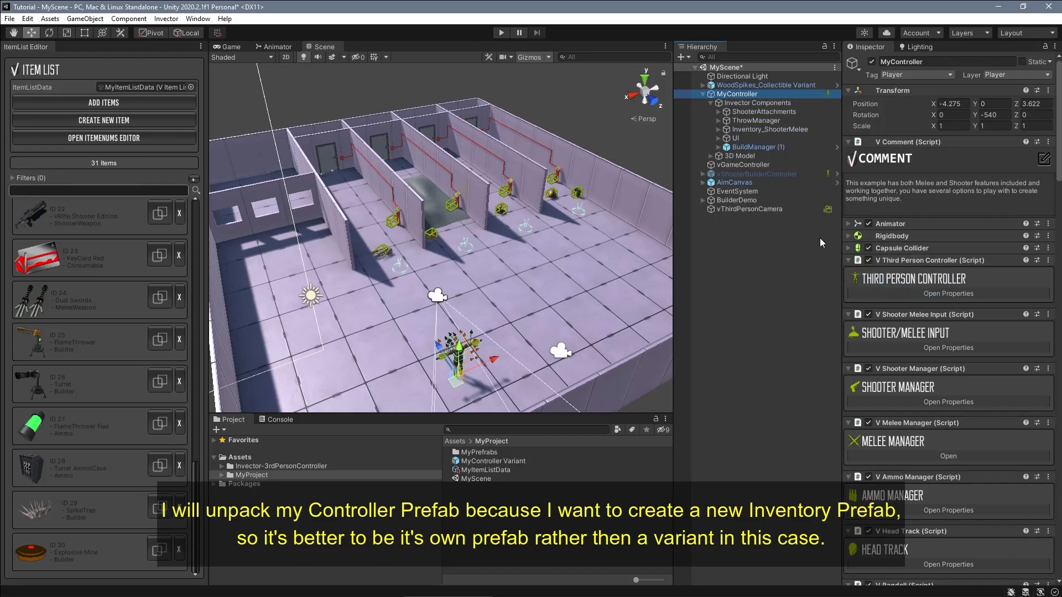
{"action": "left_click", "coordinate": [769, 129]}
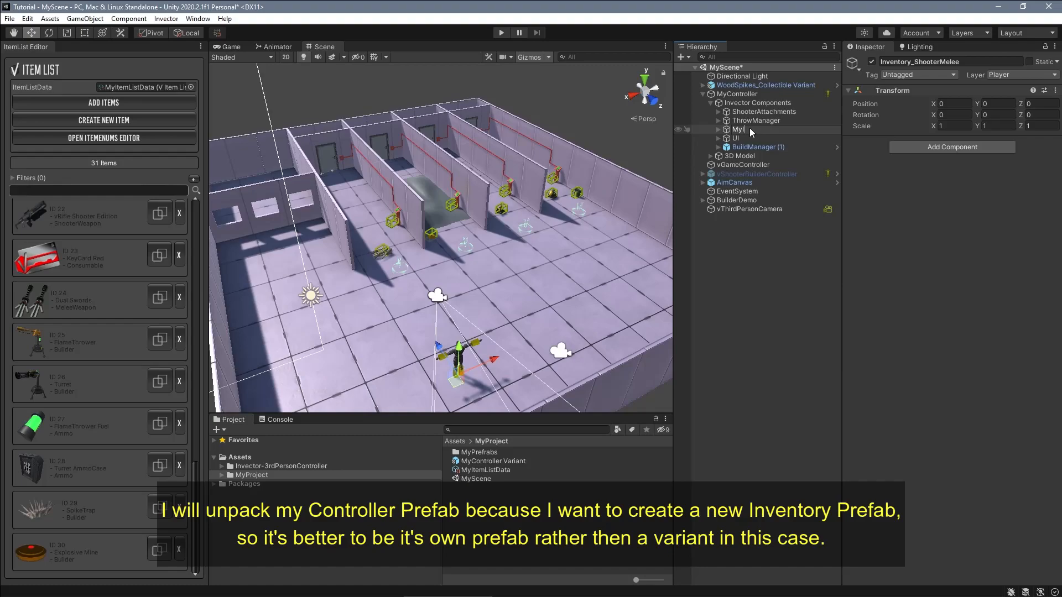
{"action": "type", "text": "MyInventory"}
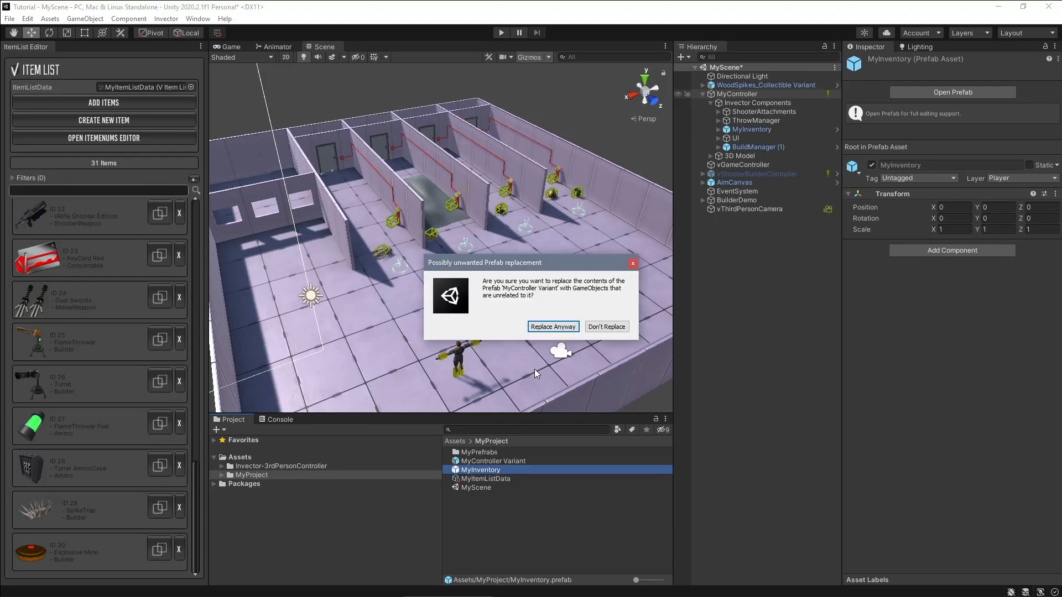
{"action": "left_click", "coordinate": [607, 327]}
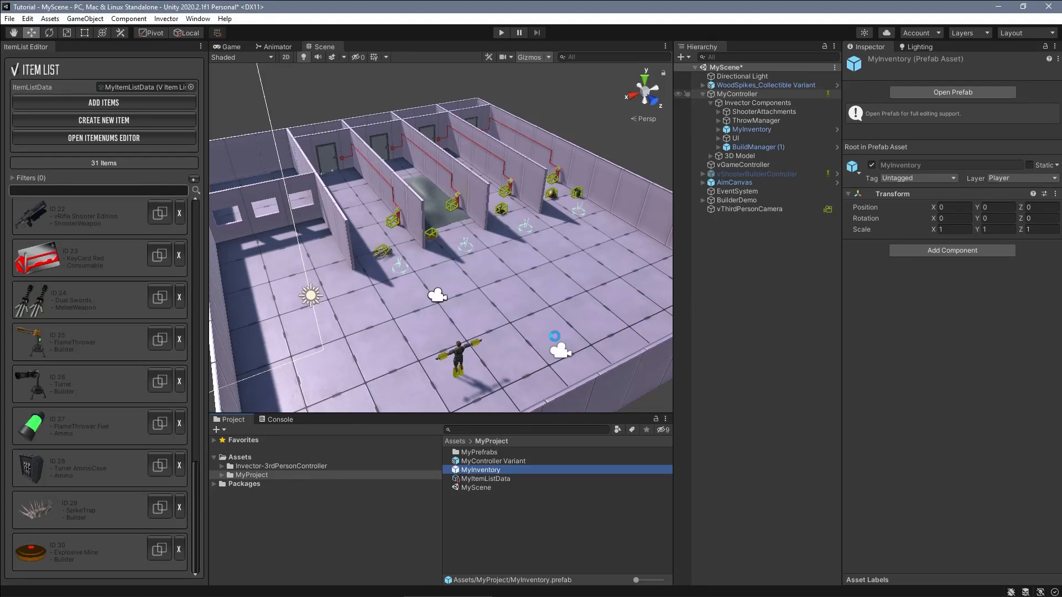
{"action": "left_click", "coordinate": [737, 94]}
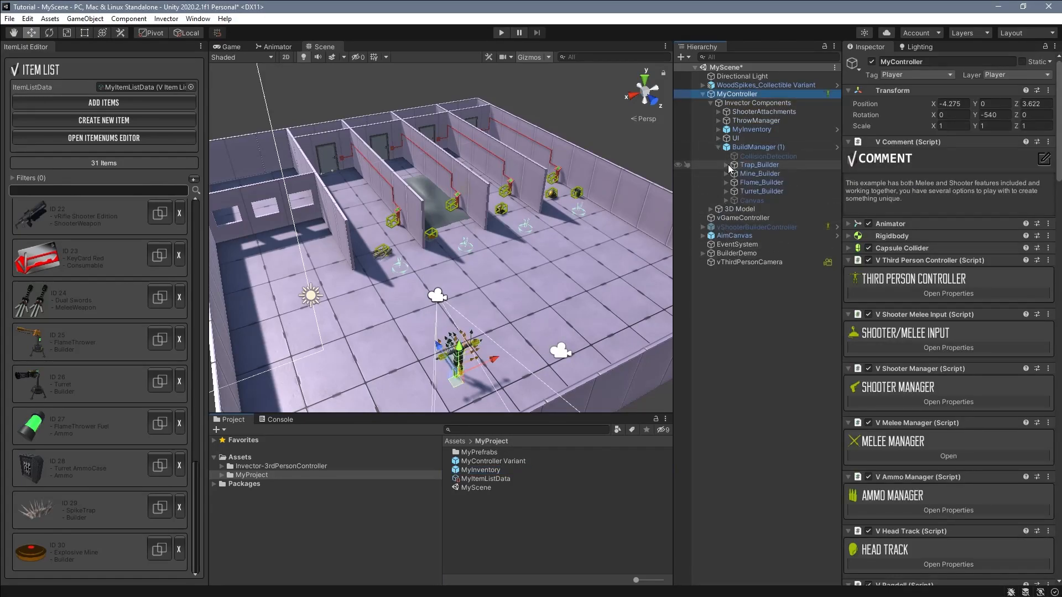
Step: Set the Item IDs of the build objects: Trap 29, Mine 30, Turret 26
{"action": "left_click", "coordinate": [764, 182]}
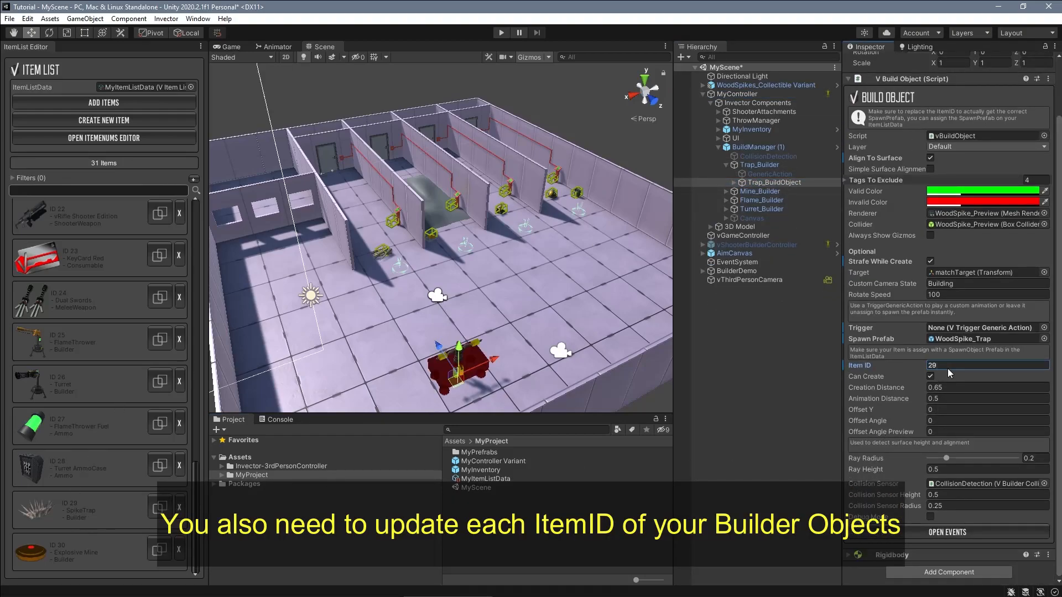
{"action": "left_click", "coordinate": [760, 191]}
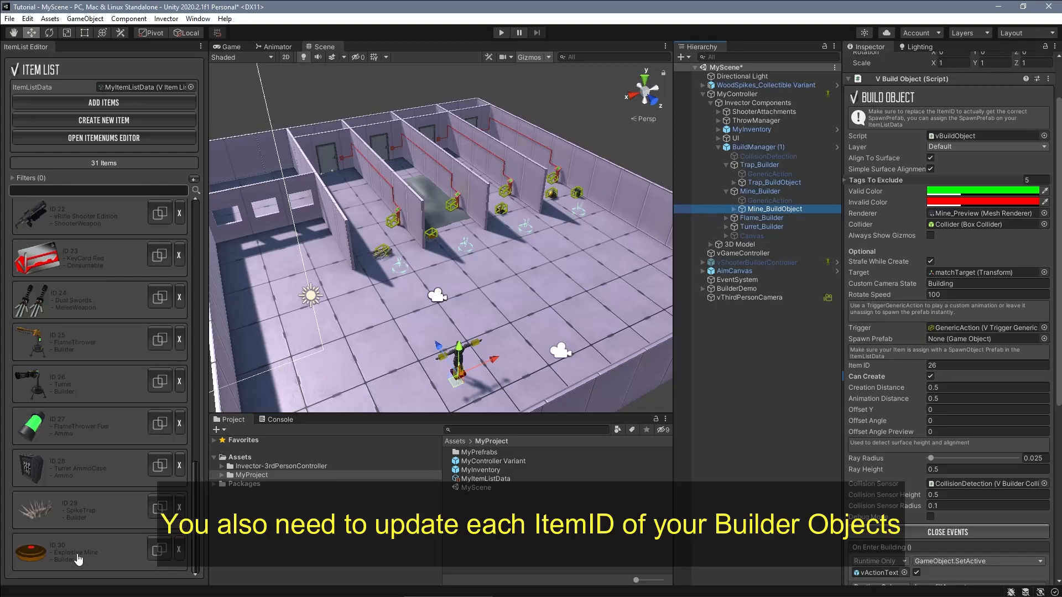
{"action": "left_click", "coordinate": [727, 217]}
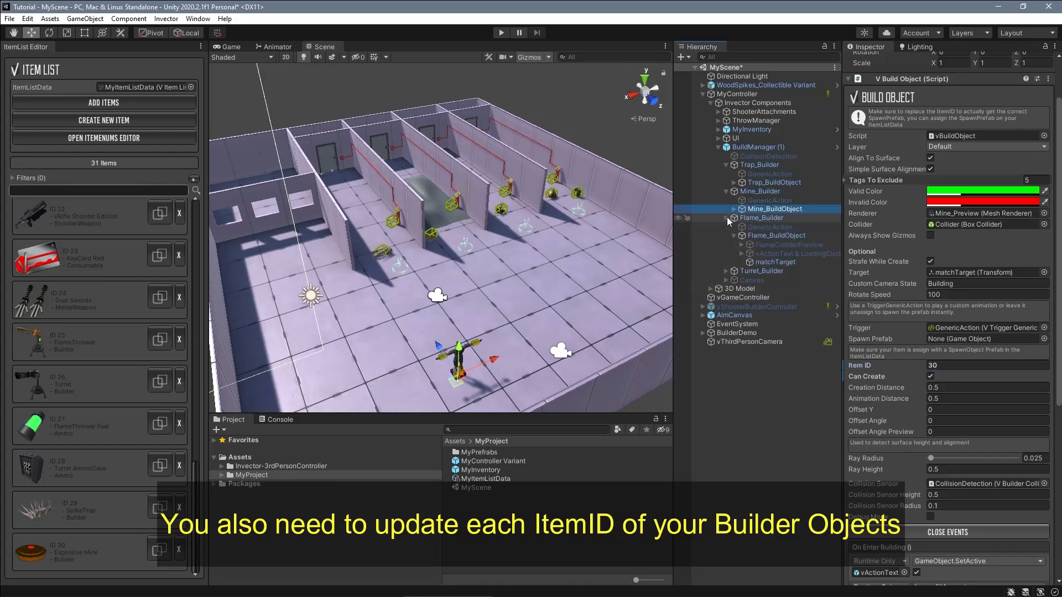
{"action": "left_click", "coordinate": [776, 235]}
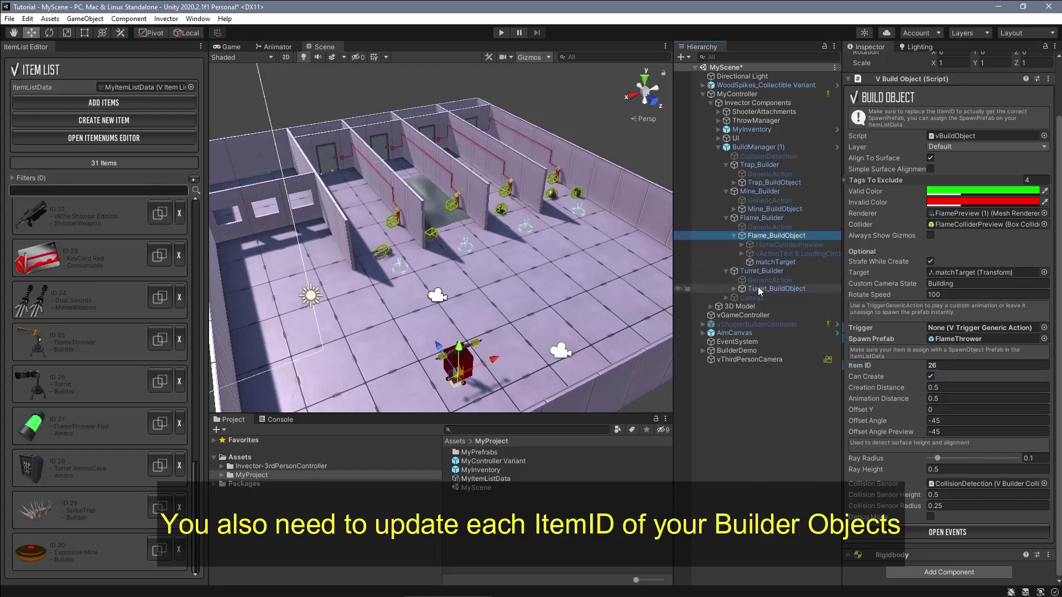
{"action": "left_click", "coordinate": [777, 288]}
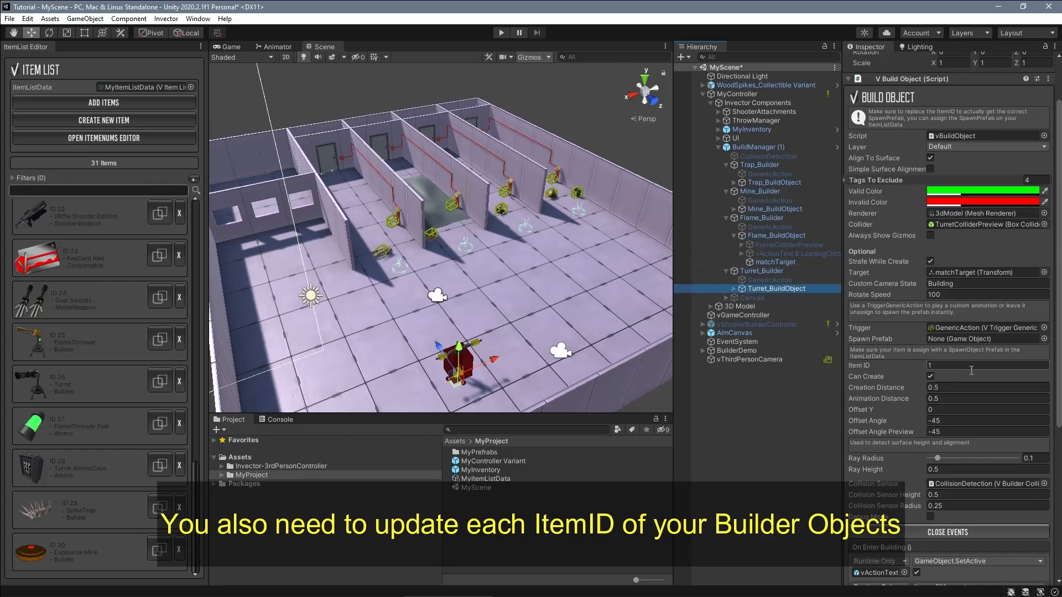
{"action": "type", "text": "26"}
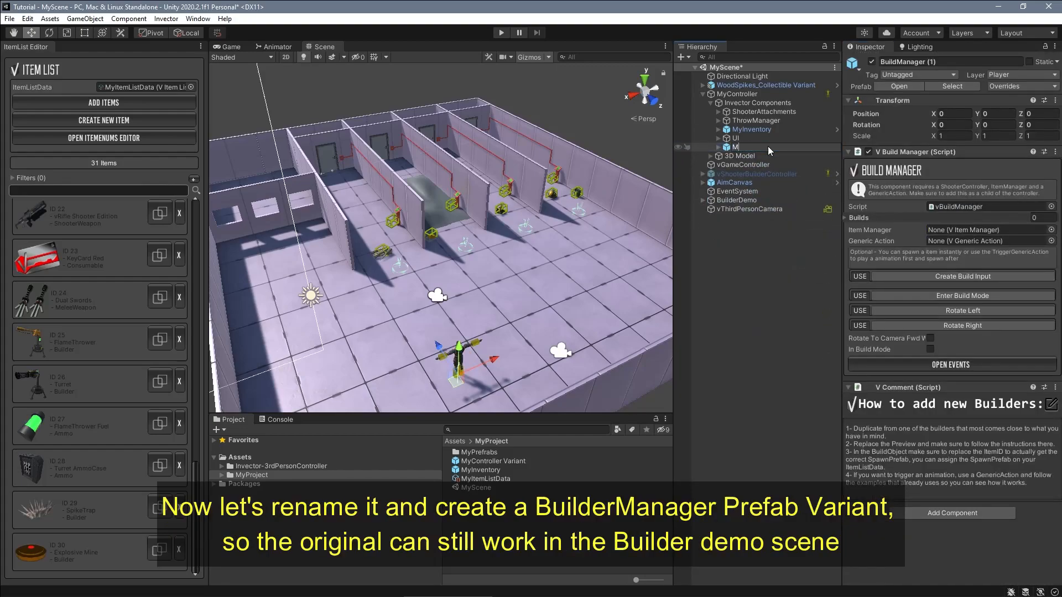
Step: Rename BuildManager to MyBuilderManager, save it as a prefab variant, and close the ItemList Editor
{"action": "type", "text": "MyBuilderManager"}
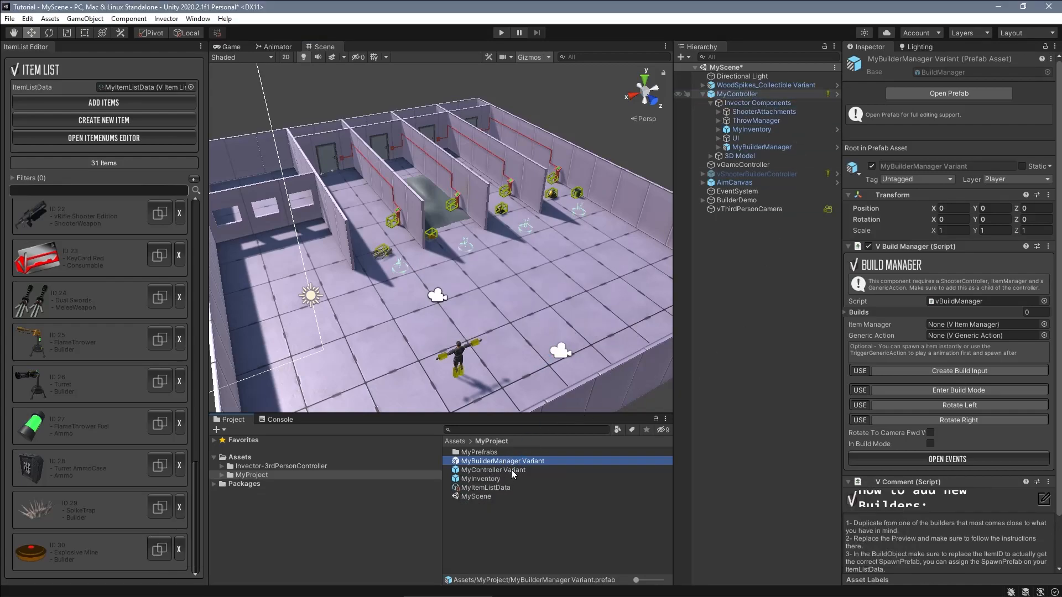
{"action": "left_click", "coordinate": [487, 470]}
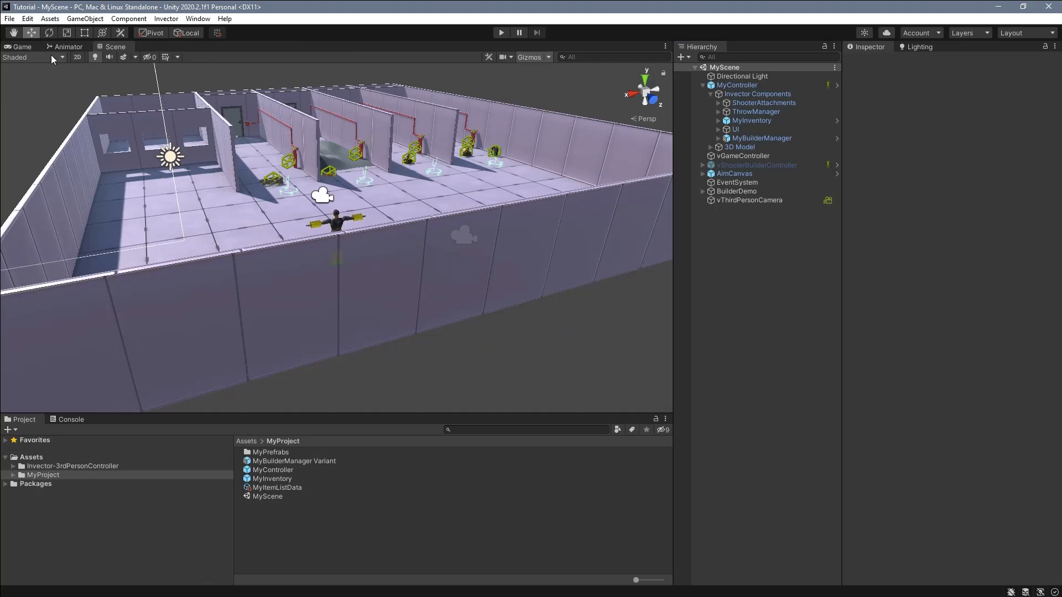
Step: Open MyInventory in Prefab Mode and frame its Inventory_UI canvas in the Scene view
{"action": "left_click", "coordinate": [752, 120]}
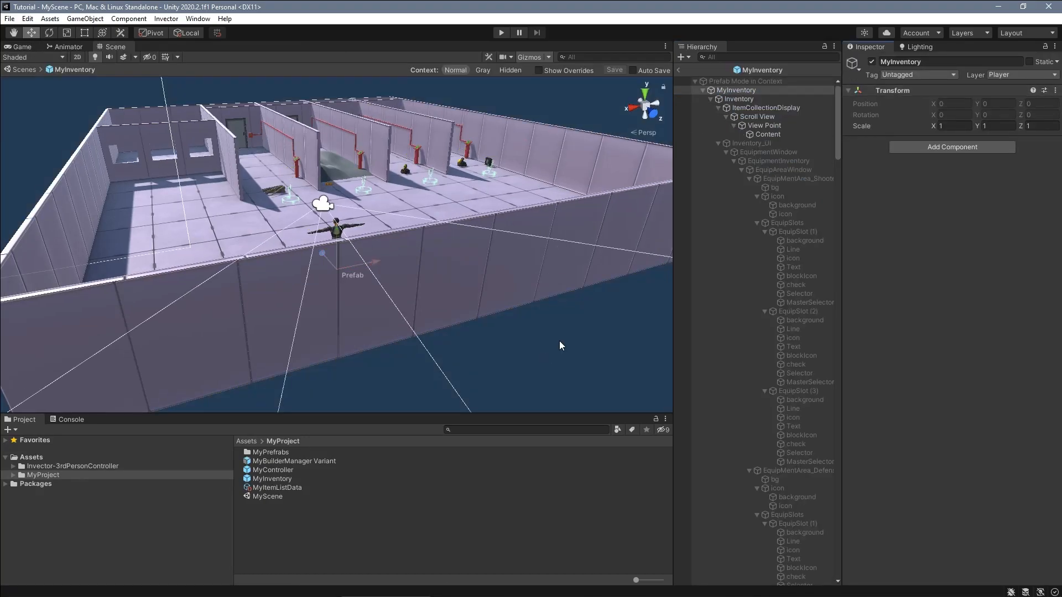
{"action": "left_click", "coordinate": [751, 143]}
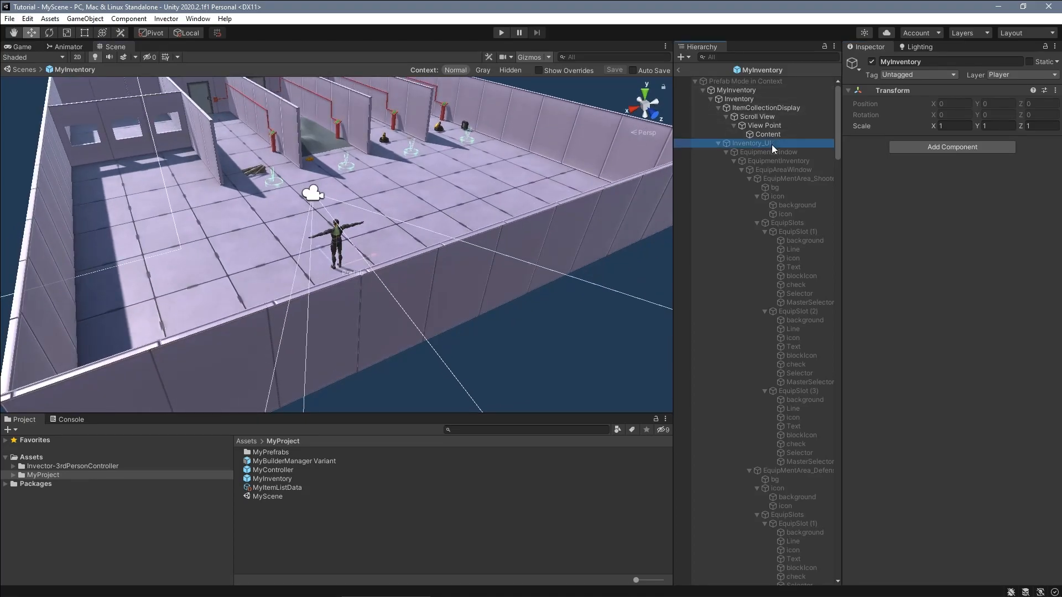
{"action": "left_click", "coordinate": [752, 143]}
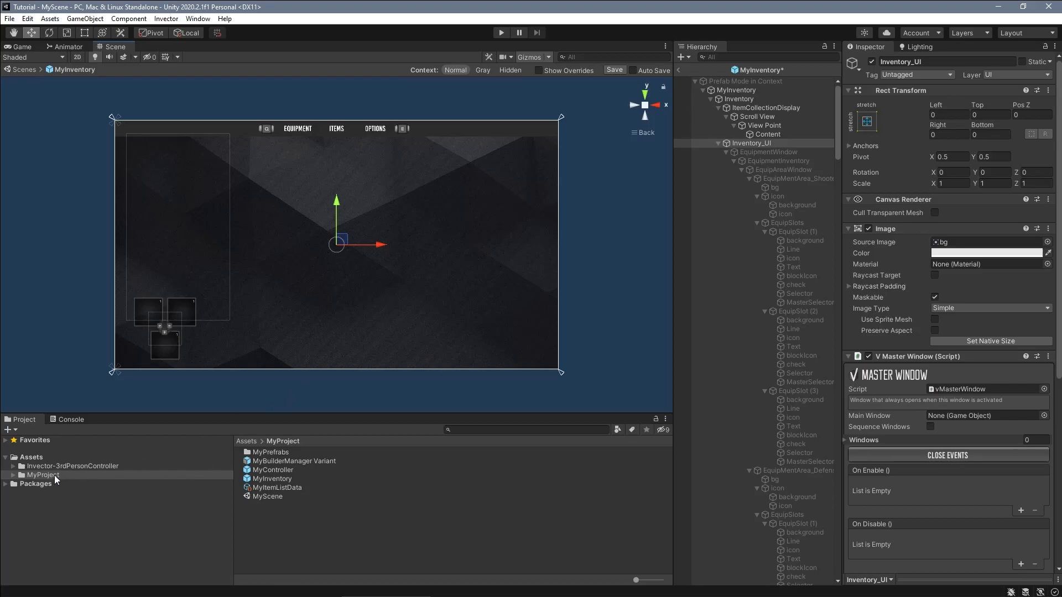
{"action": "left_click", "coordinate": [73, 467]}
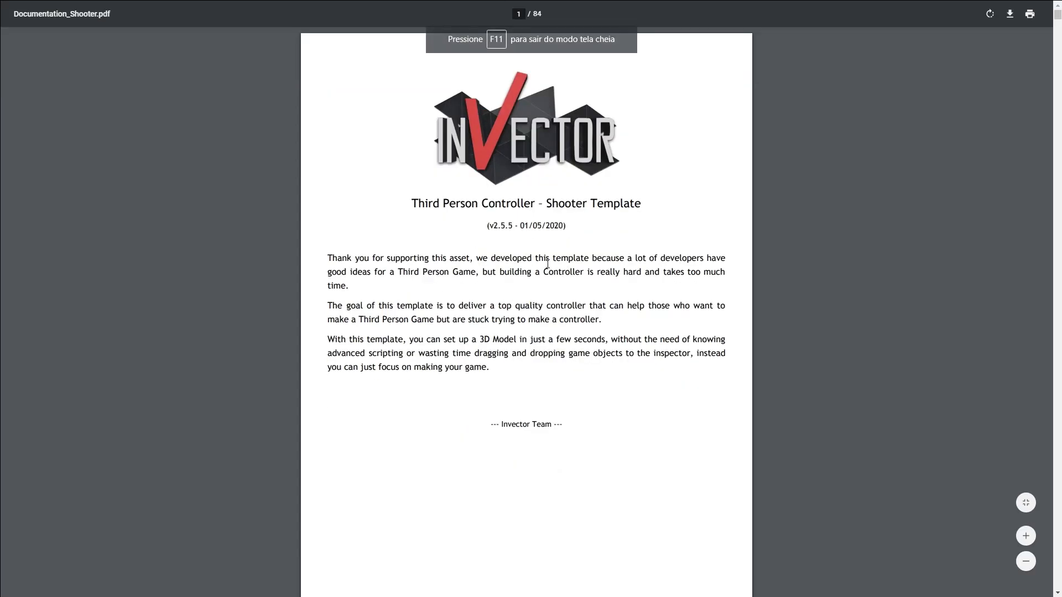
Step: Jump to the INVENTORY chapter on page 58 and scroll through its diagram
{"action": "scroll", "scroll_direction": "down", "scroll_amount": 3}
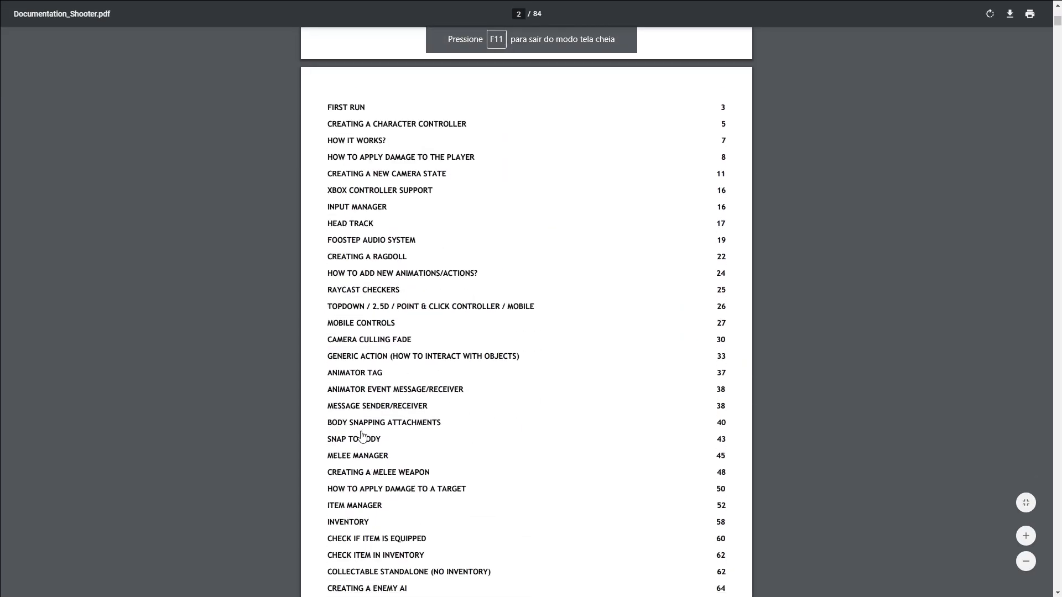
{"action": "left_click", "coordinate": [348, 522]}
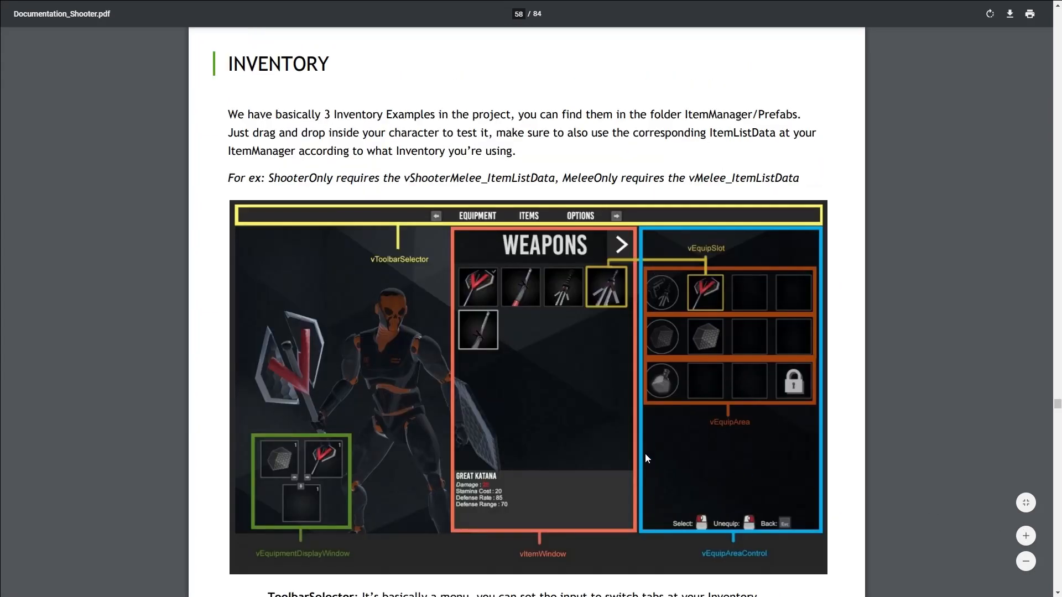
{"action": "scroll", "scroll_direction": "down", "scroll_amount": 3}
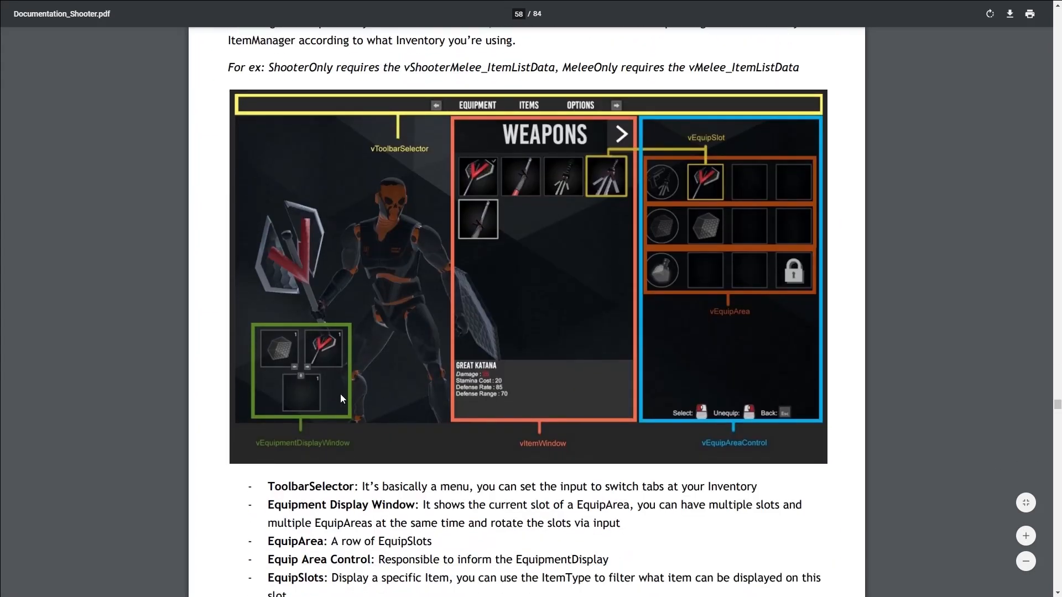
{"action": "scroll", "scroll_direction": "down", "scroll_amount": 3}
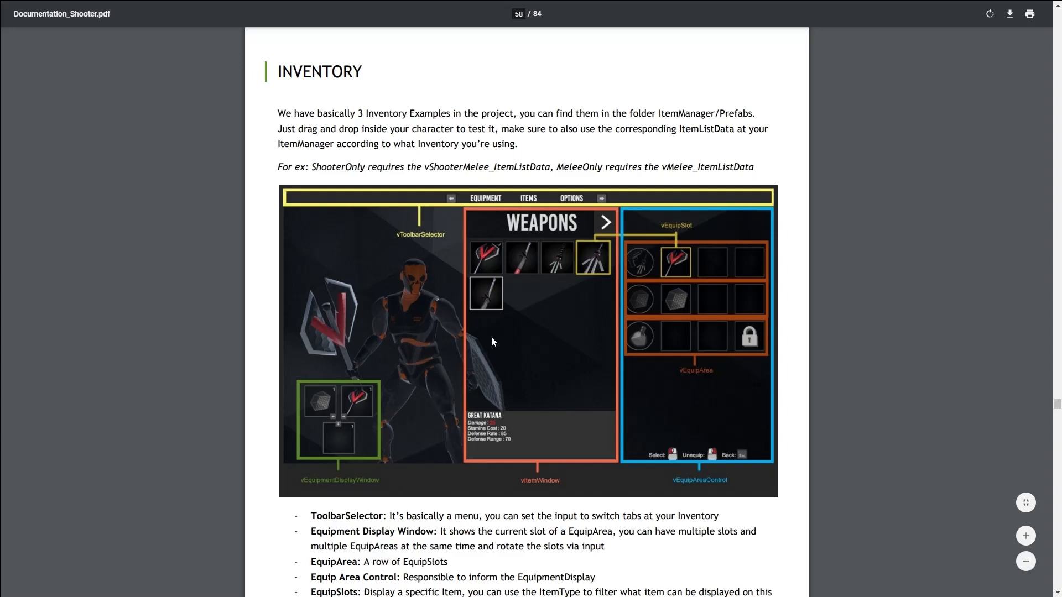
{"action": "mouse_move", "coordinate": [600, 257]}
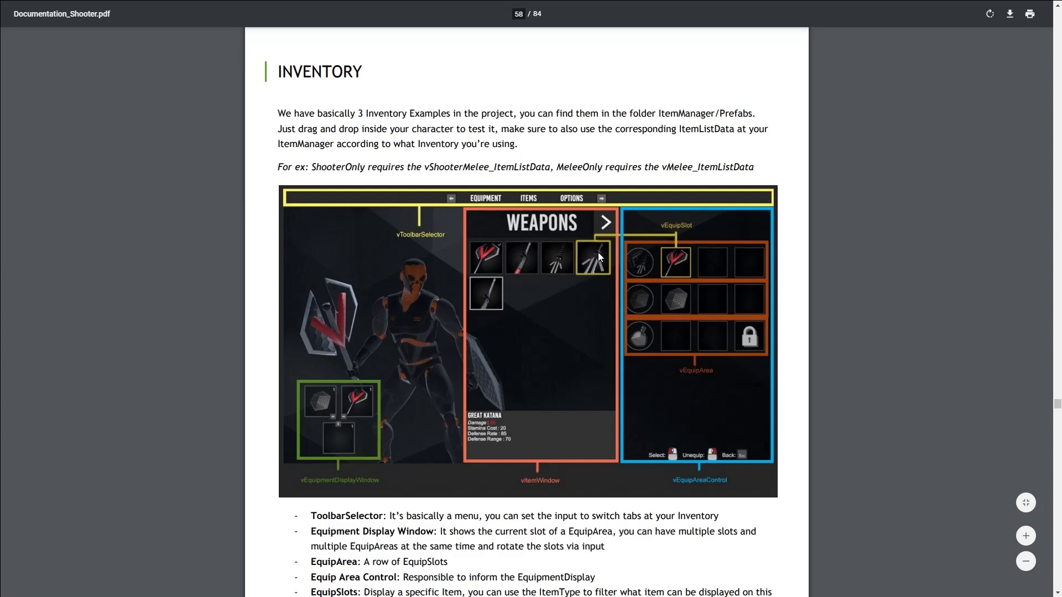
{"action": "mouse_move", "coordinate": [464, 289]}
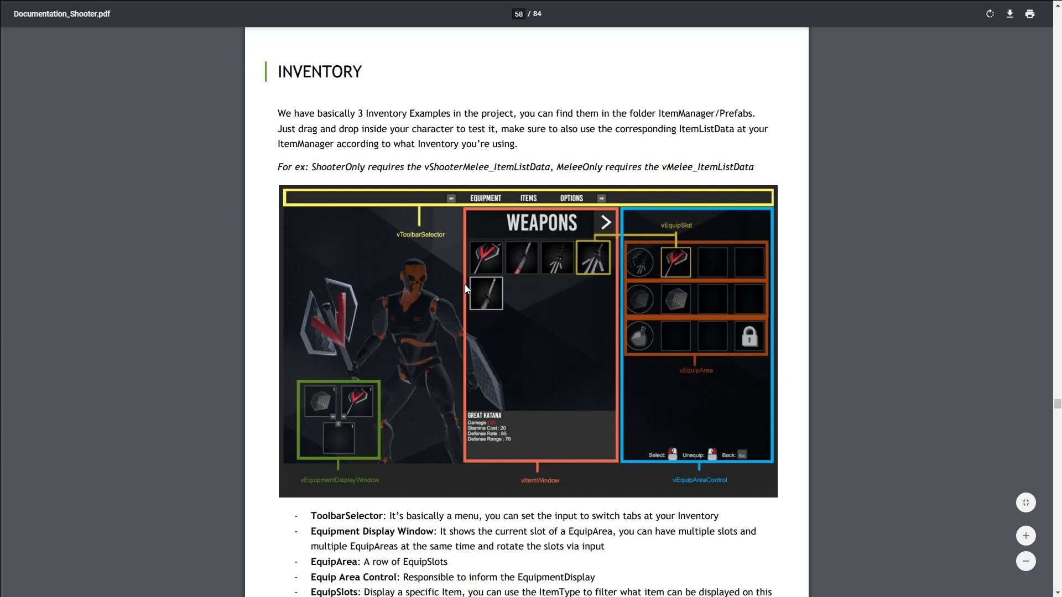
{"action": "mouse_move", "coordinate": [549, 315]}
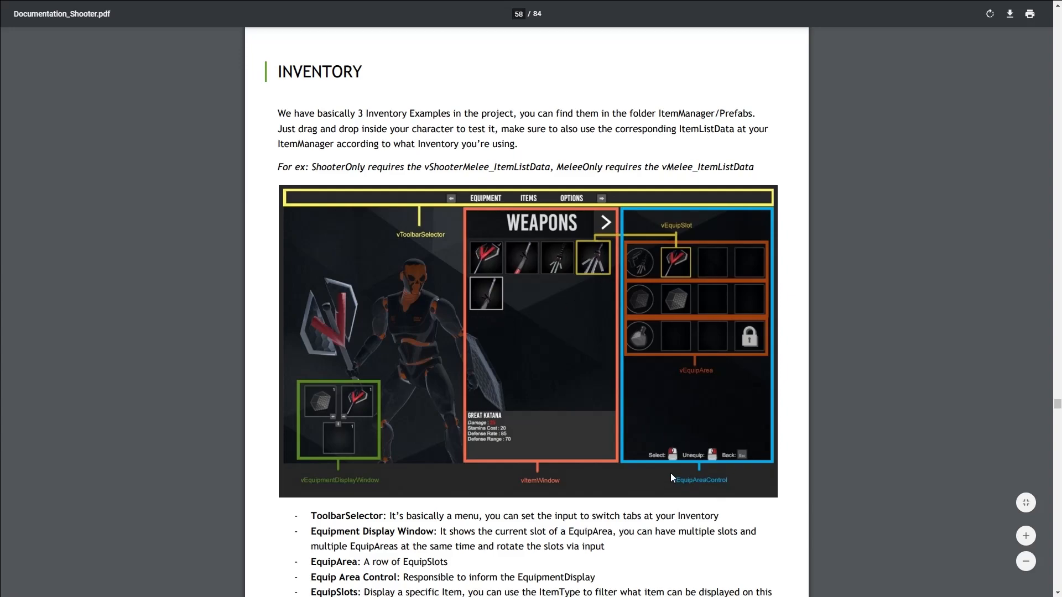
{"action": "mouse_move", "coordinate": [688, 299]}
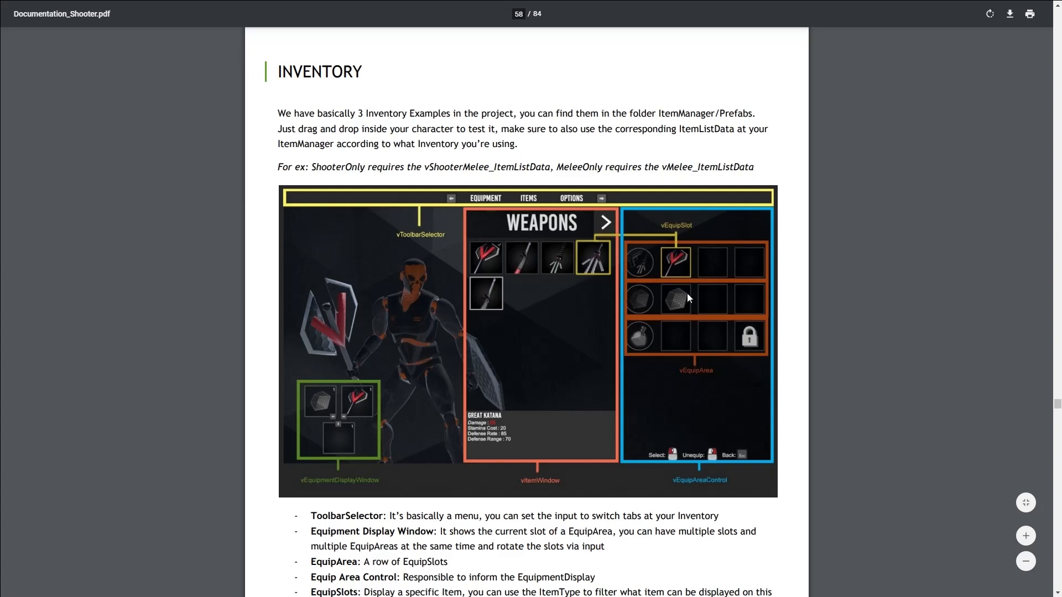
{"action": "mouse_move", "coordinate": [751, 263]}
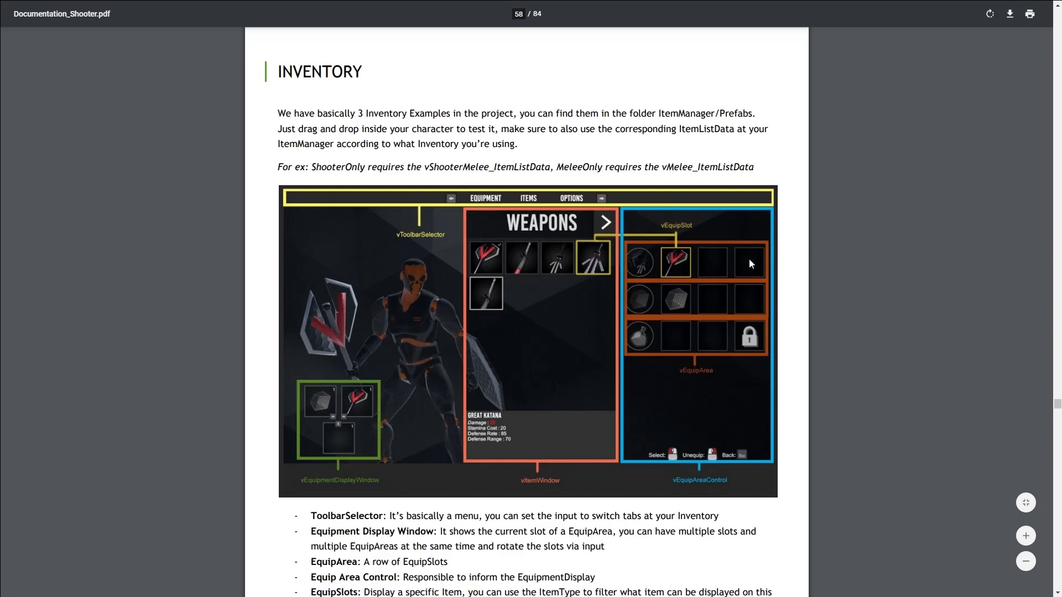
{"action": "mouse_move", "coordinate": [775, 345]}
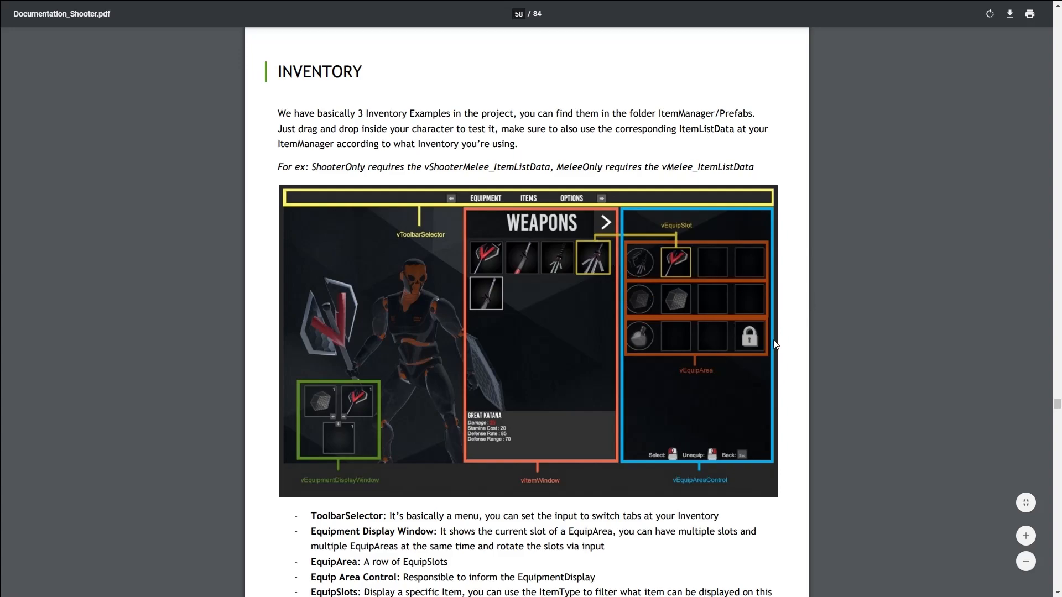
{"action": "mouse_move", "coordinate": [706, 360]}
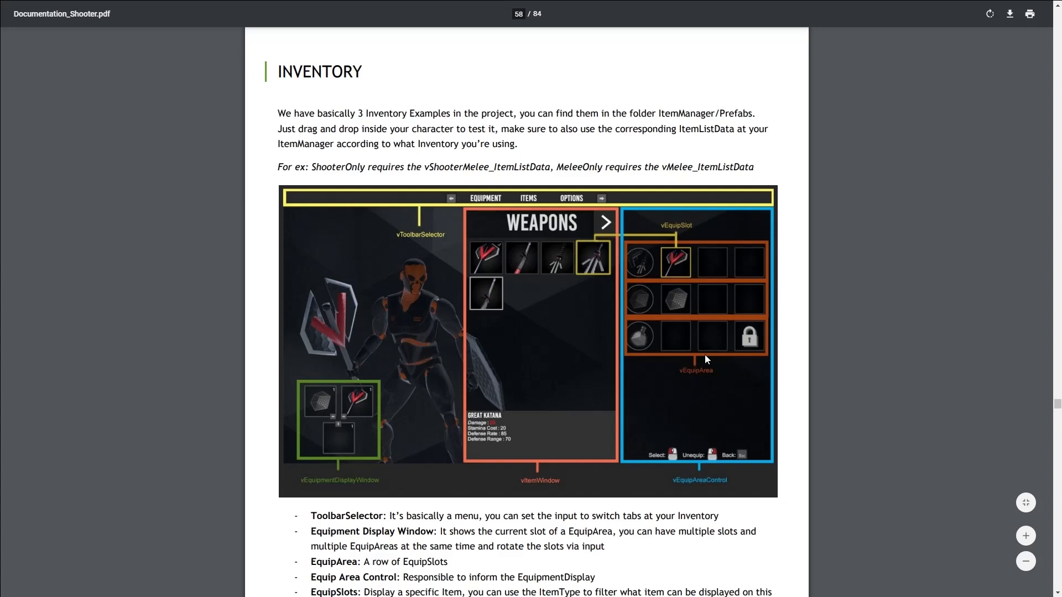
{"action": "mouse_move", "coordinate": [754, 348]}
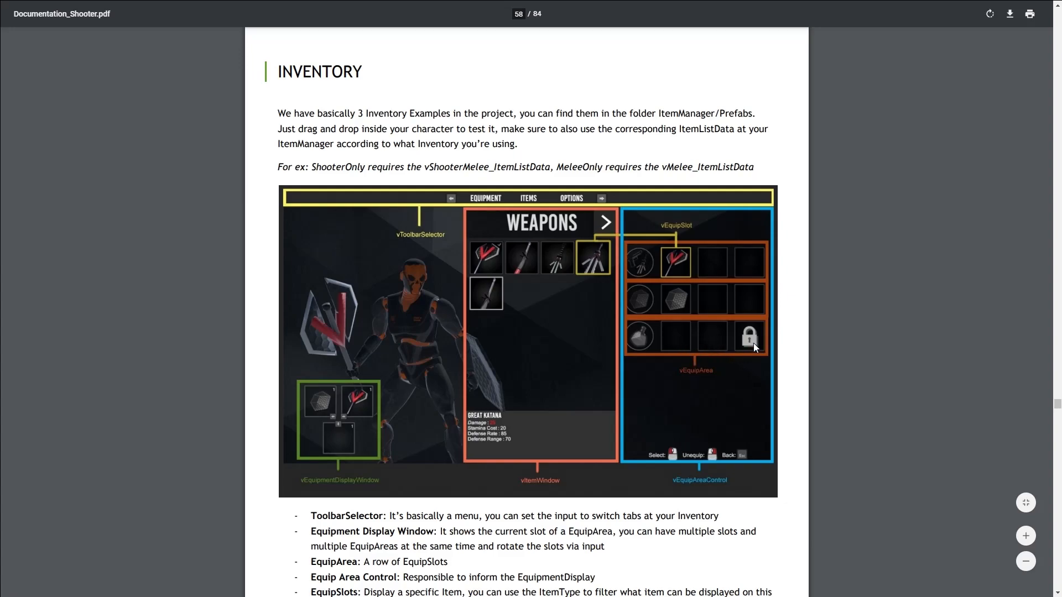
{"action": "mouse_move", "coordinate": [681, 337]}
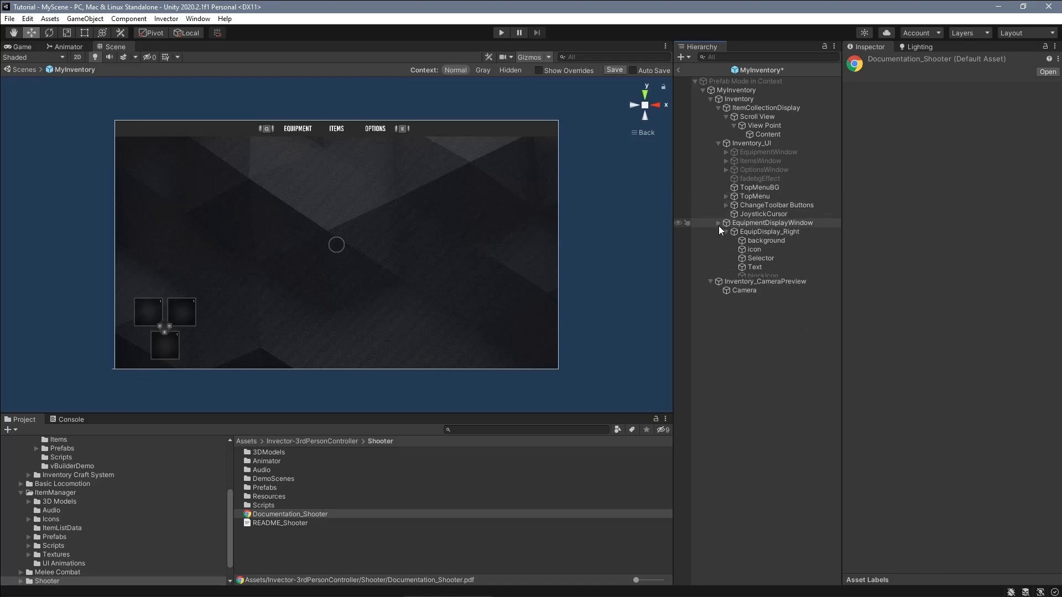
Step: Rename the copied window to ItemWindow - Builder, with header Builder, supporting only Builder items
{"action": "left_click", "coordinate": [761, 160]}
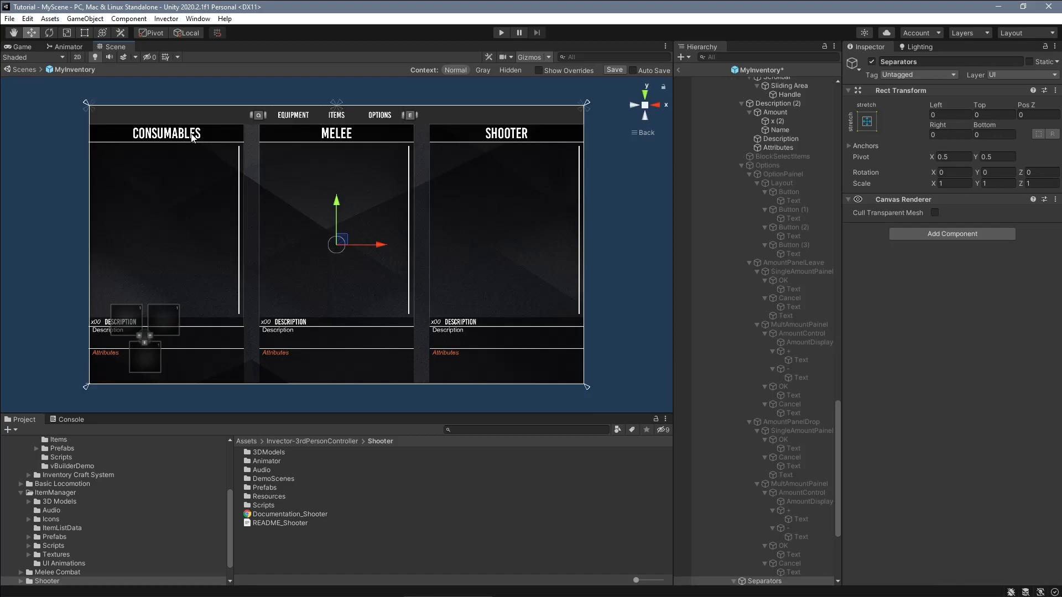
{"action": "left_click", "coordinate": [771, 205]}
{"action": "type", "text": "consumables /builder"}
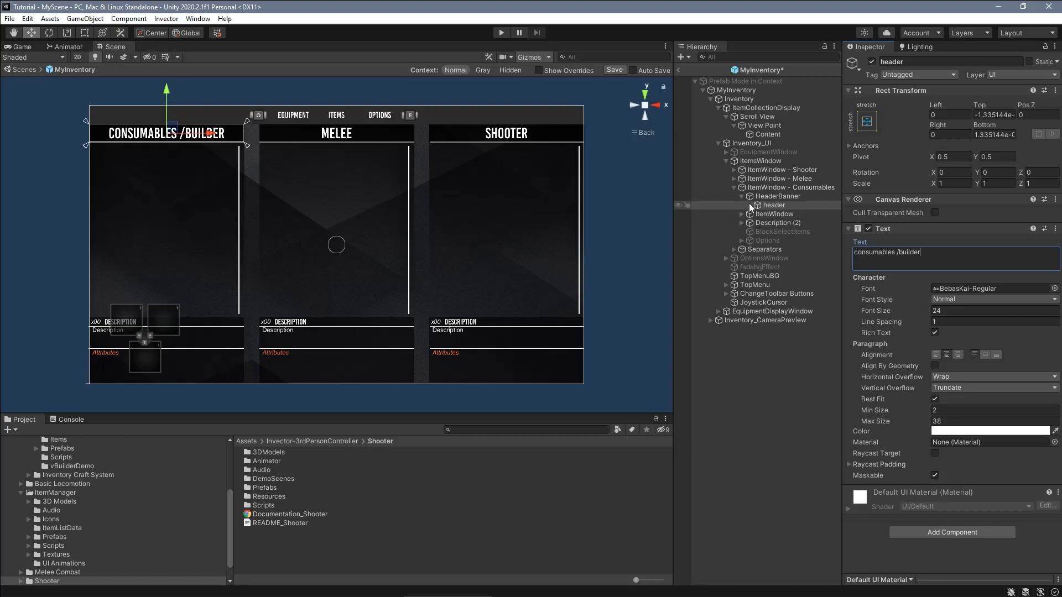
{"action": "left_click", "coordinate": [794, 187]}
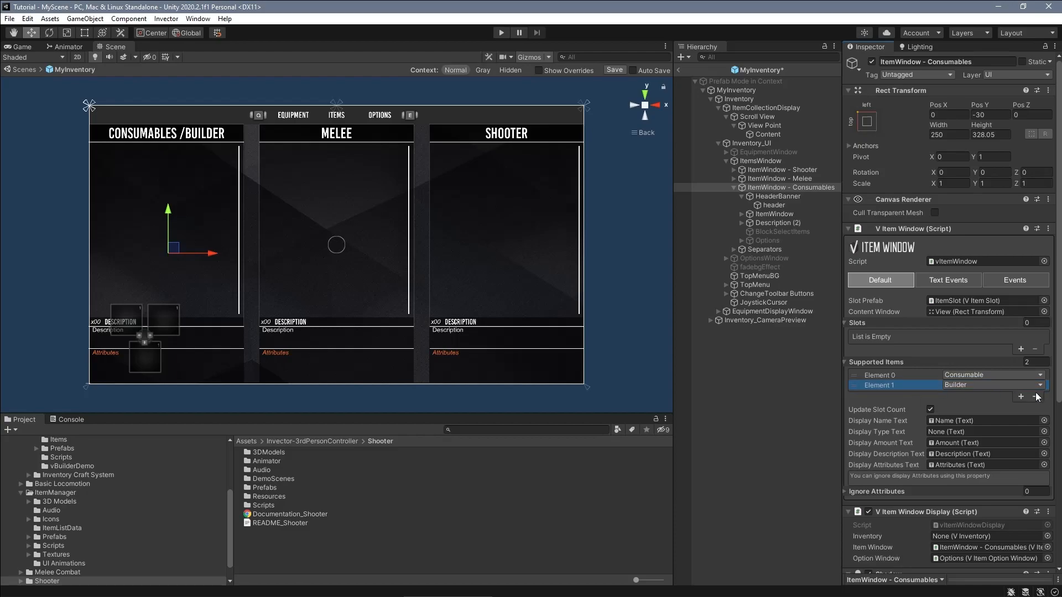
{"action": "left_click", "coordinate": [1036, 397]}
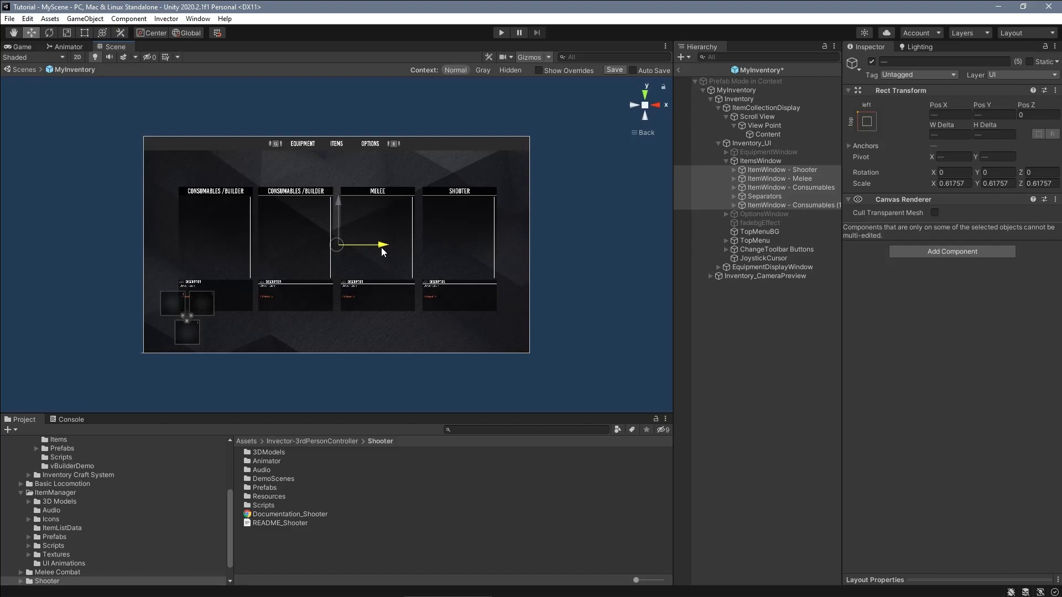
{"action": "left_click", "coordinate": [770, 223]}
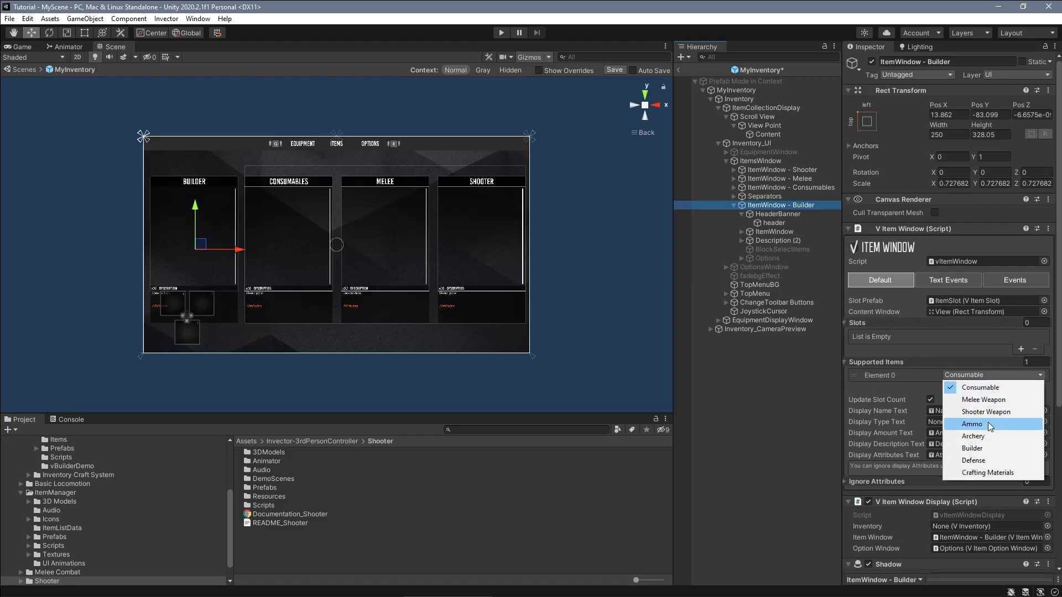
{"action": "left_click", "coordinate": [972, 449]}
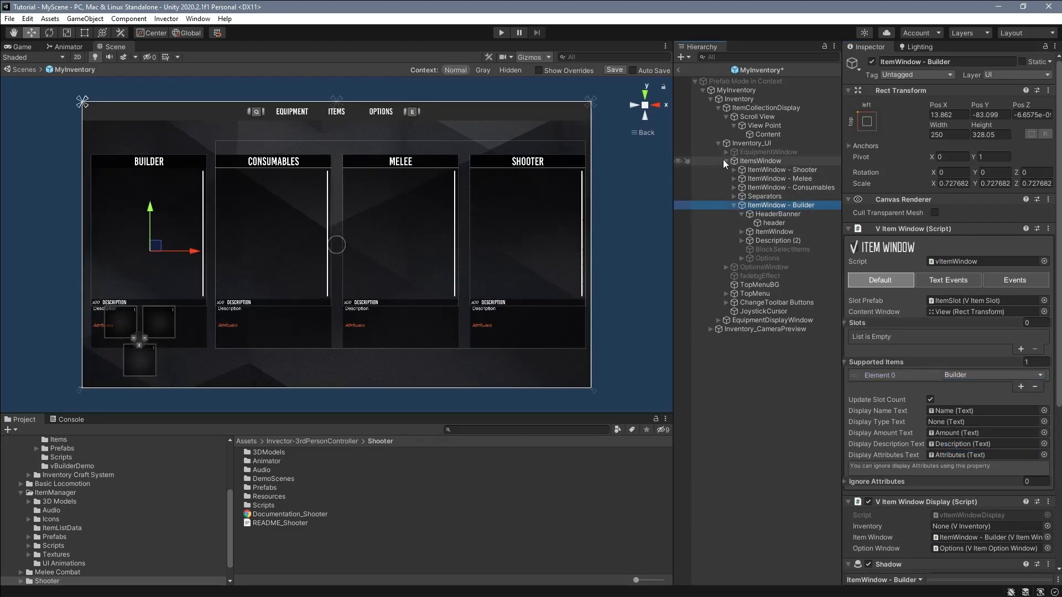
Step: Show the equipment window and duplicate EquipMentArea_Consumable as a fourth slot row
{"action": "left_click", "coordinate": [768, 152]}
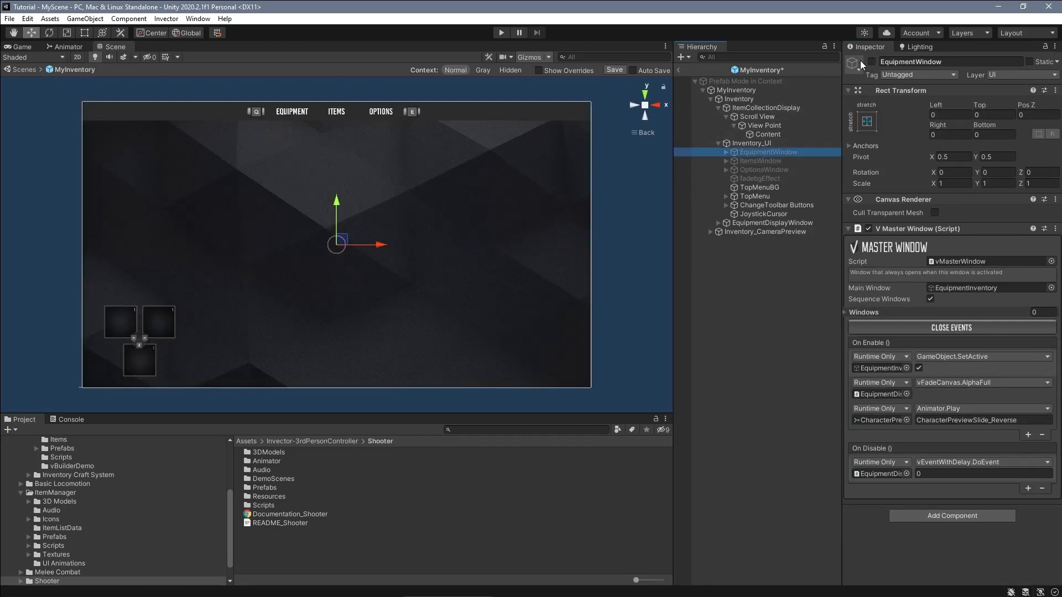
{"action": "left_click", "coordinate": [727, 151]}
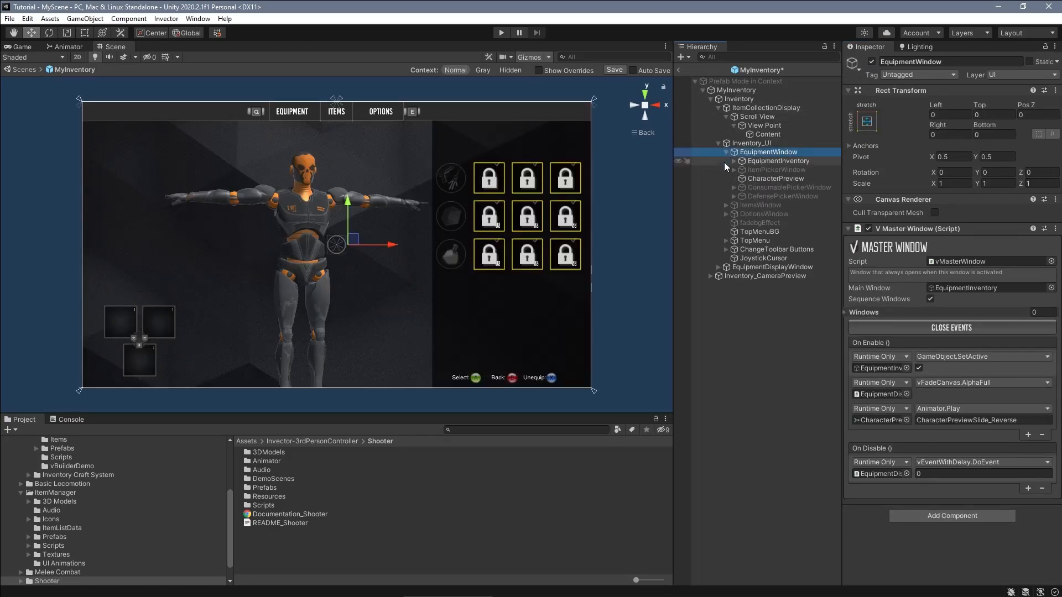
{"action": "left_click", "coordinate": [733, 161]}
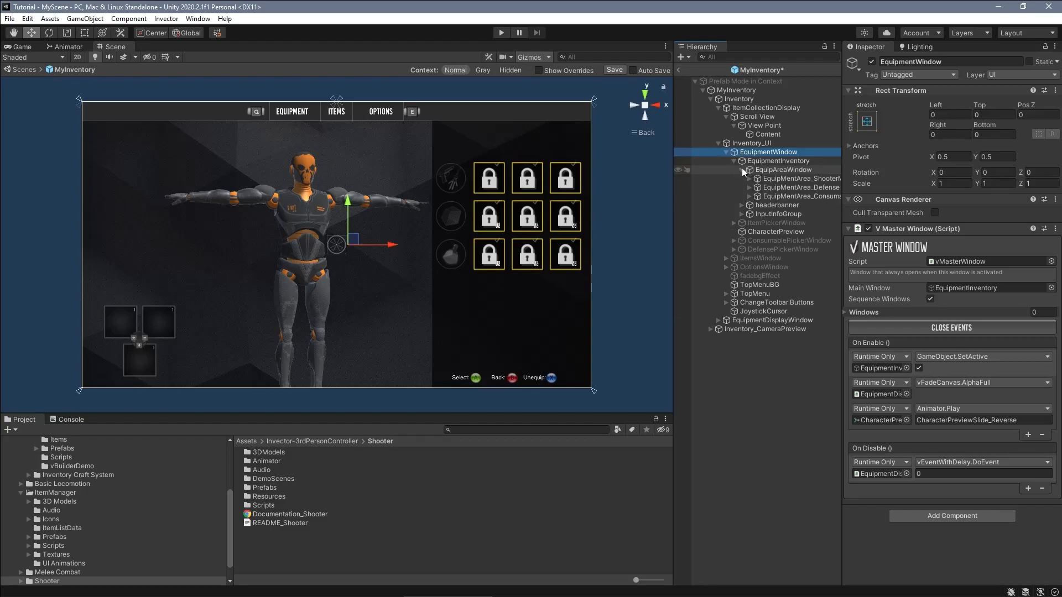
{"action": "left_click", "coordinate": [801, 205]}
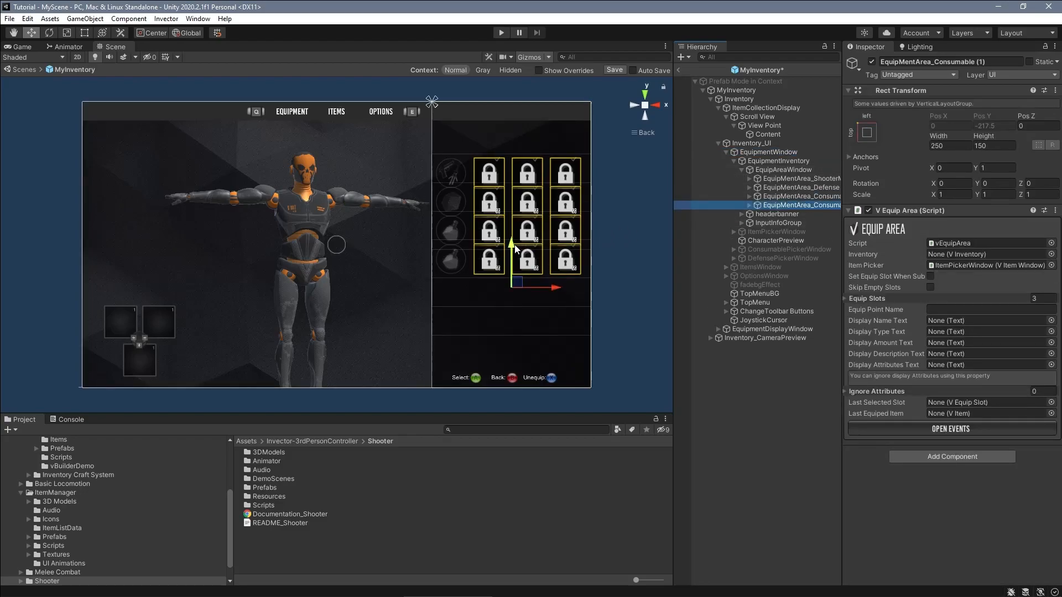
{"action": "left_click", "coordinate": [749, 204]}
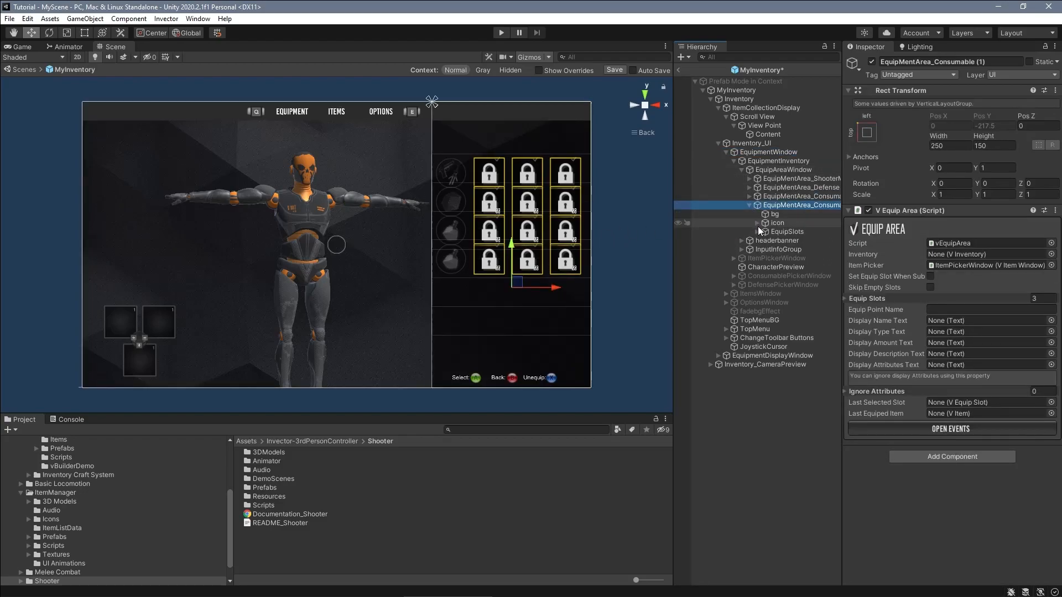
{"action": "left_click", "coordinate": [799, 258]}
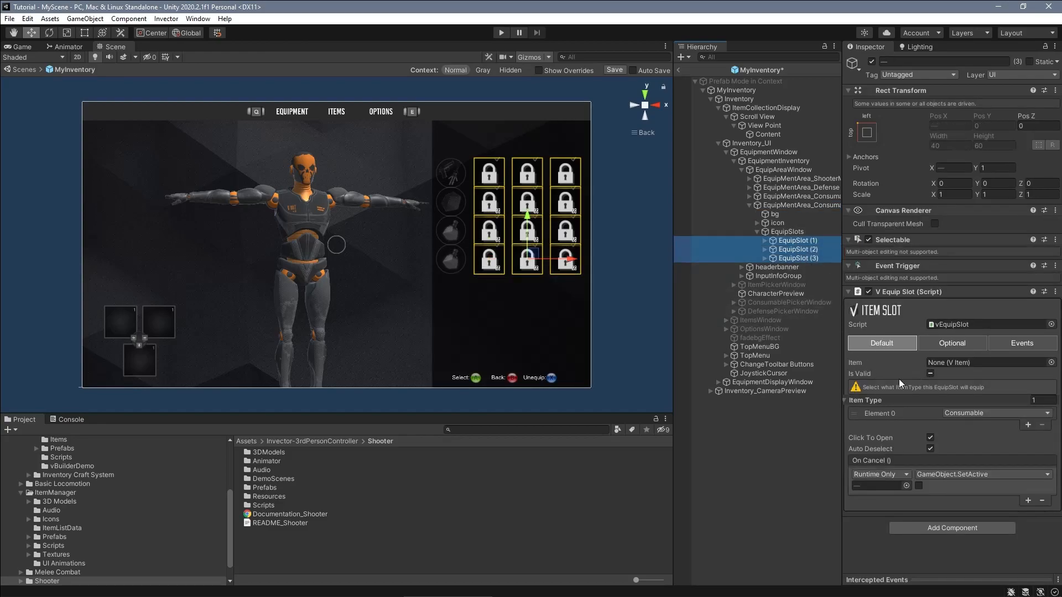
Step: Set EquipAreaWindow's Vertical Layout Group spacing to -208.9 and hide the equipment window
{"action": "left_click", "coordinate": [998, 413]}
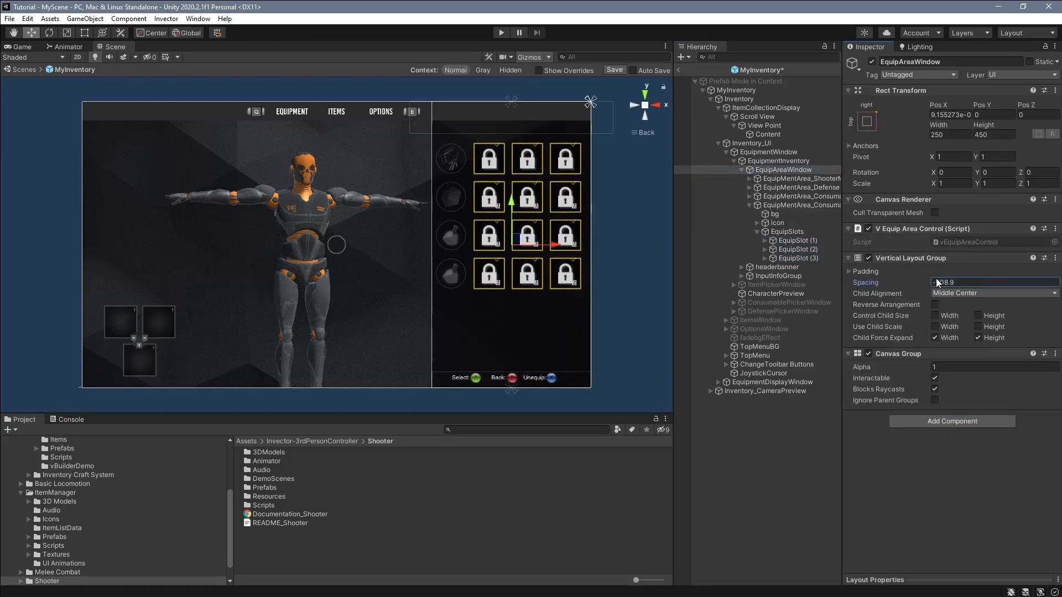
{"action": "type", "text": "-208.9"}
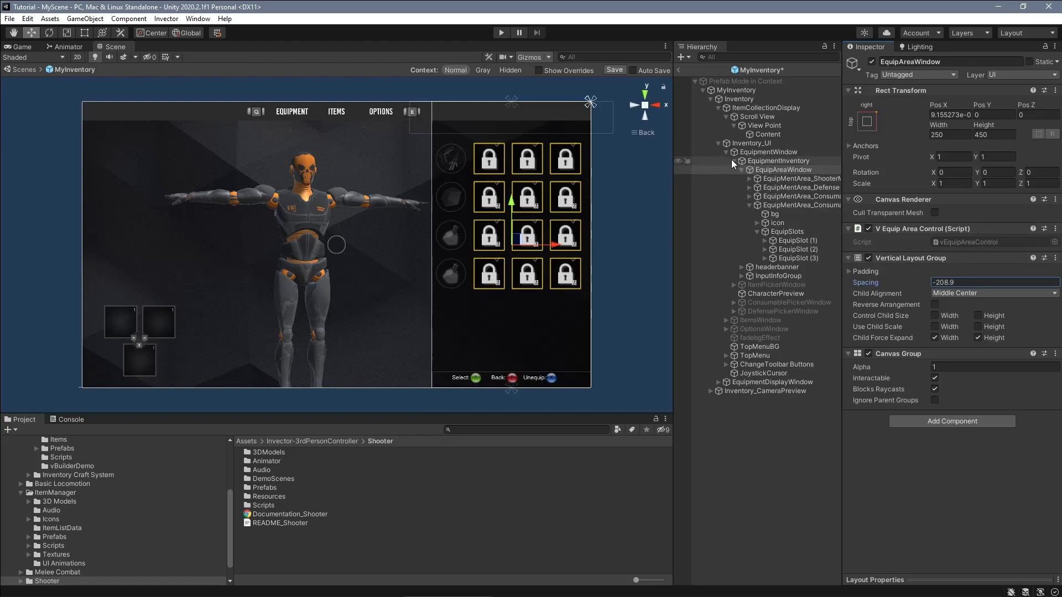
{"action": "left_click", "coordinate": [768, 151]}
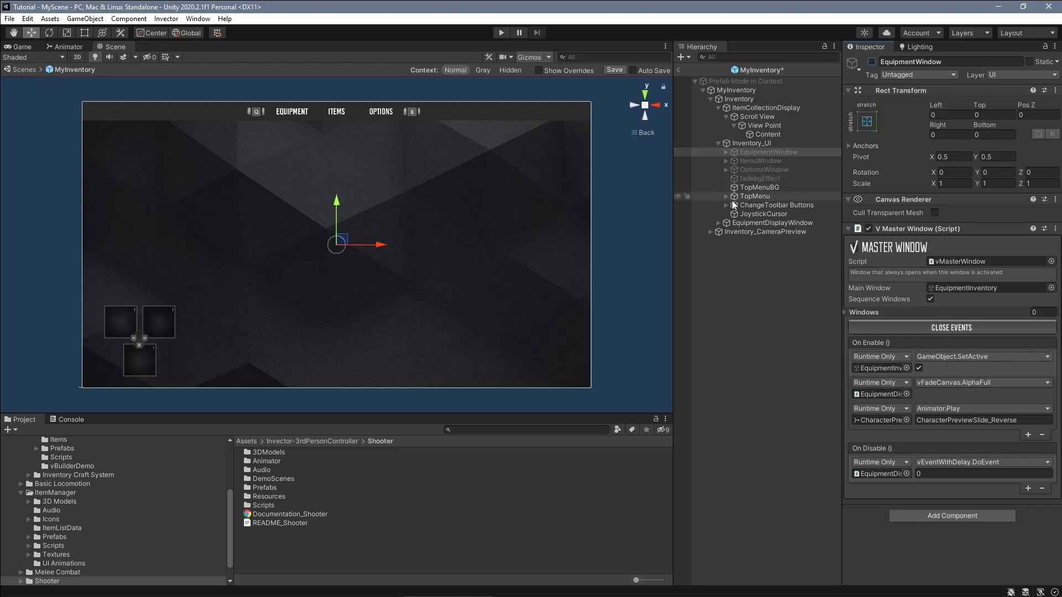
Step: Select EquipmentDisplayWindow, then pick EquipDisplay_Down as the display to duplicate
{"action": "left_click", "coordinate": [773, 222]}
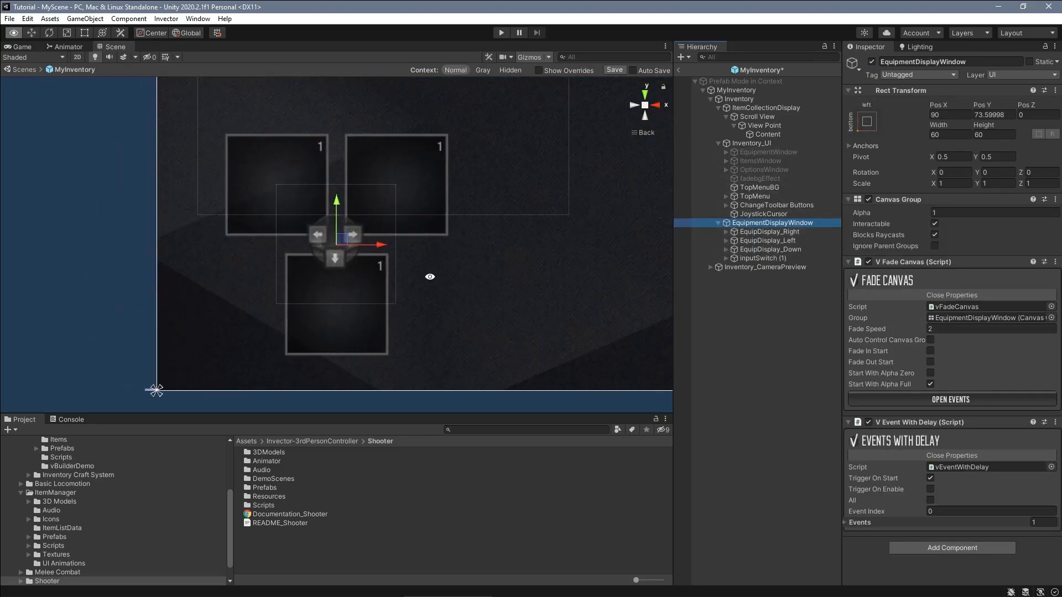
{"action": "left_click", "coordinate": [770, 249]}
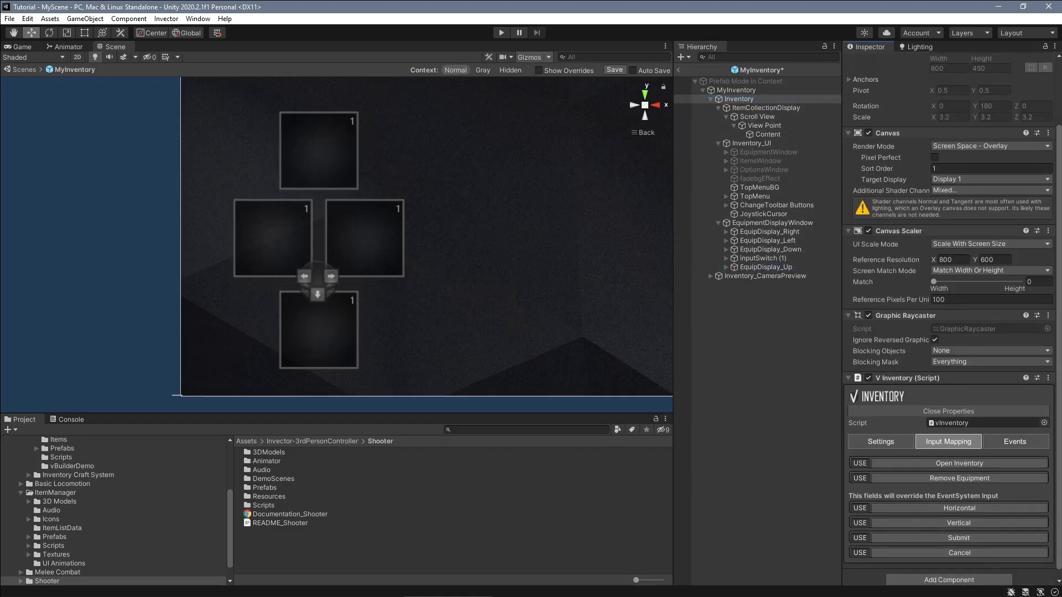
Step: Add Element 3 to vInventory's Change Equipment Controllers list
{"action": "left_click", "coordinate": [881, 434]}
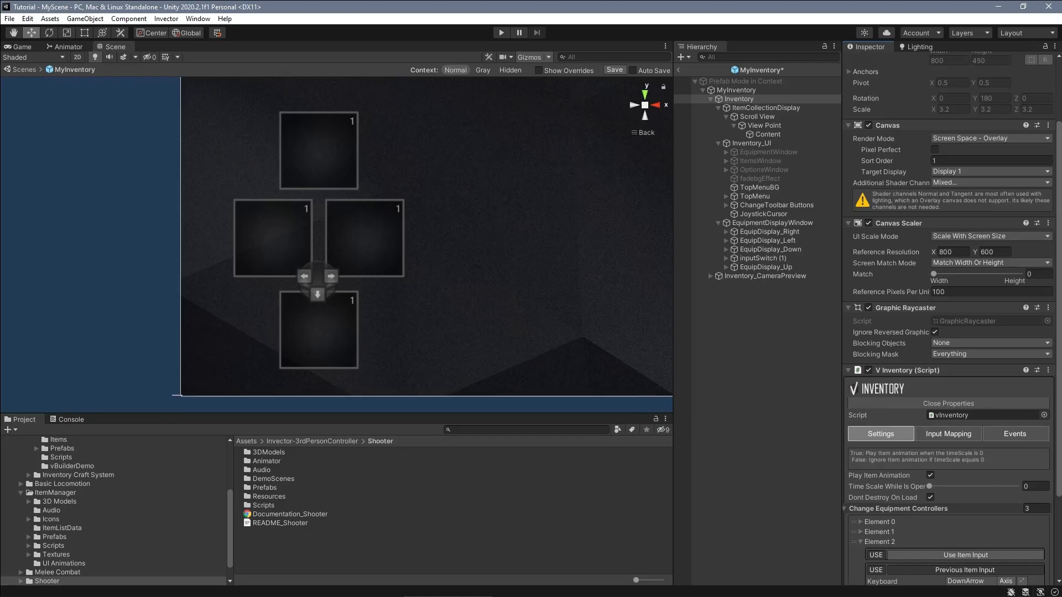
{"action": "scroll", "scroll_direction": "down", "scroll_amount": 3}
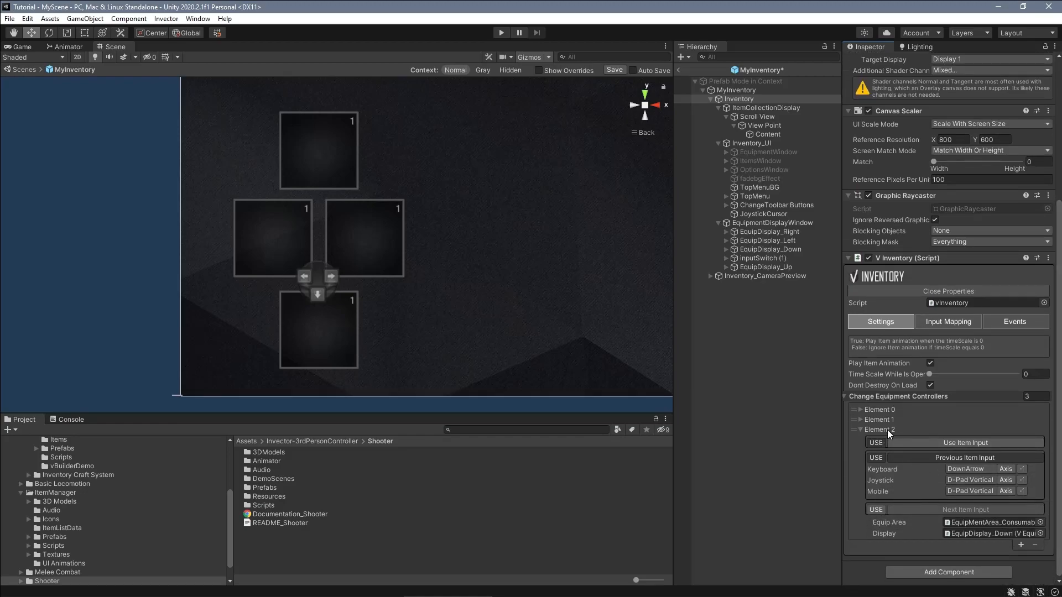
{"action": "left_click", "coordinate": [1031, 396]}
{"action": "type", "text": "4"}
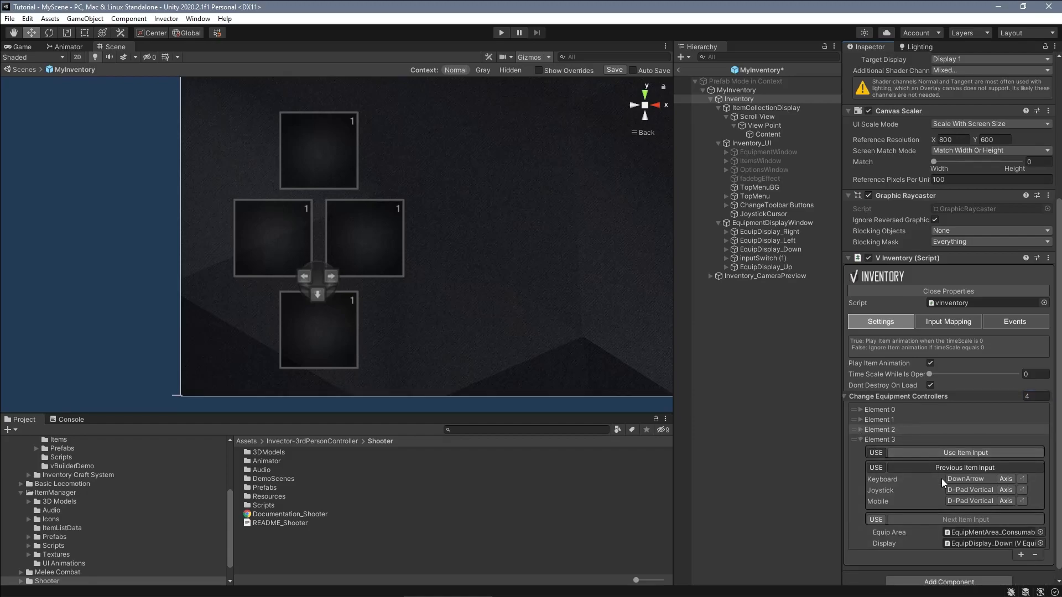
{"action": "scroll", "scroll_direction": "down", "scroll_amount": 3}
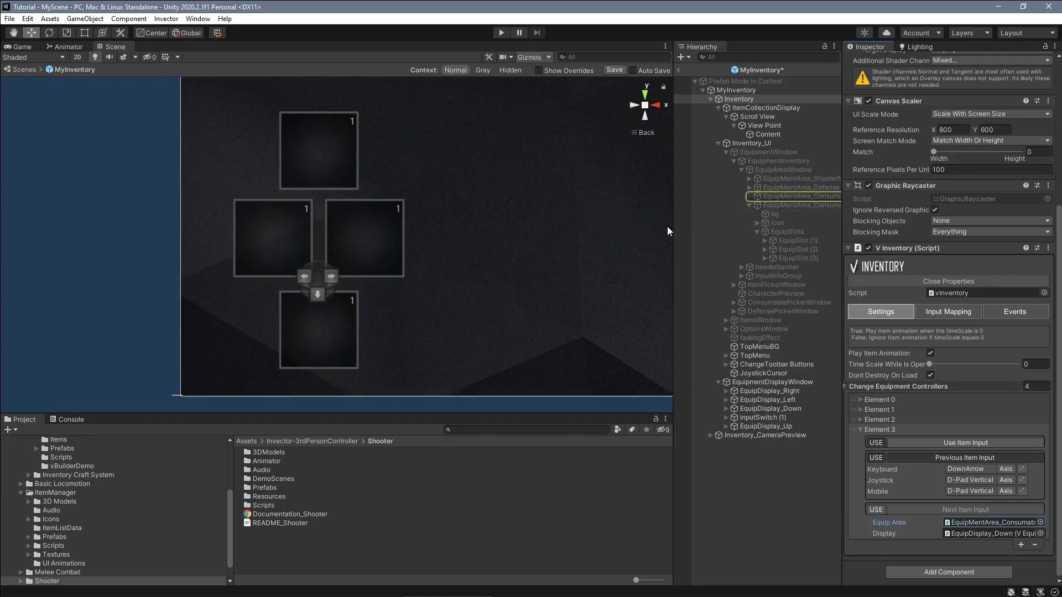
Step: Rename the copied area EquipMentArea_Builder and assign it to the new controller
{"action": "left_click", "coordinate": [773, 205]}
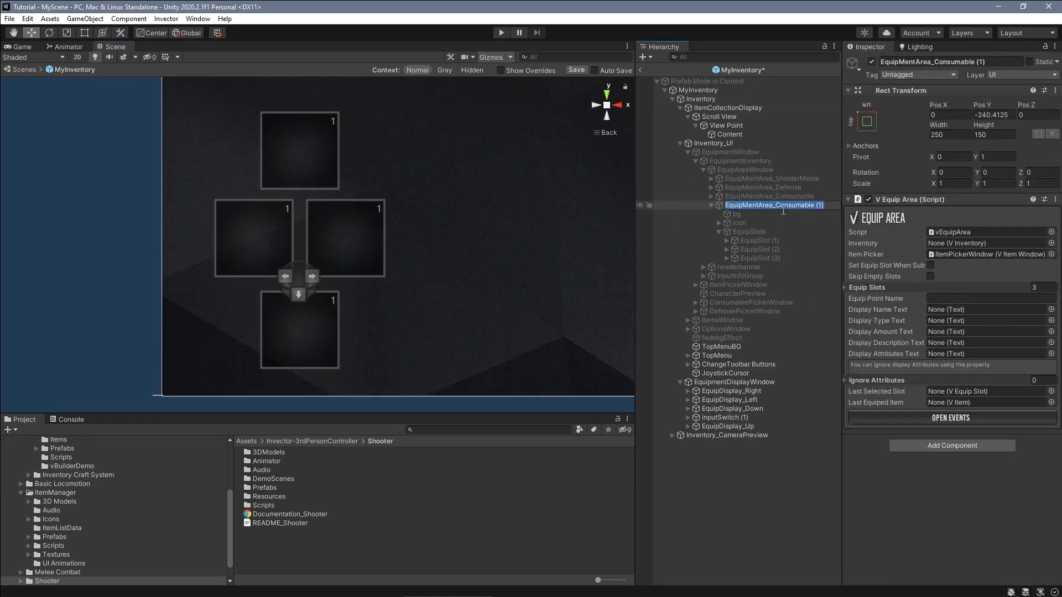
{"action": "left_click", "coordinate": [762, 205]}
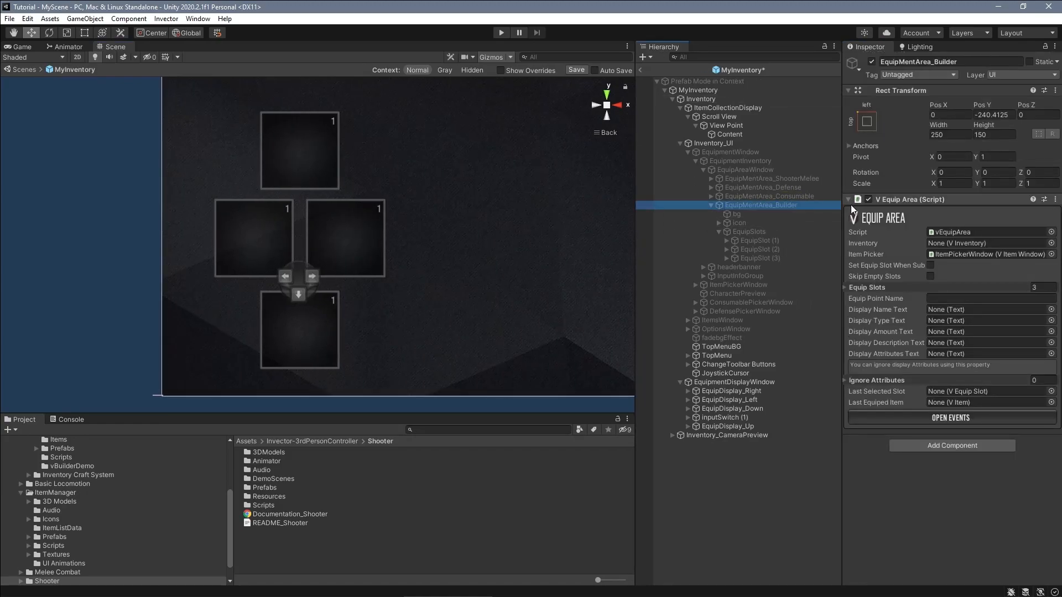
{"action": "left_click", "coordinate": [700, 98]}
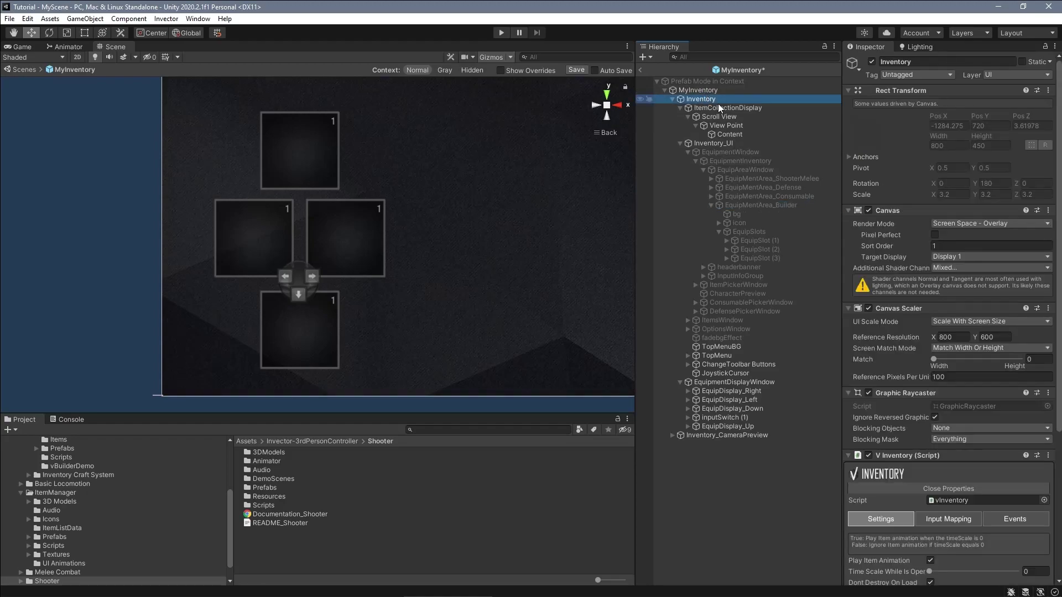
{"action": "scroll", "scroll_direction": "down", "scroll_amount": 3}
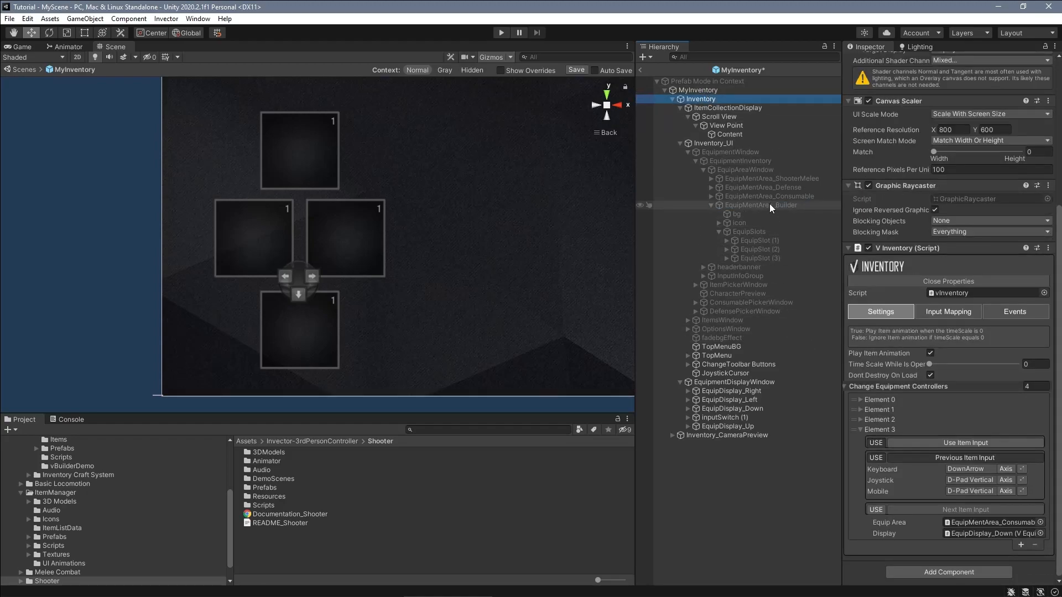
{"action": "left_click", "coordinate": [992, 522]}
{"action": "type", "text": "Up"}
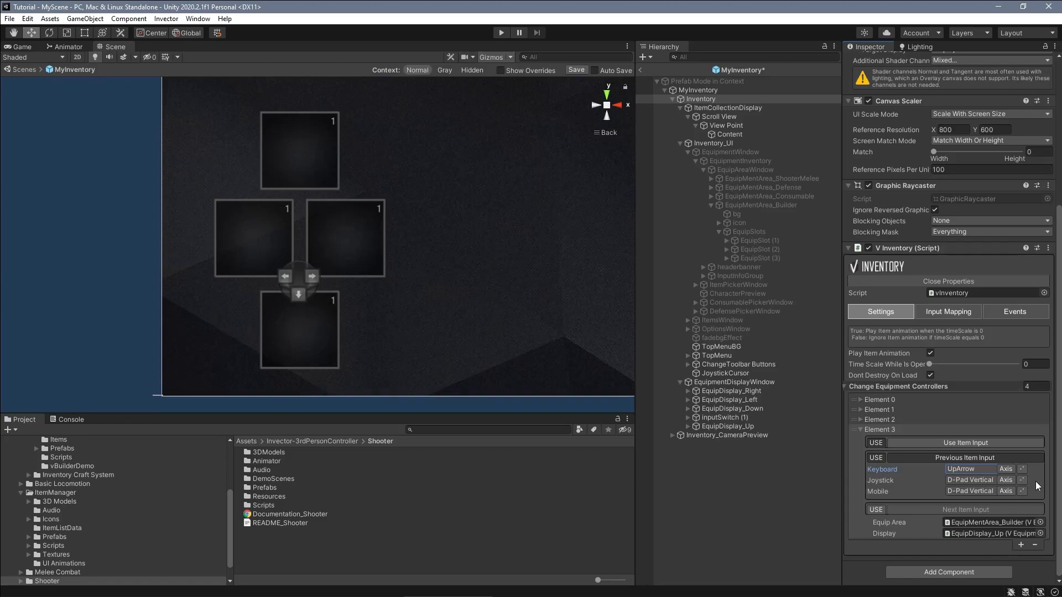
{"action": "mouse_move", "coordinate": [862, 425]}
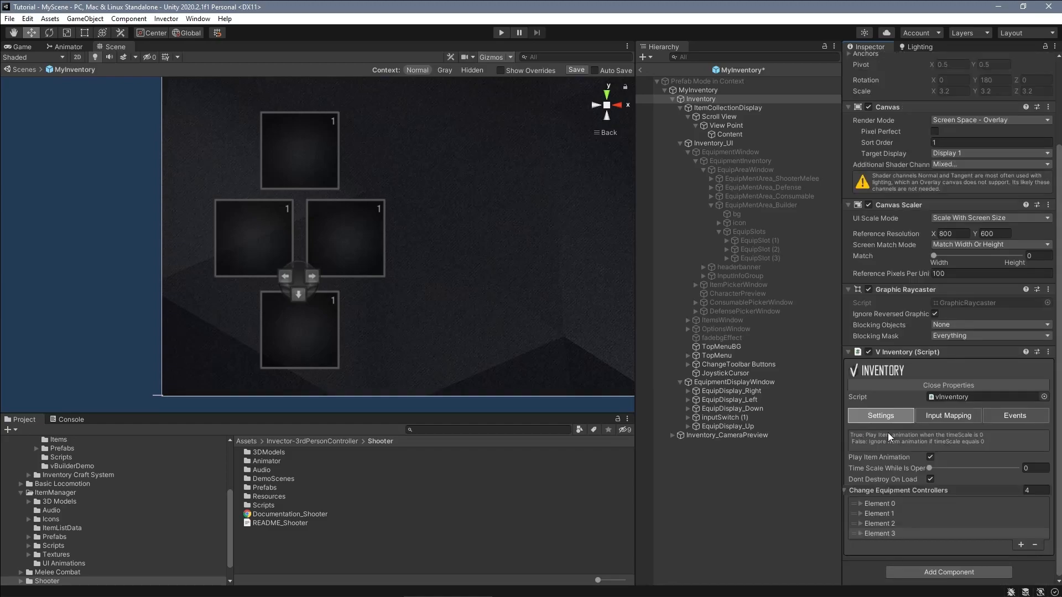
{"action": "mouse_move", "coordinate": [884, 446]}
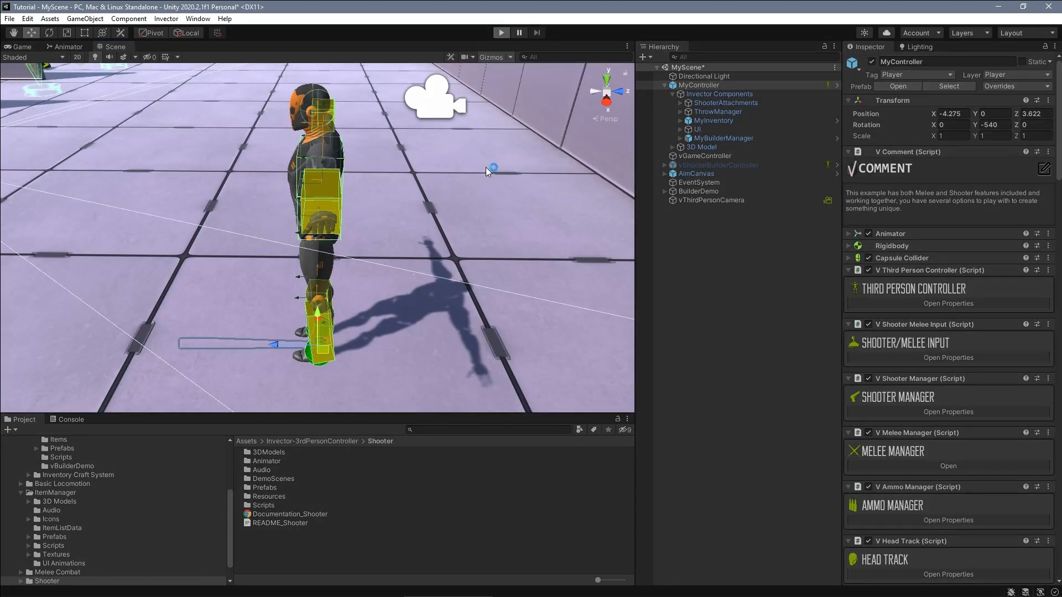
Step: Play MyScene and view the inventory Items page's Builder column with SpikeTrap
{"action": "left_click", "coordinate": [501, 31]}
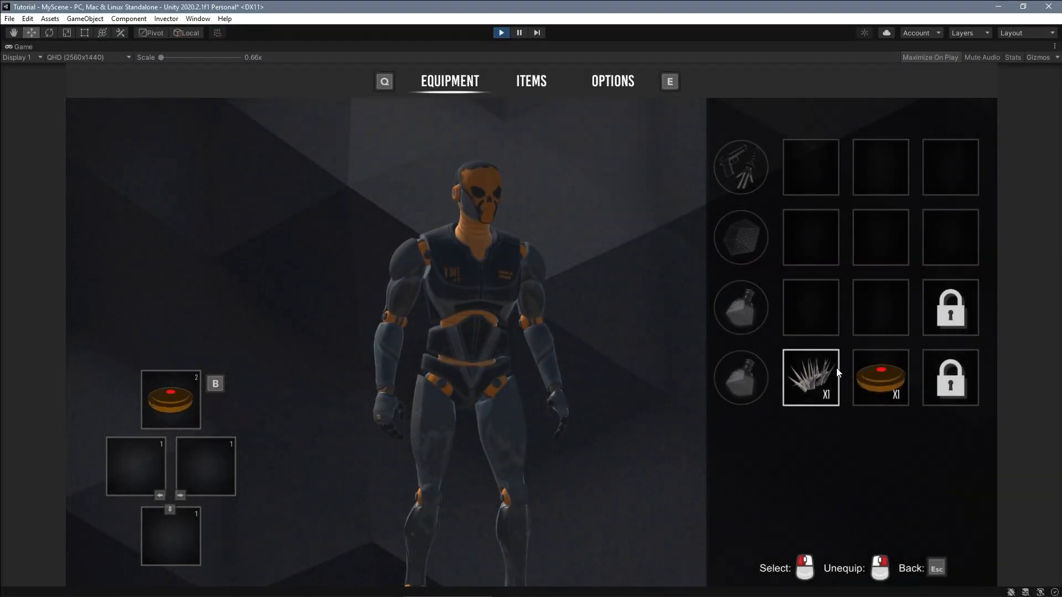
{"action": "left_click", "coordinate": [531, 81]}
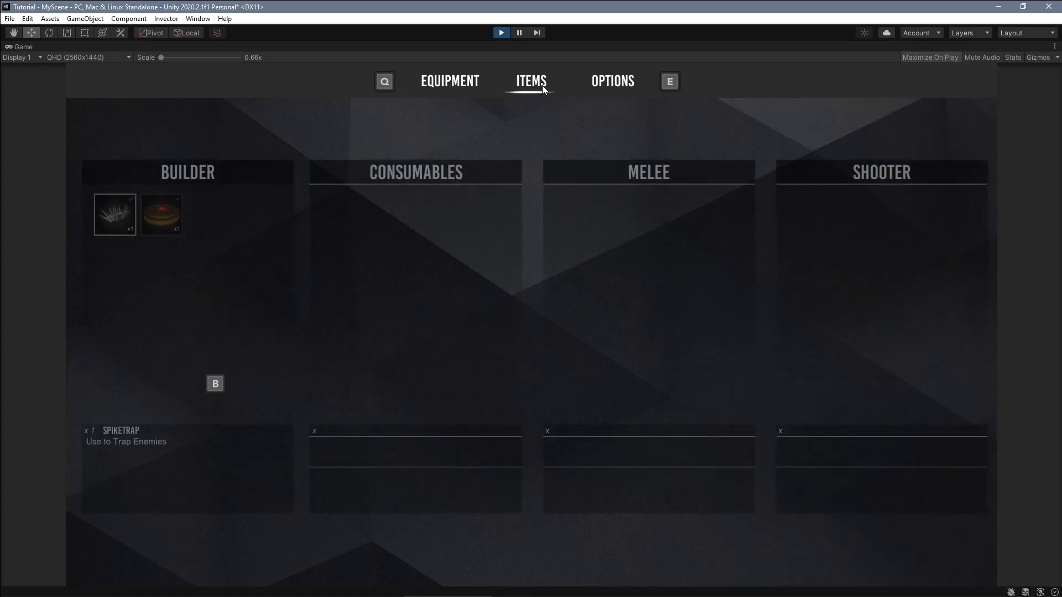